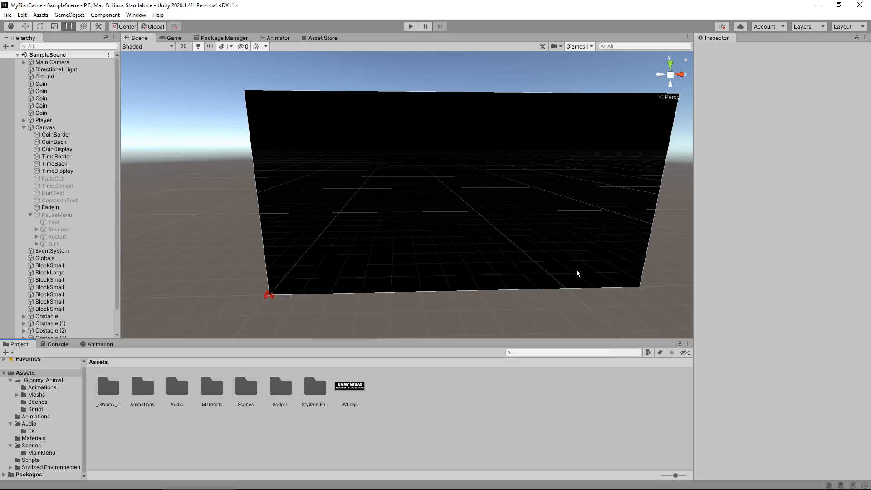
mouse_move(336, 375)
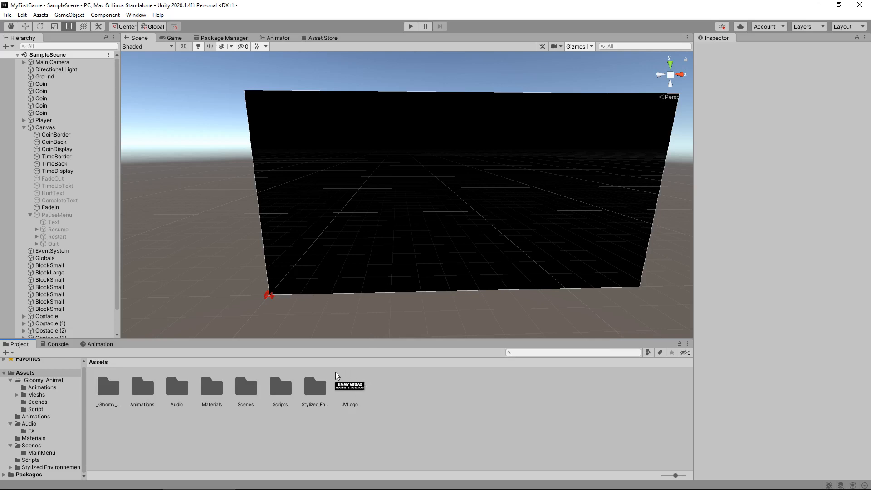
mouse_move(351, 410)
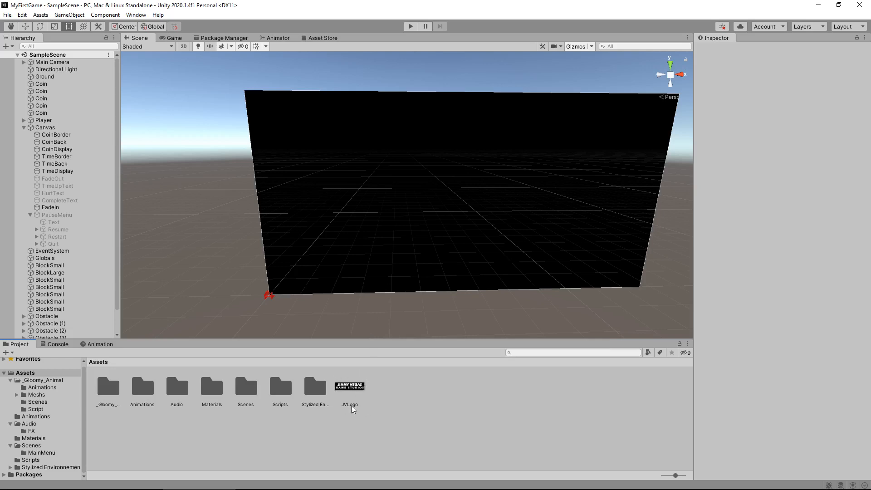
mouse_move(413, 392)
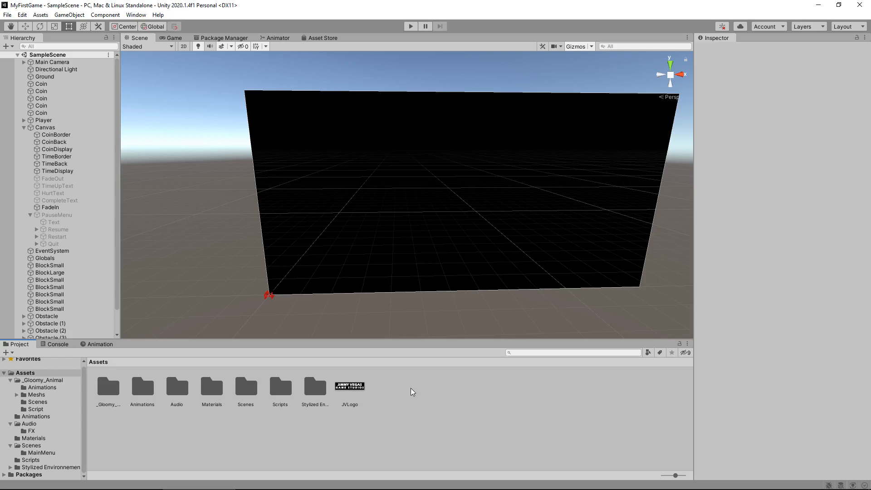
mouse_move(408, 392)
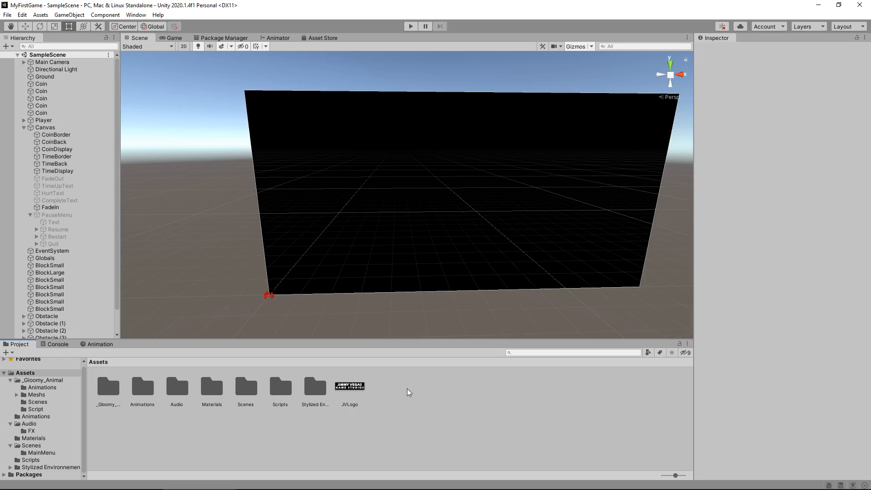
mouse_move(378, 386)
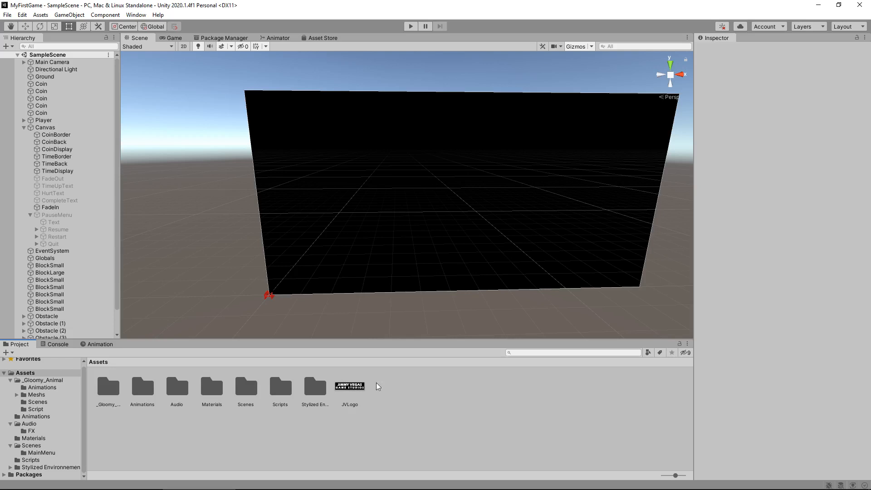
mouse_move(393, 379)
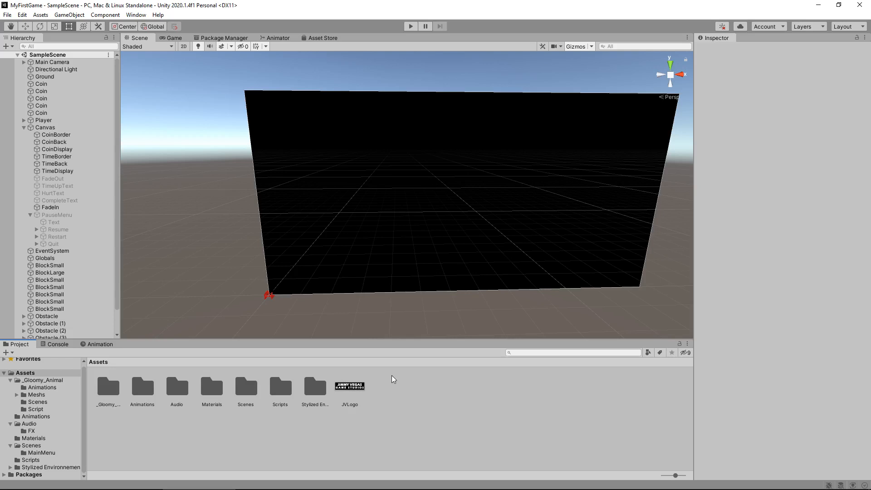
mouse_move(366, 372)
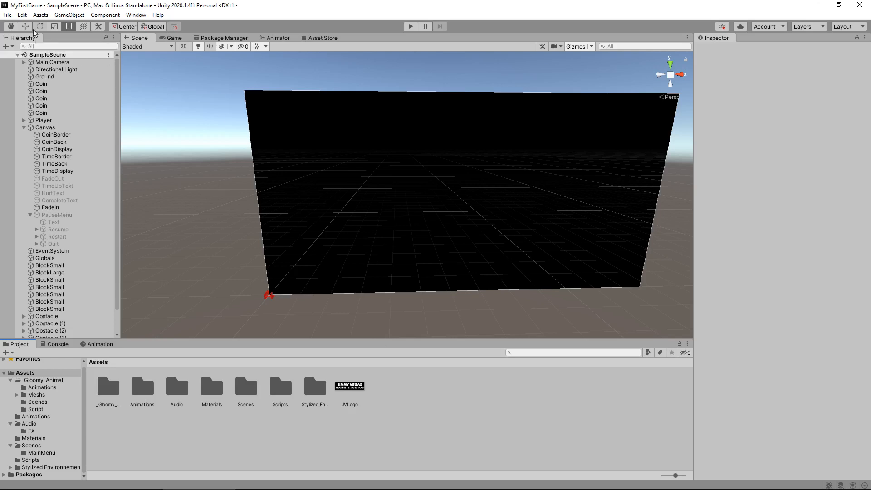
Step: Create a new empty scene and save it as SplashScreen in Assets/Scenes
click(7, 16)
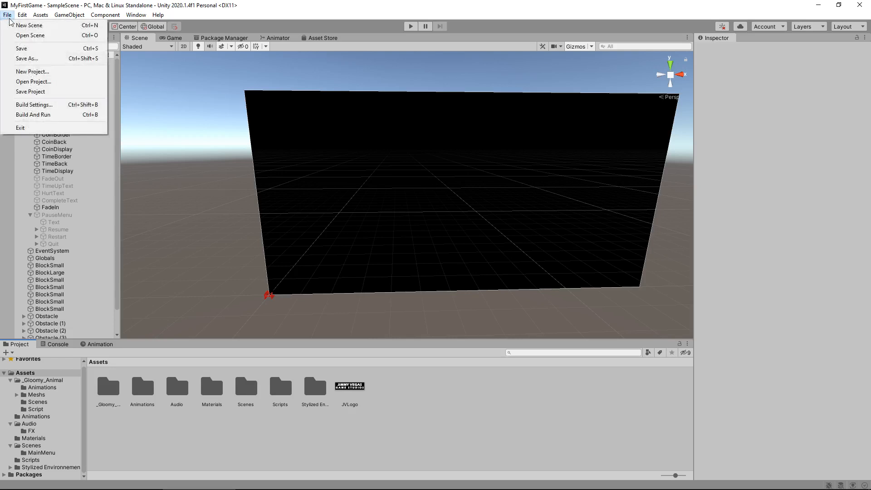
click(29, 25)
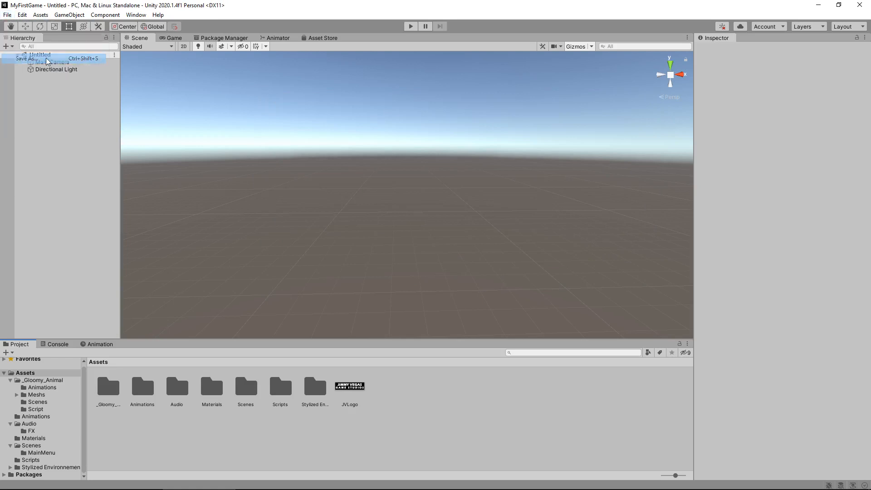
click(27, 59)
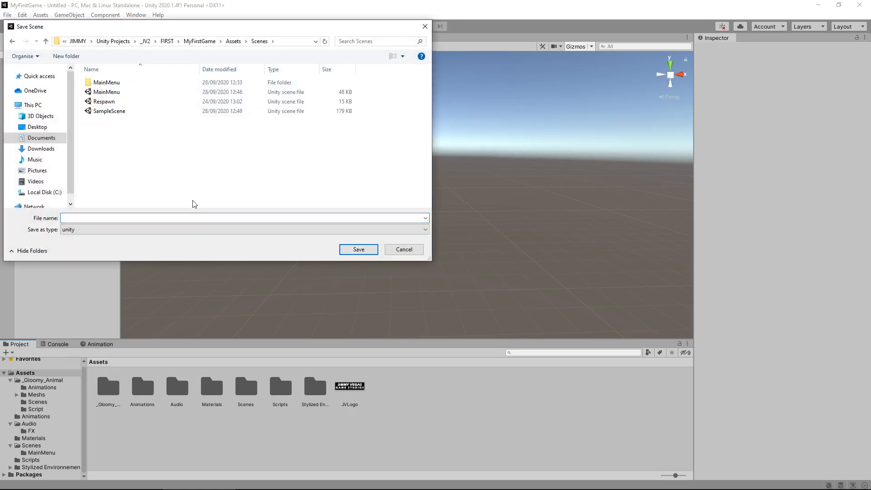
click(228, 227)
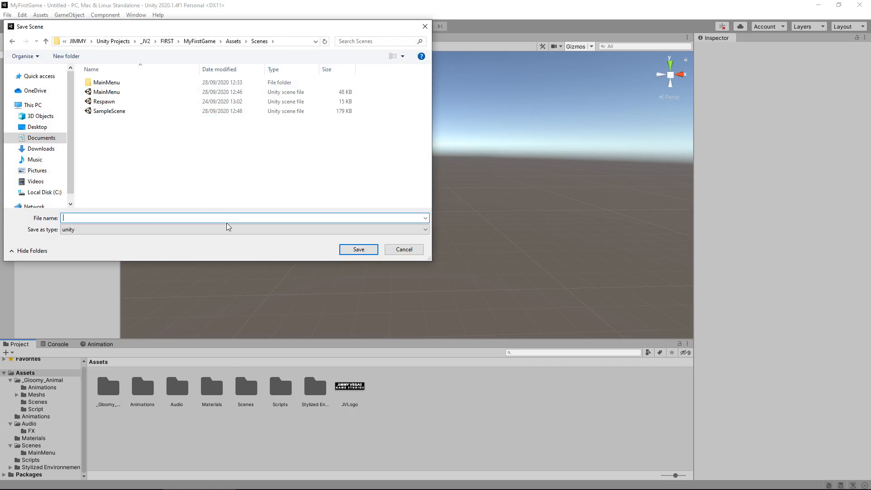
text(SplashSc)
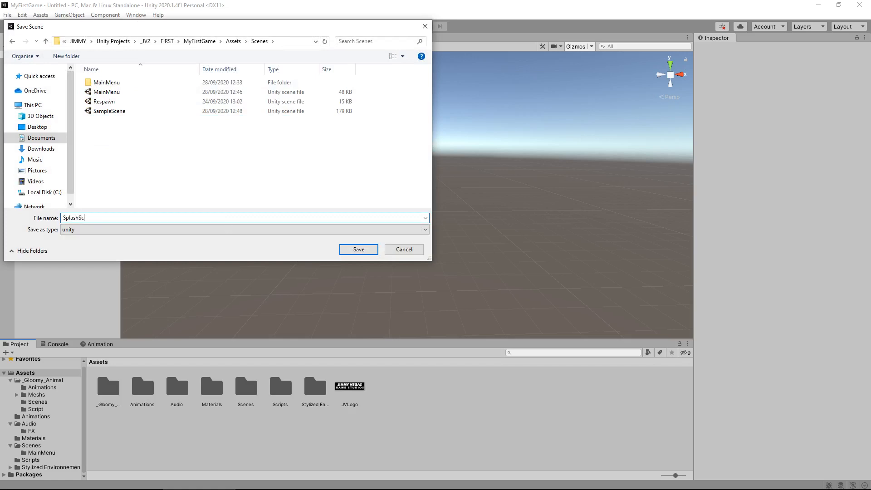
click(359, 249)
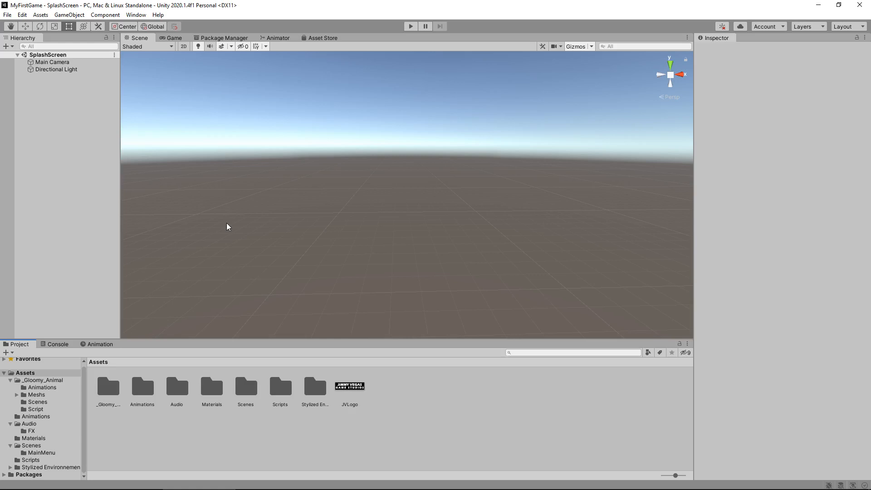
mouse_move(229, 216)
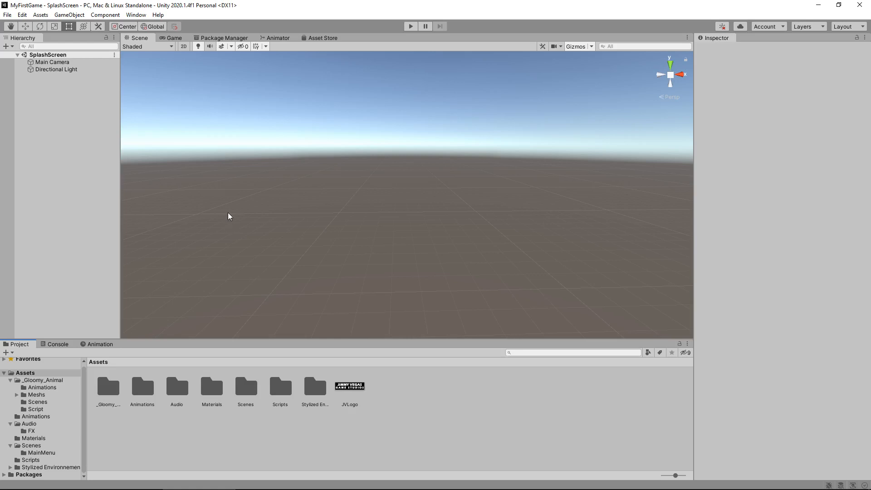
mouse_move(222, 206)
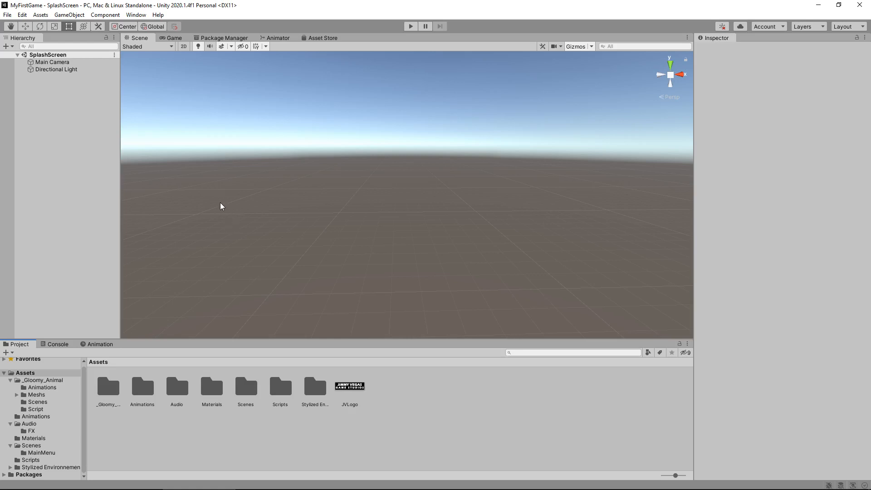
mouse_move(197, 132)
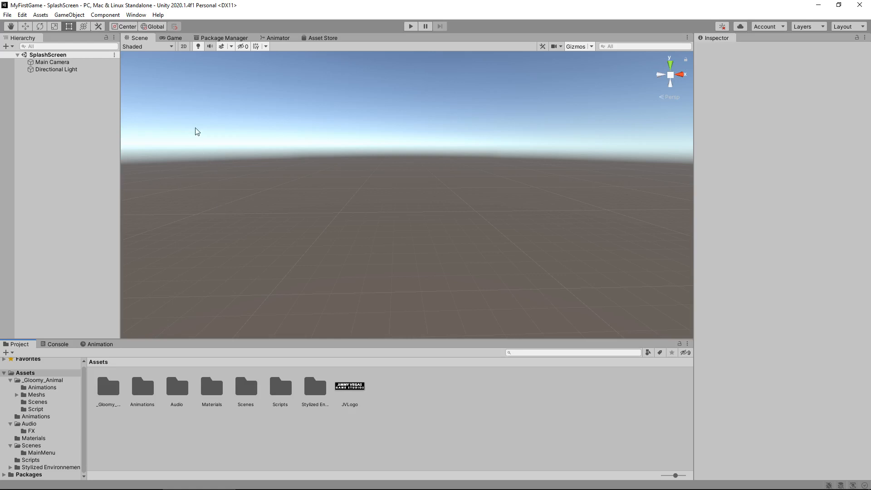
mouse_move(332, 245)
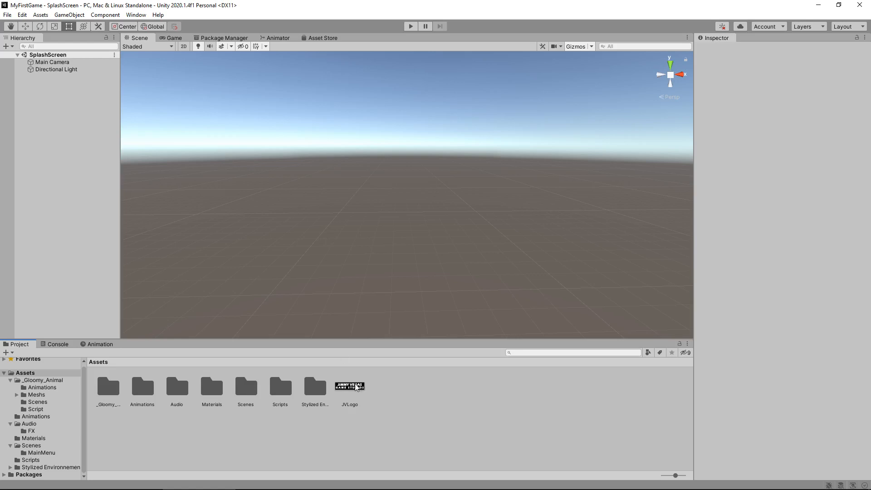
mouse_move(324, 301)
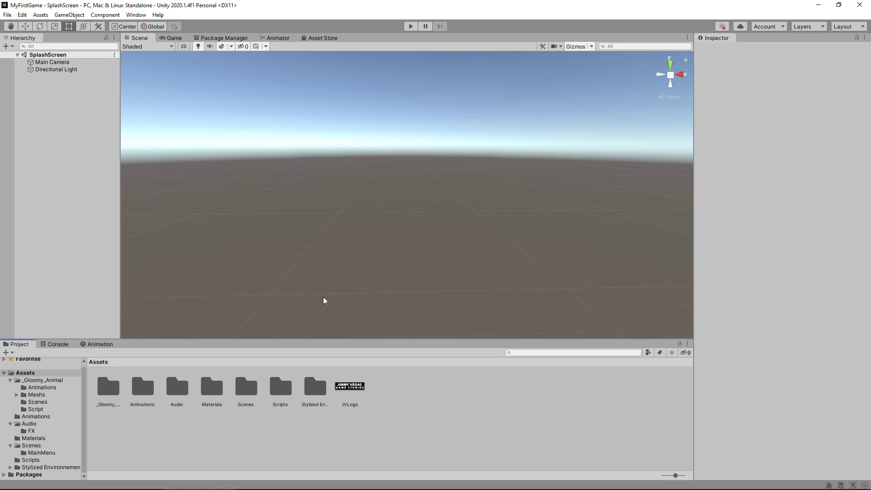
Step: Add a Raw Image anchored stretch-stretch across the canvas and colour it black
click(74, 15)
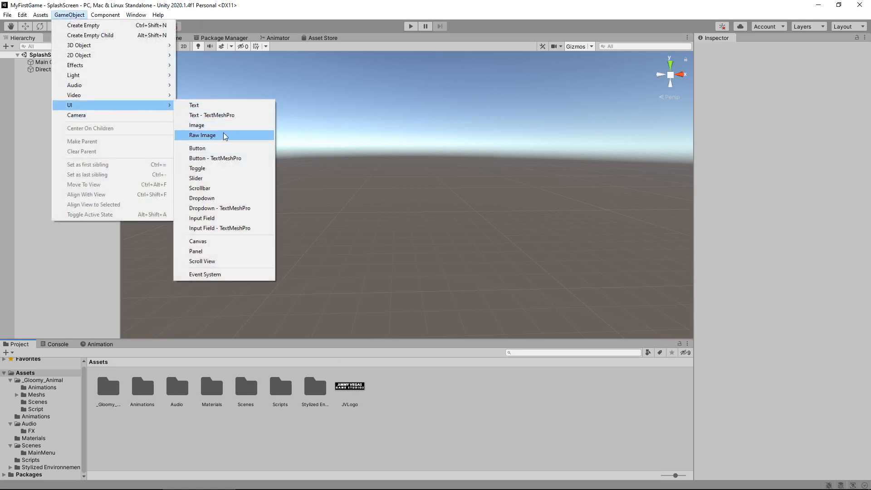
click(202, 135)
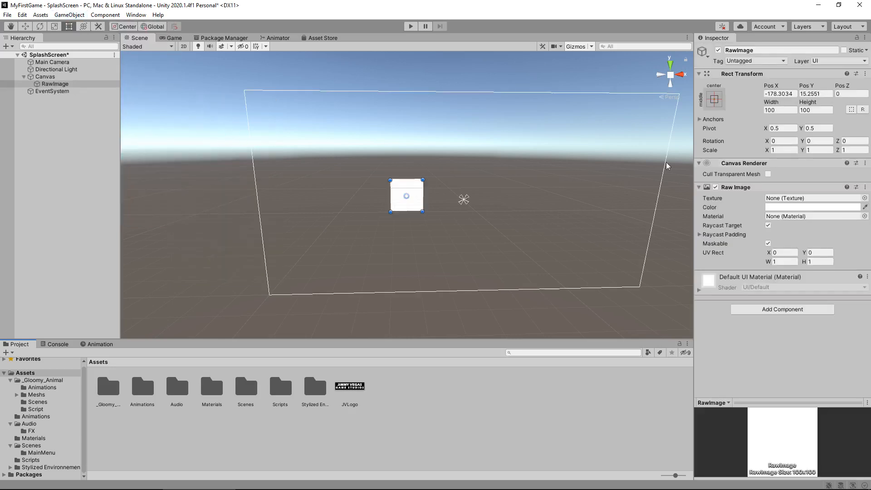
click(713, 99)
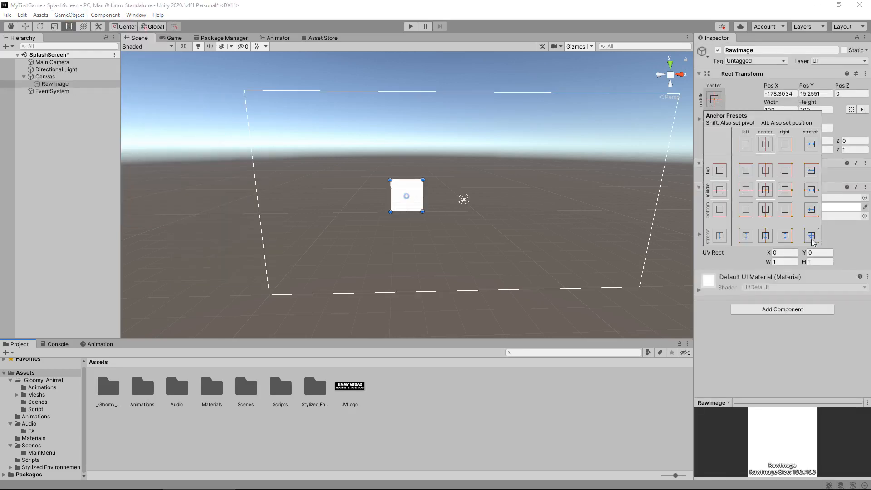
click(811, 235)
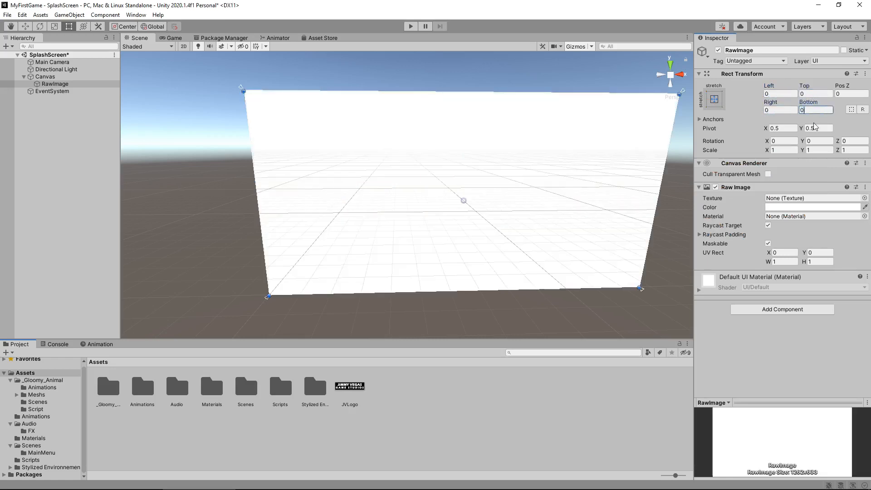
click(813, 207)
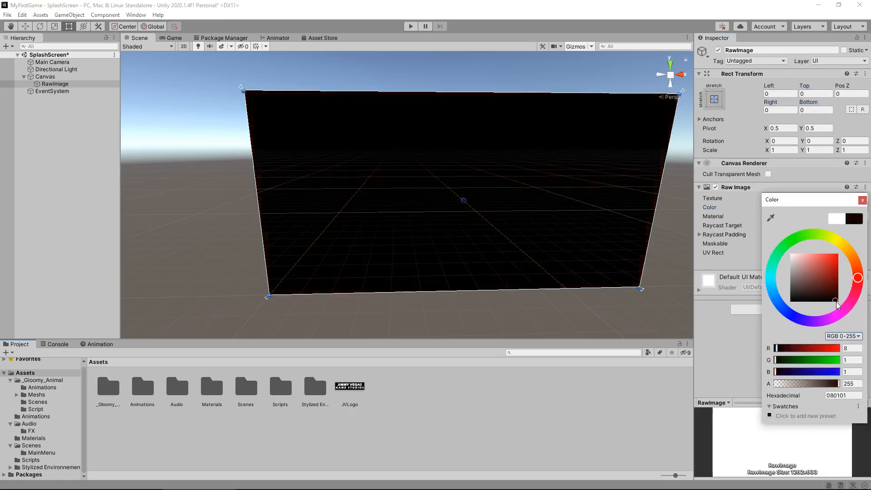
click(862, 200)
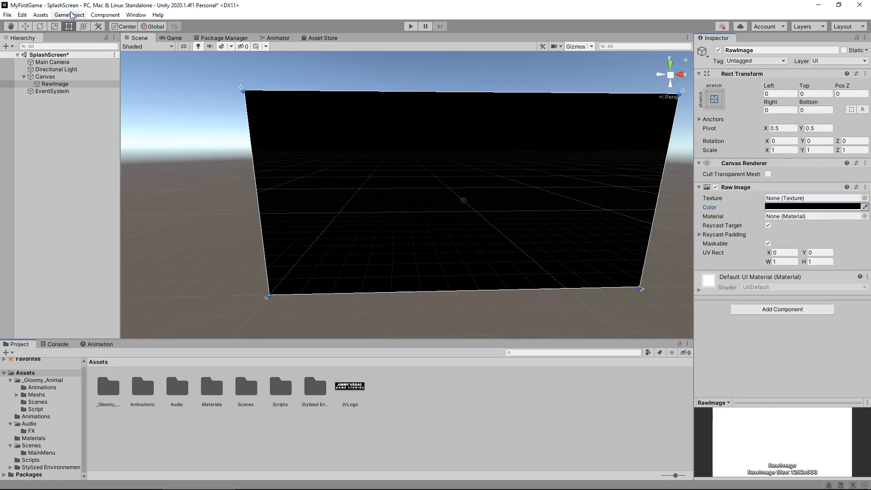
Step: Add a second Raw Image with the JVLogo texture and preview it in Game view
click(73, 15)
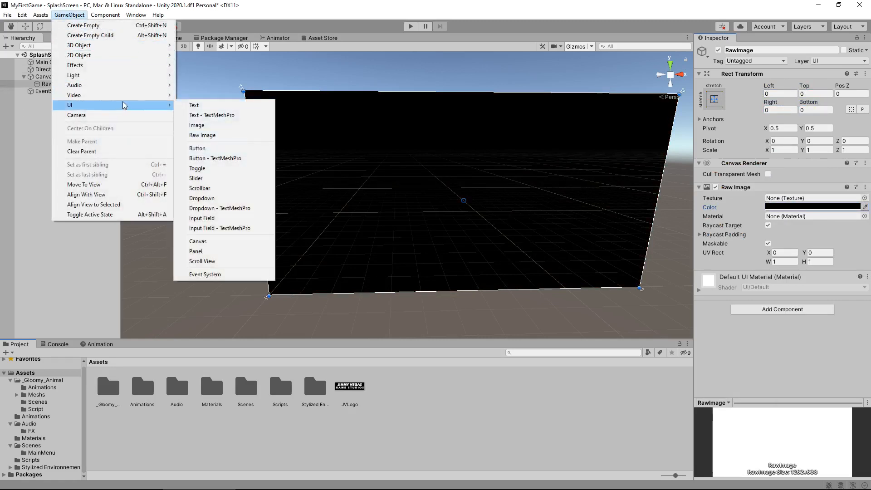
click(202, 135)
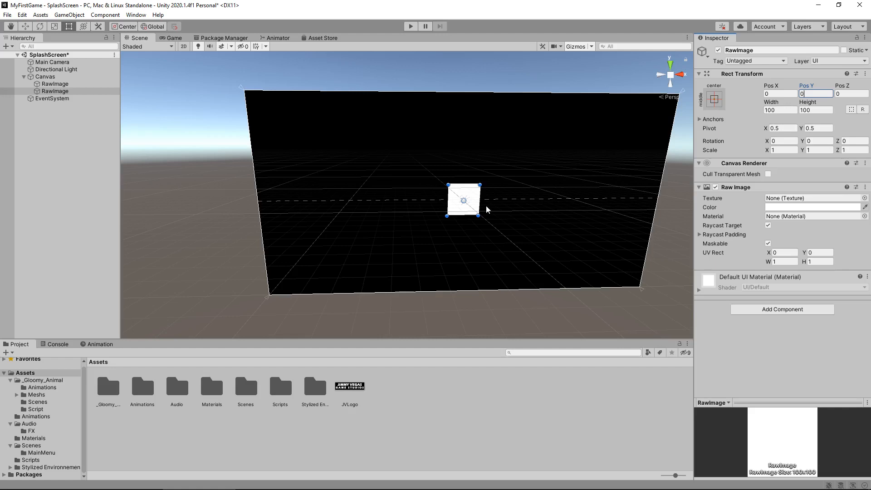
drag(481, 200, 552, 204)
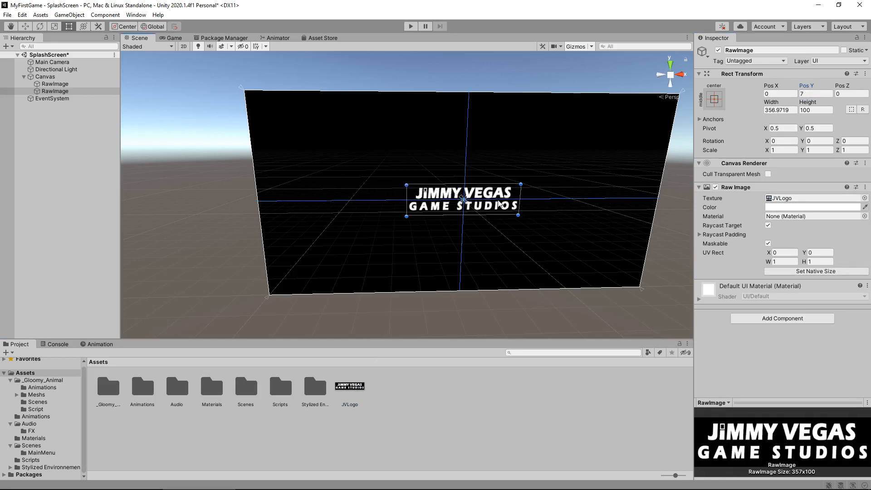
click(174, 38)
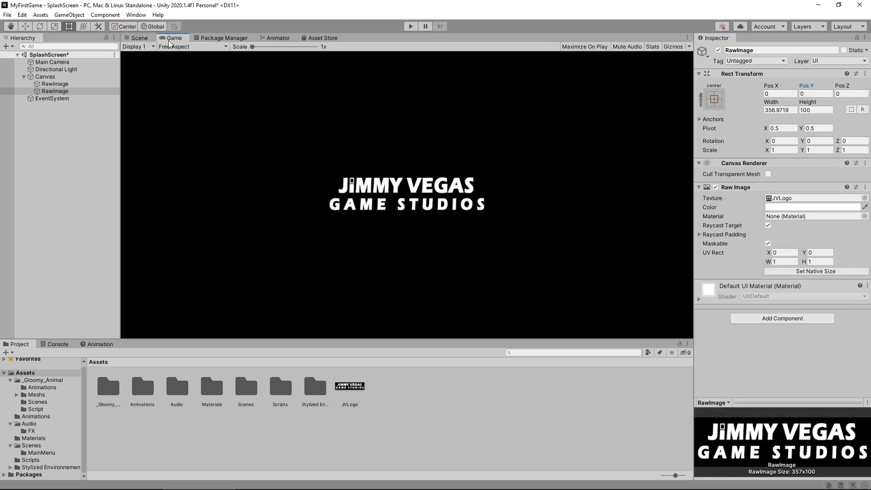
click(139, 38)
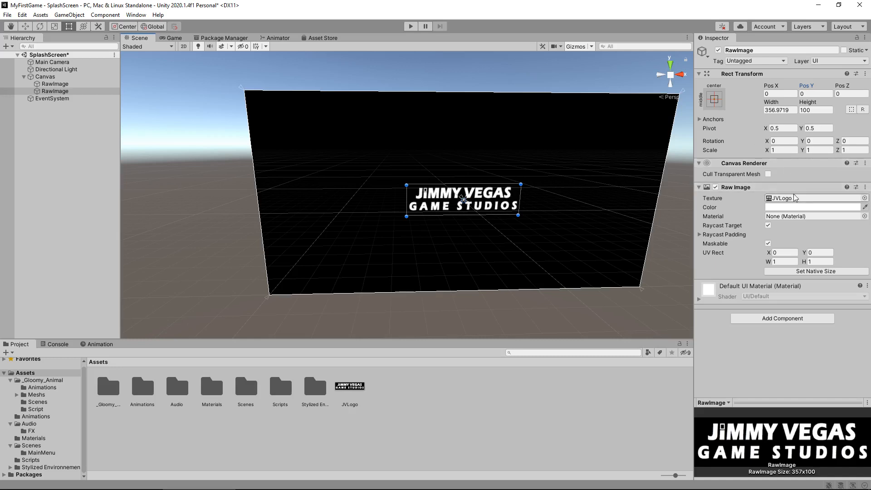
mouse_move(803, 210)
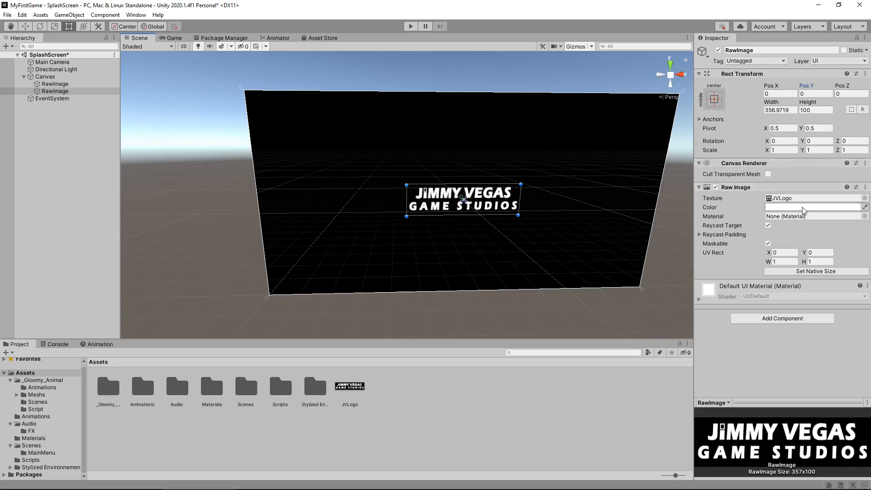
Step: Make the logo opaque, enter -6.22, and set its Y rotation to 90
click(816, 207)
text(0)
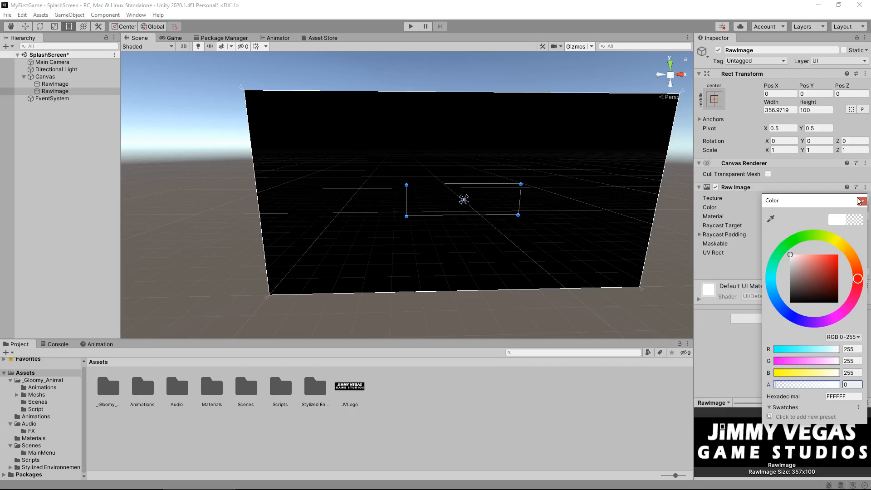
drag(770, 384, 844, 384)
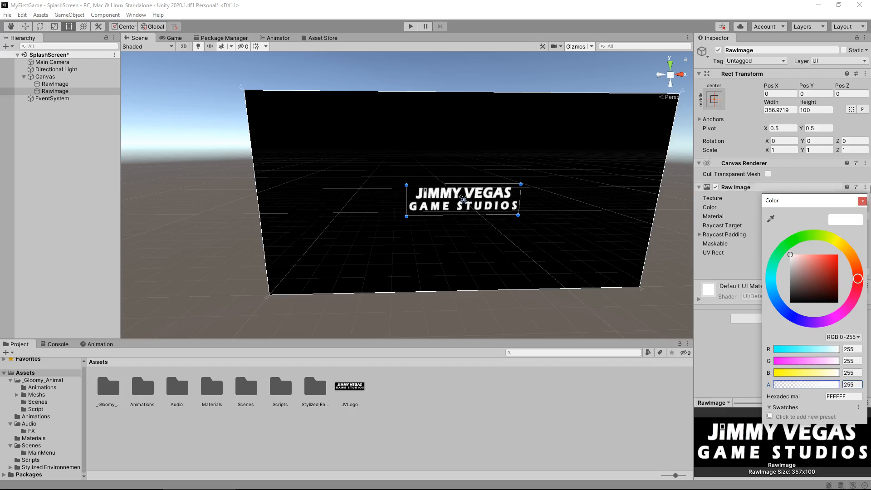
click(863, 201)
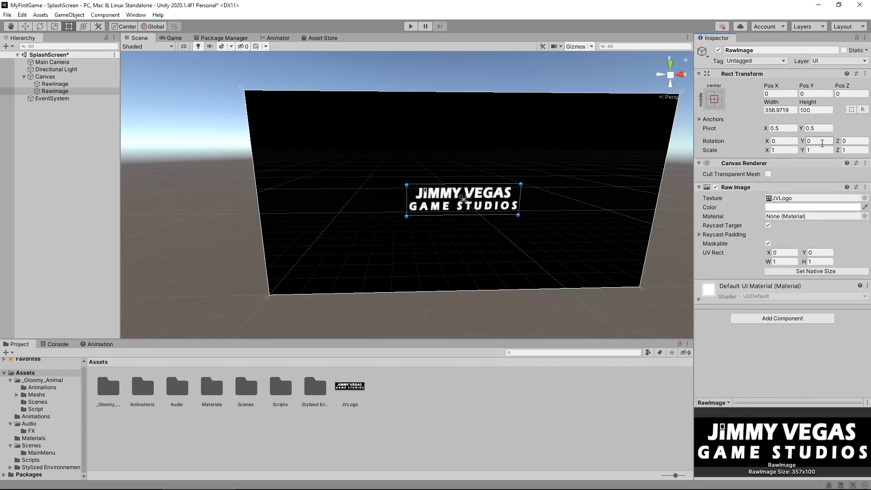
text(-6.22)
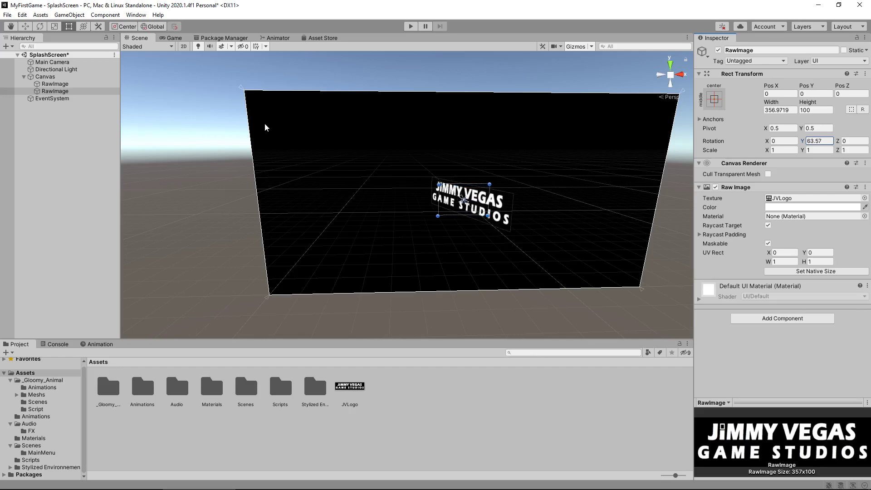
mouse_move(620, 170)
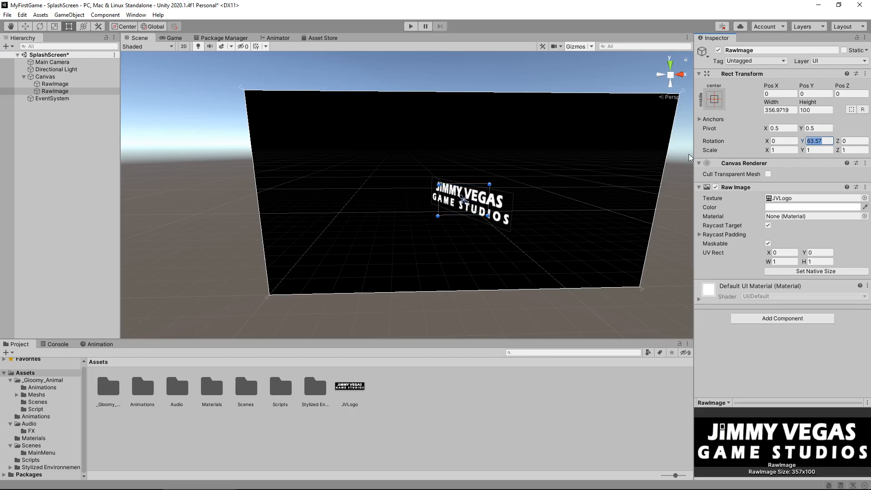
text(90)
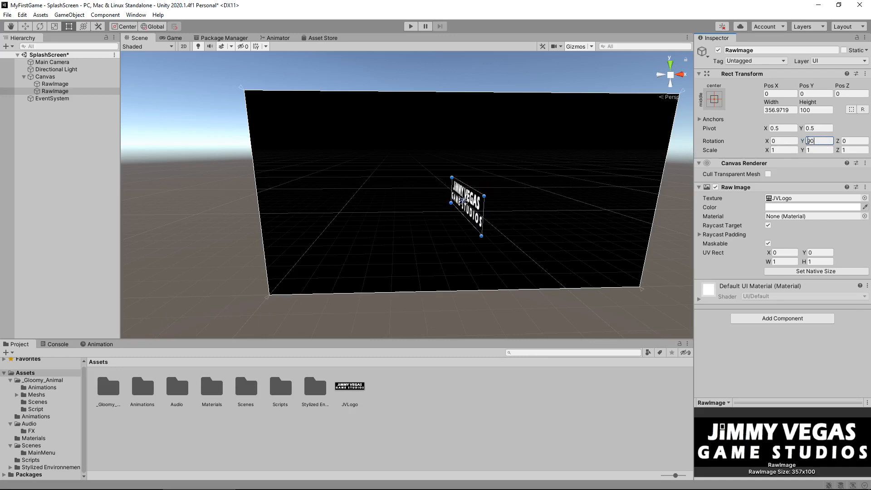
Step: Preview the edge-on logo, then drag its colour alpha down to 0
click(170, 37)
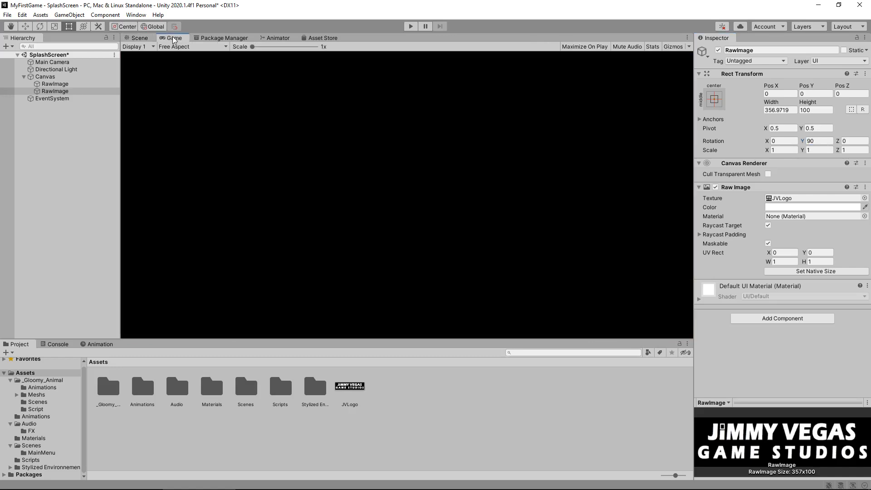
click(138, 38)
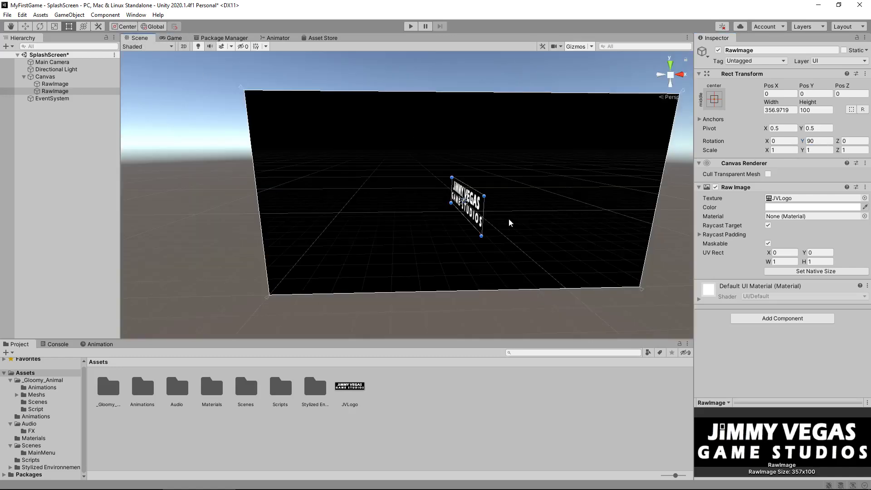
mouse_move(524, 191)
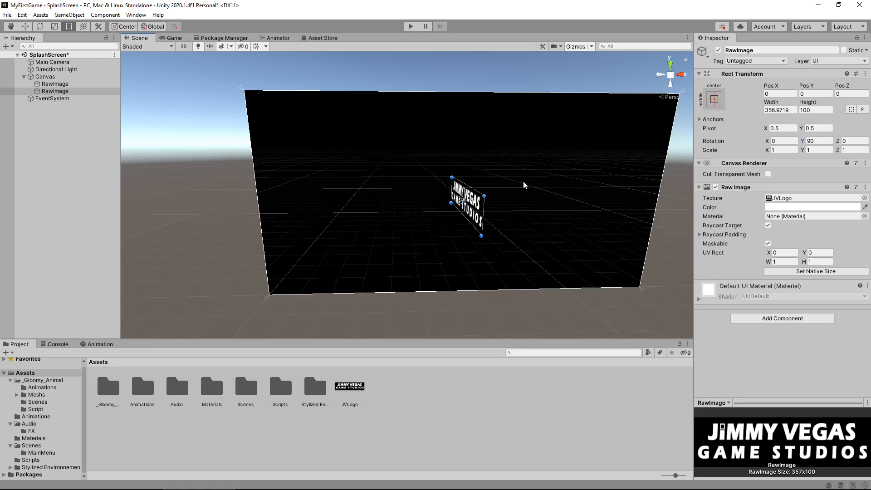
mouse_move(735, 221)
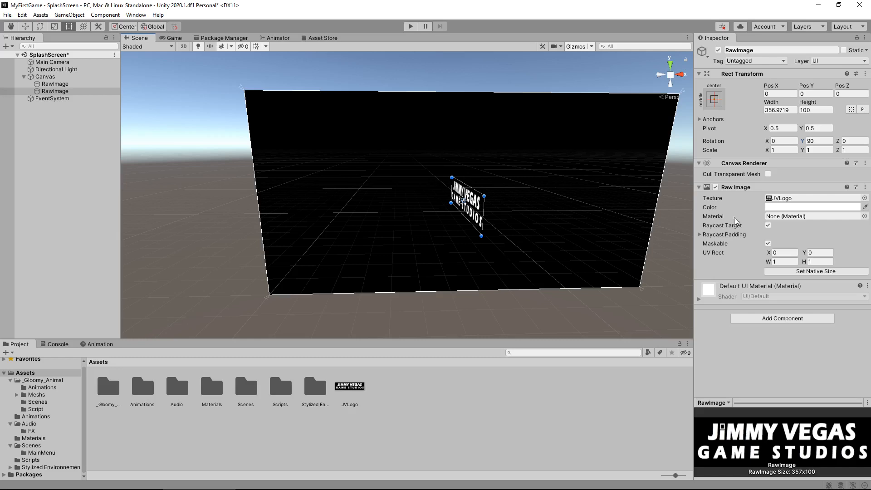
click(815, 207)
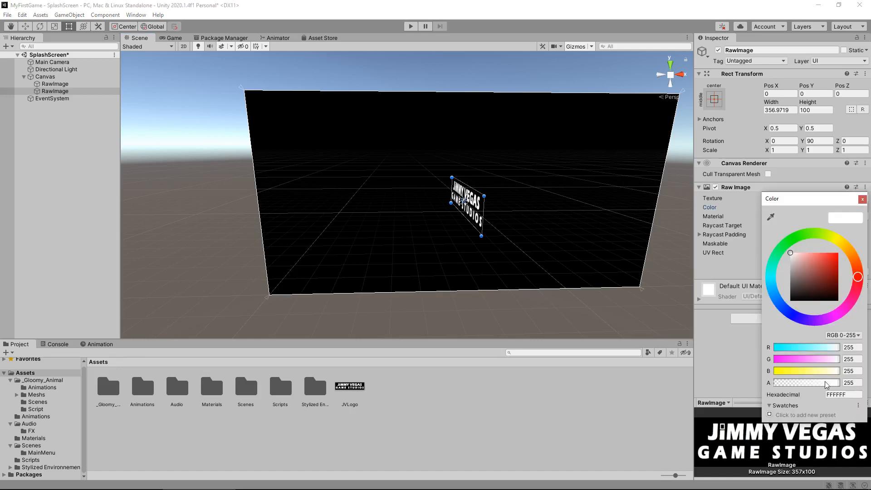
drag(828, 382, 778, 382)
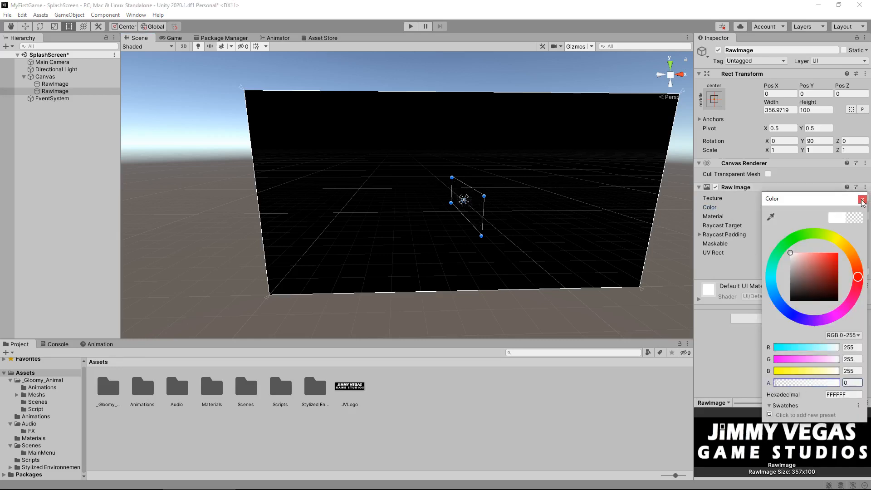
click(862, 199)
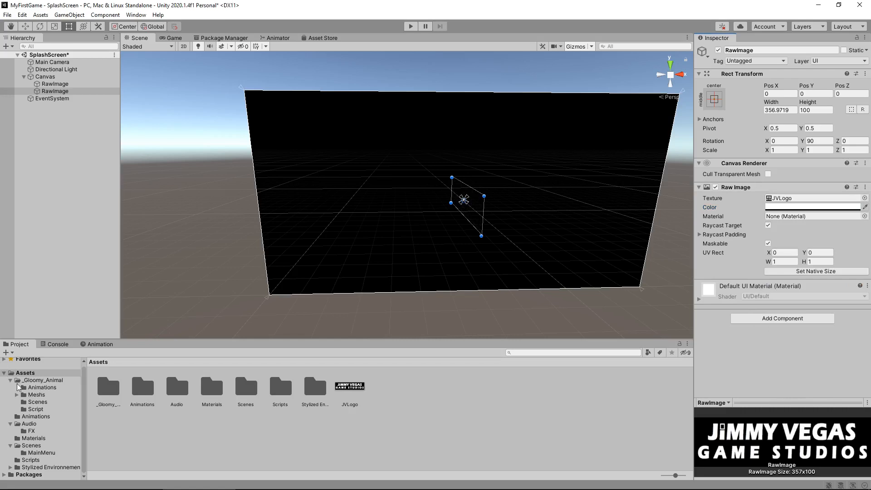
Step: Open the Animations folder and rename the second RawImage to JVLogo
click(35, 390)
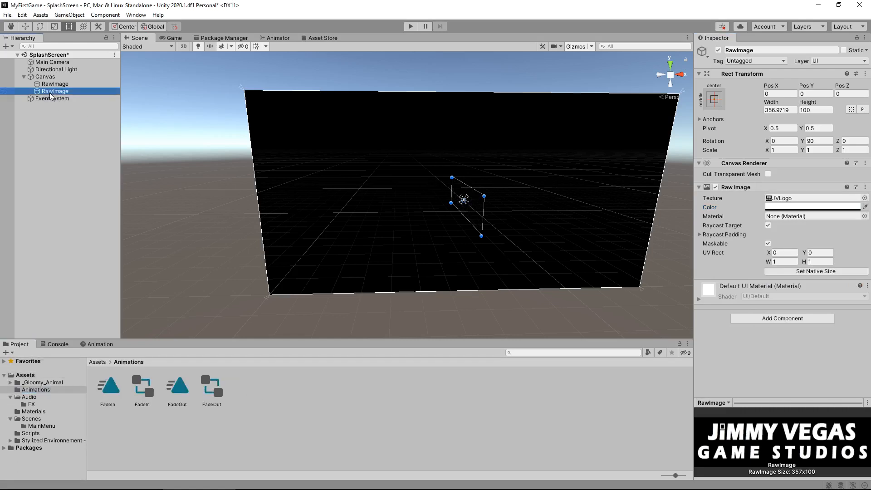
double_click(54, 91)
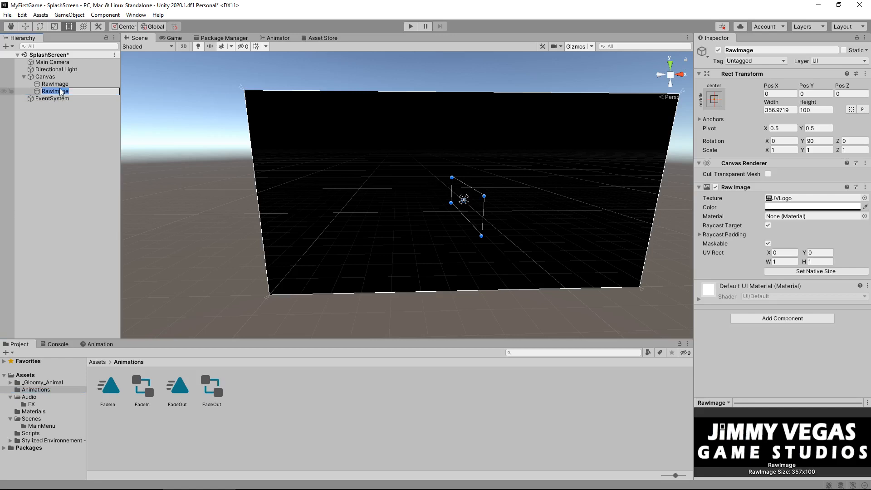
text(JVLogo)
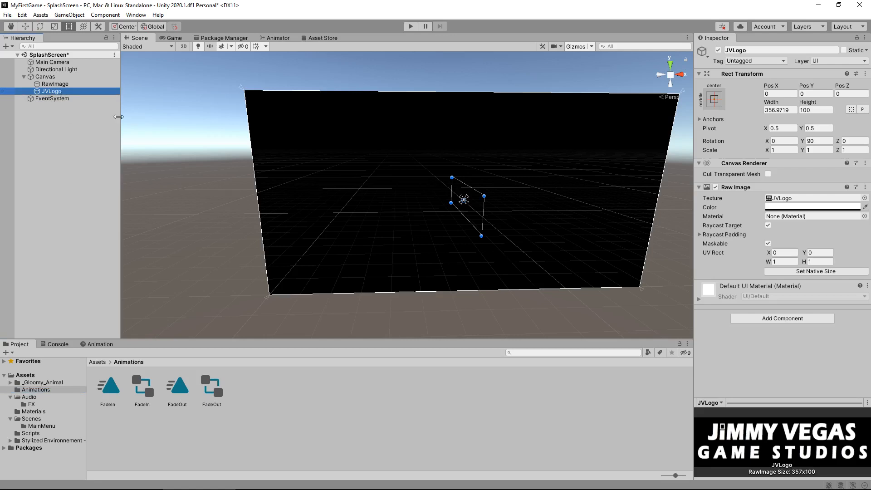
mouse_move(504, 75)
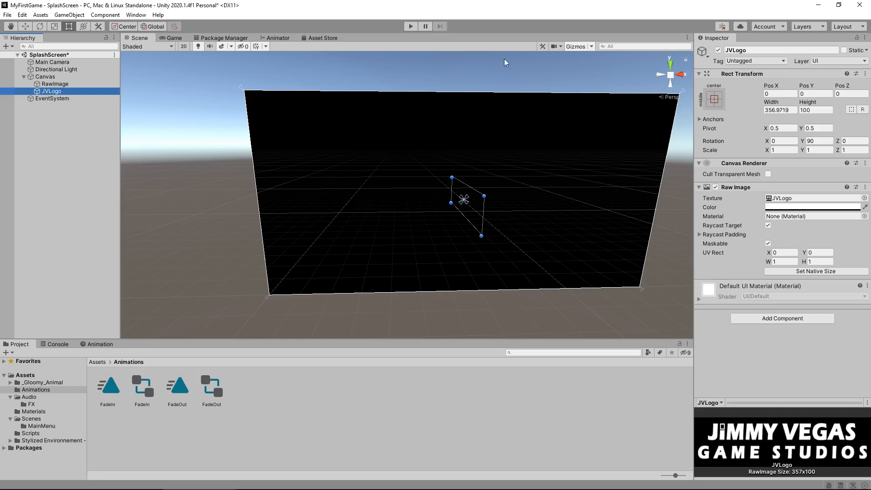
mouse_move(705, 98)
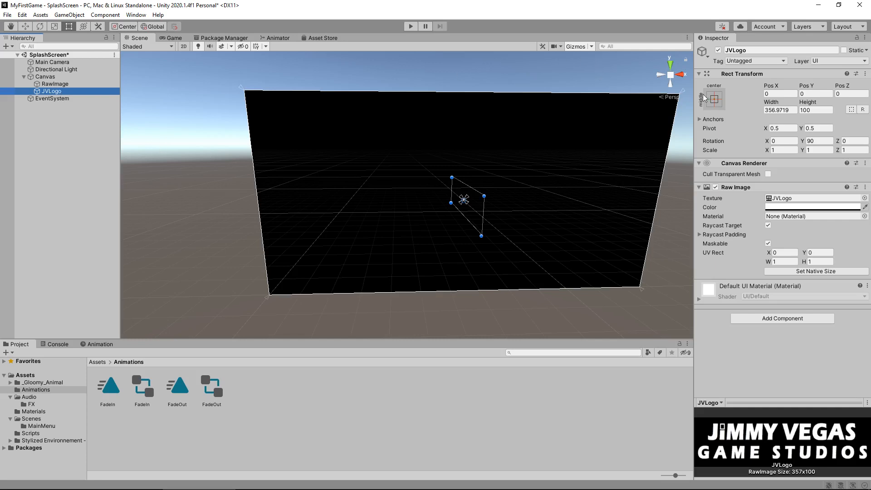
Step: From the Animation window, create and save a new clip named SplashIntro
click(99, 344)
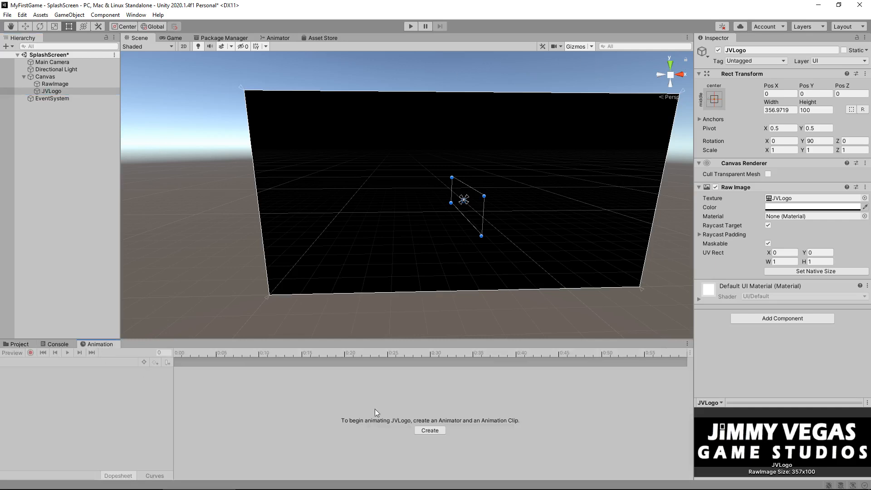
click(429, 430)
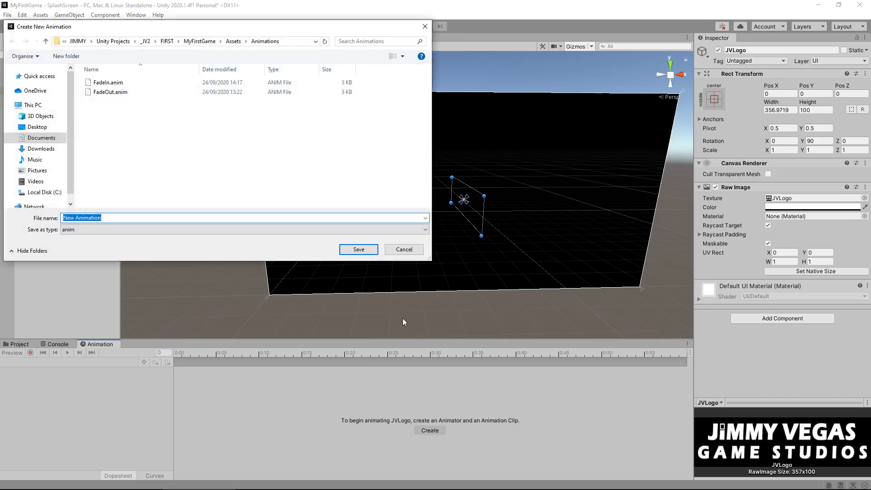
text(Splash)
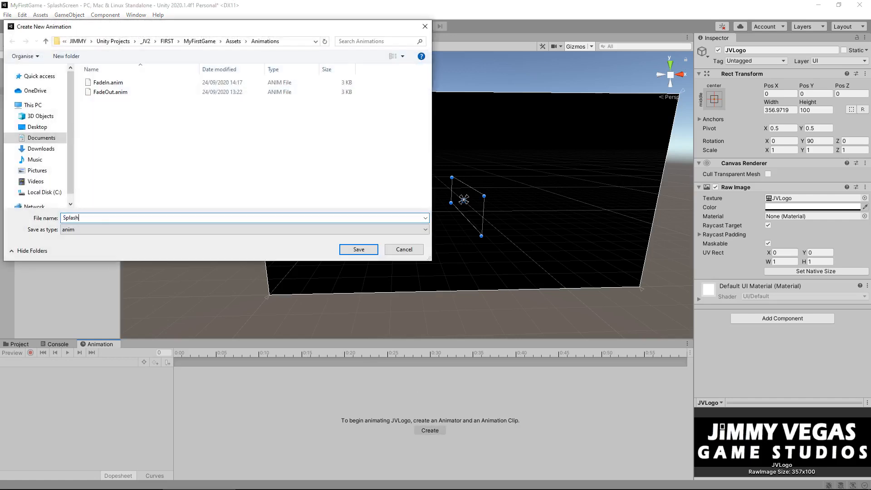
click(359, 249)
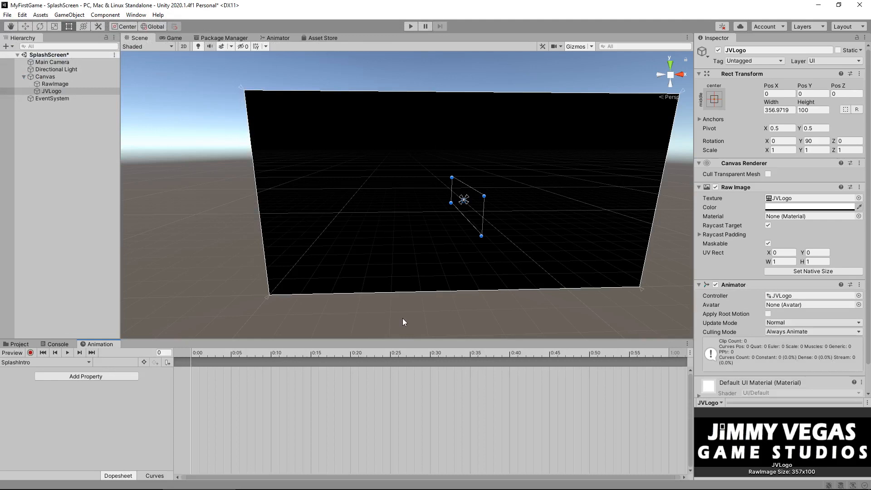
mouse_move(318, 238)
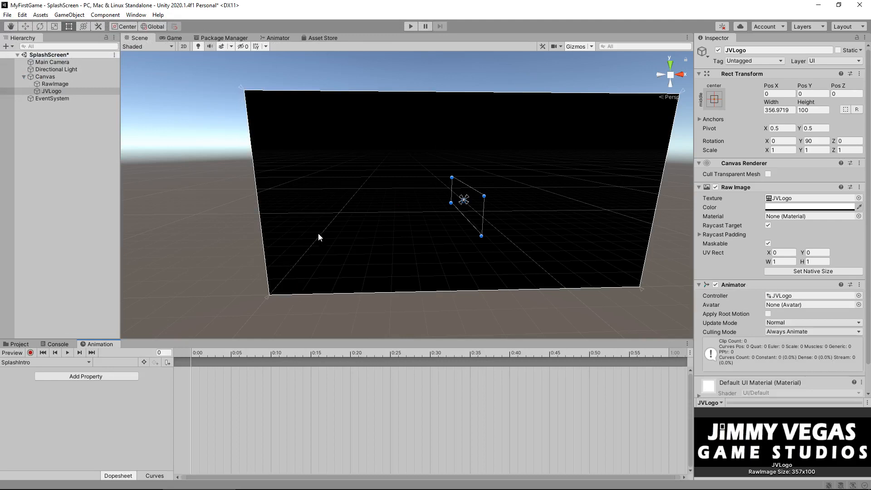
mouse_move(316, 235)
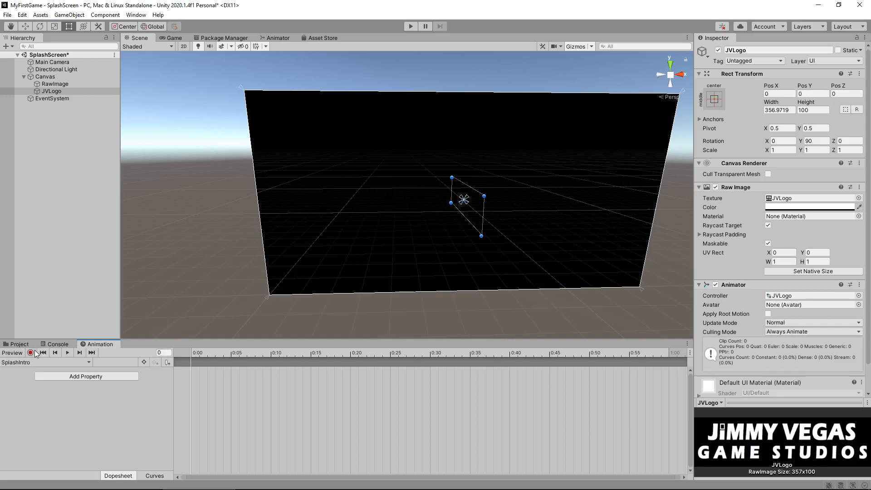
Step: In record mode, keyframe alpha and Y rotation 90 at start, then rotation 0 later
click(30, 353)
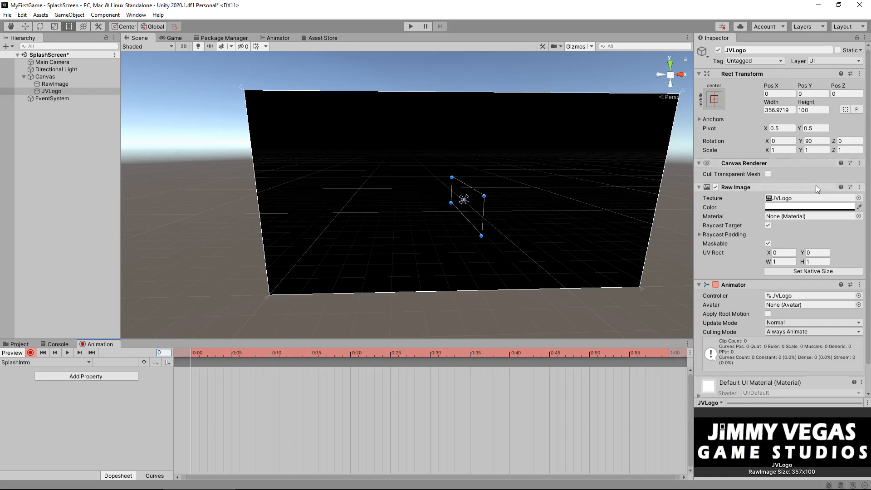
click(808, 207)
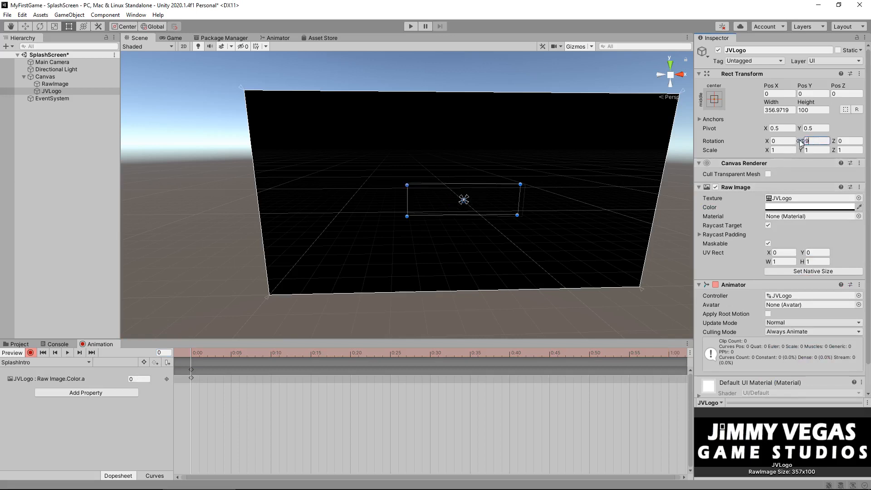
text(90)
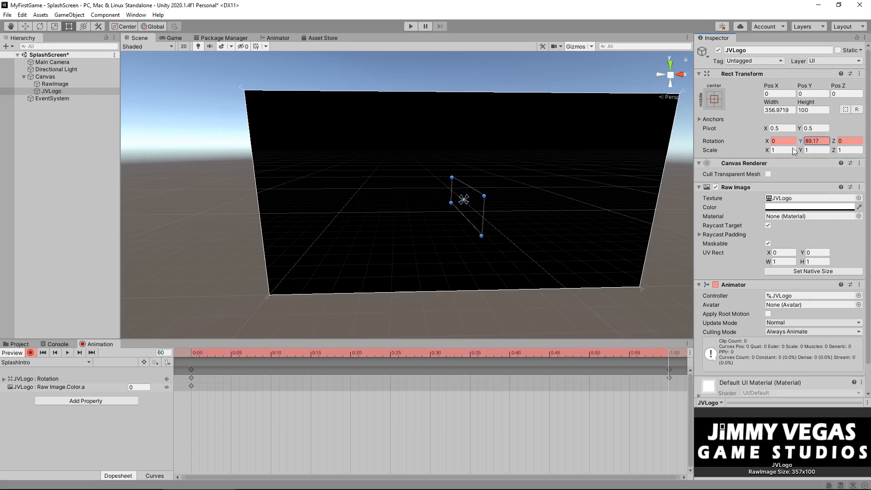
text(0)
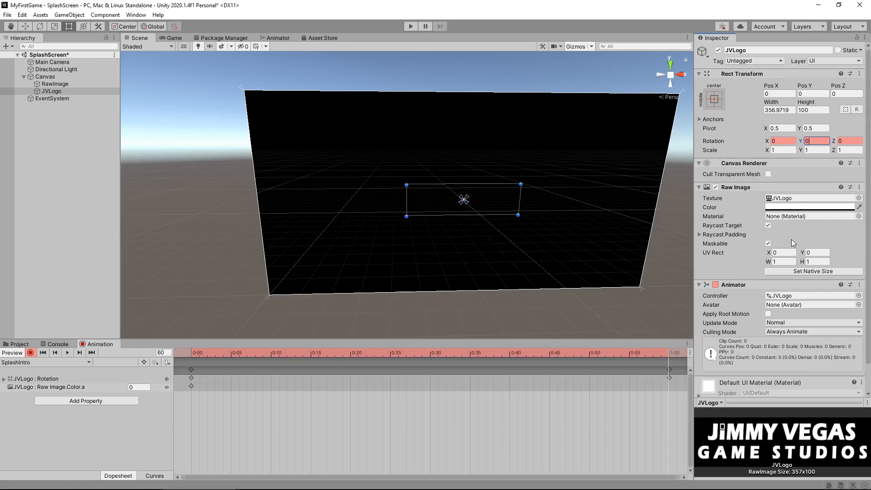
click(809, 207)
text(255)
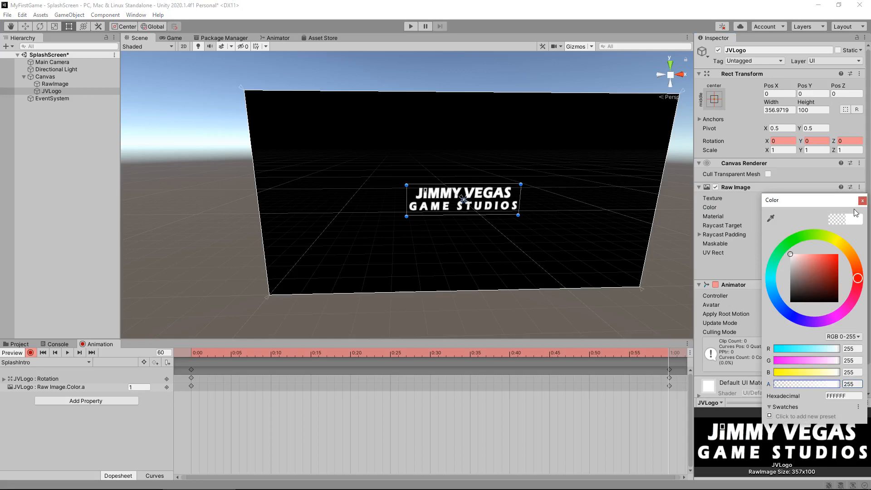
Step: At the final frame, set JVLogo's Y rotation to -90 and its alpha to 0
click(862, 201)
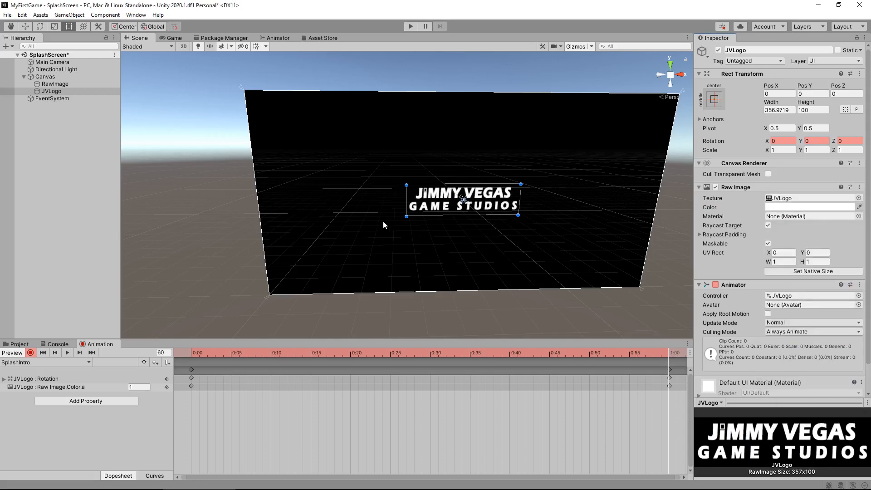
mouse_move(376, 221)
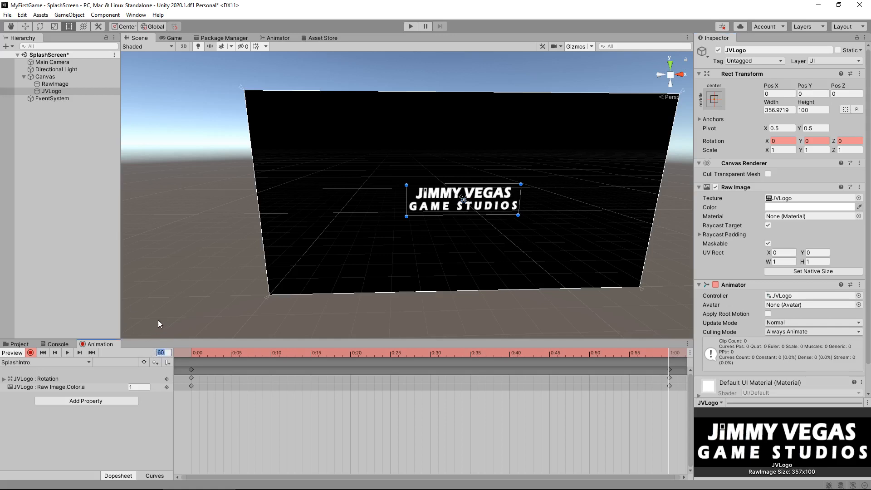
mouse_move(163, 274)
text(300)
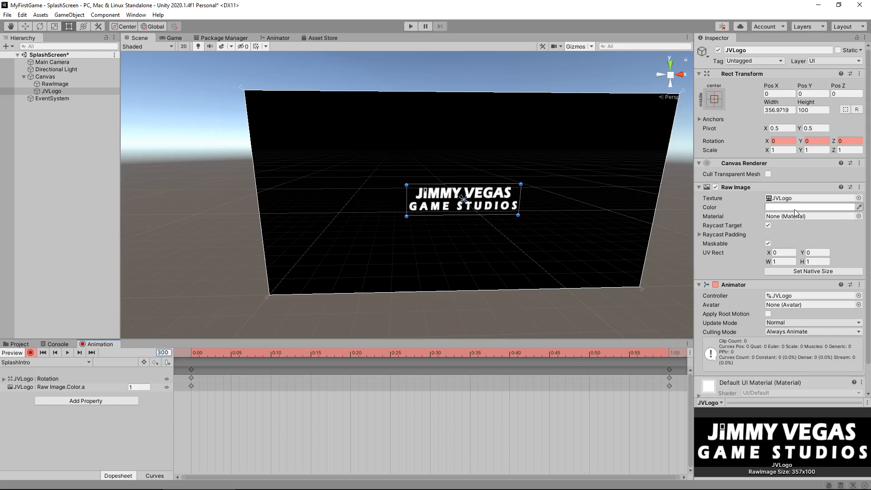
click(813, 207)
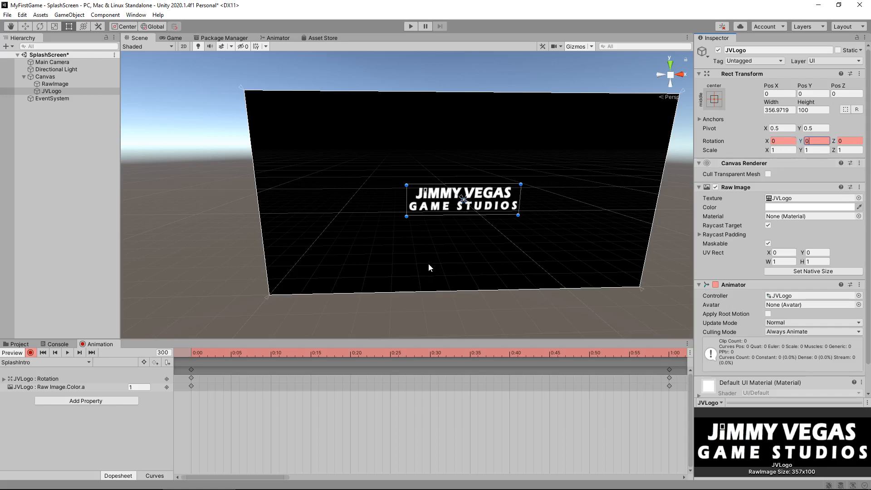
mouse_move(301, 476)
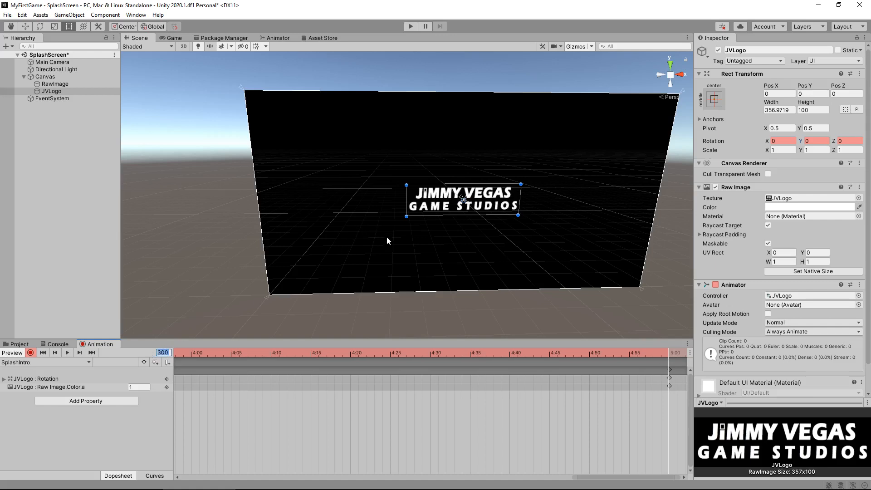
mouse_move(387, 234)
text(360)
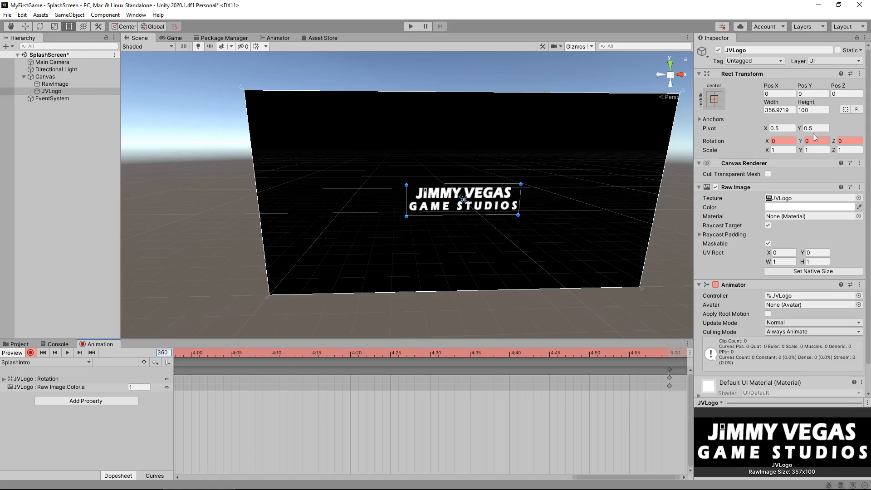
click(816, 141)
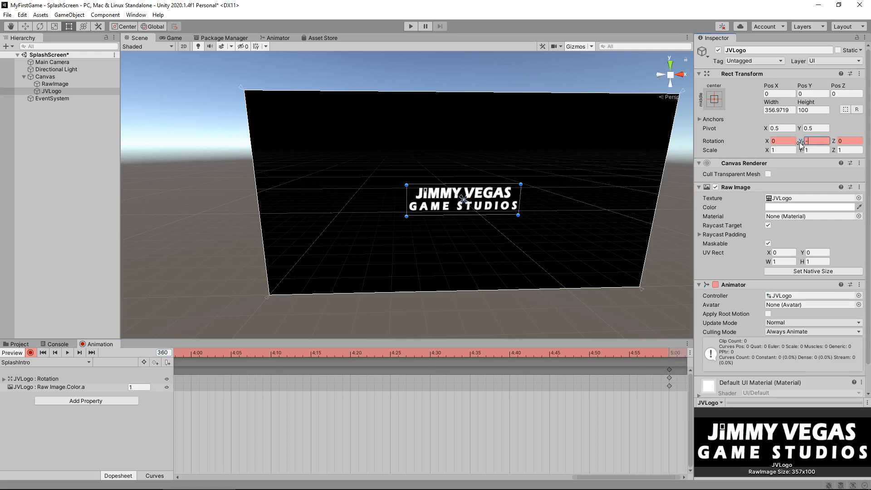
text(-90)
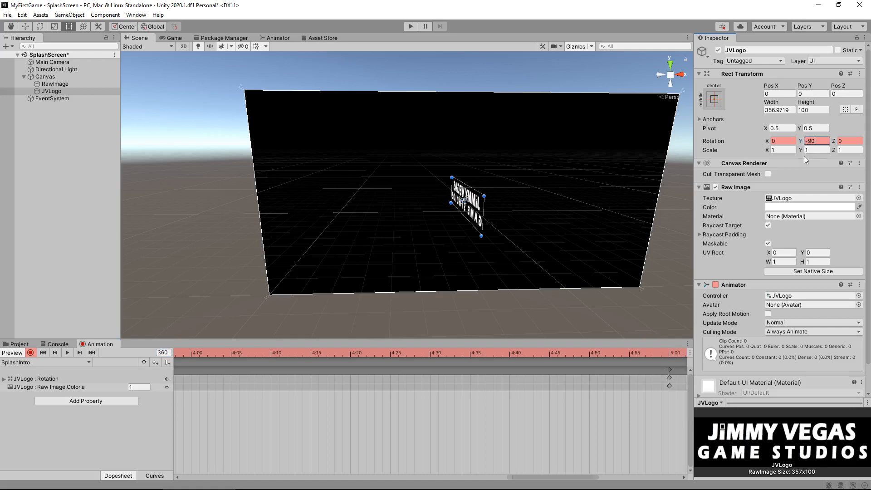
click(813, 207)
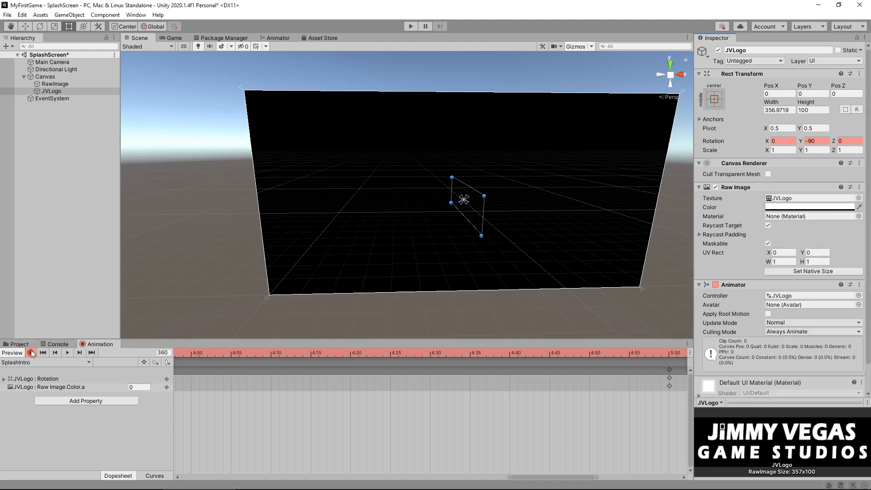
Step: Stop recording, untick Loop Time on SplashIntro, and enter Play mode
click(19, 343)
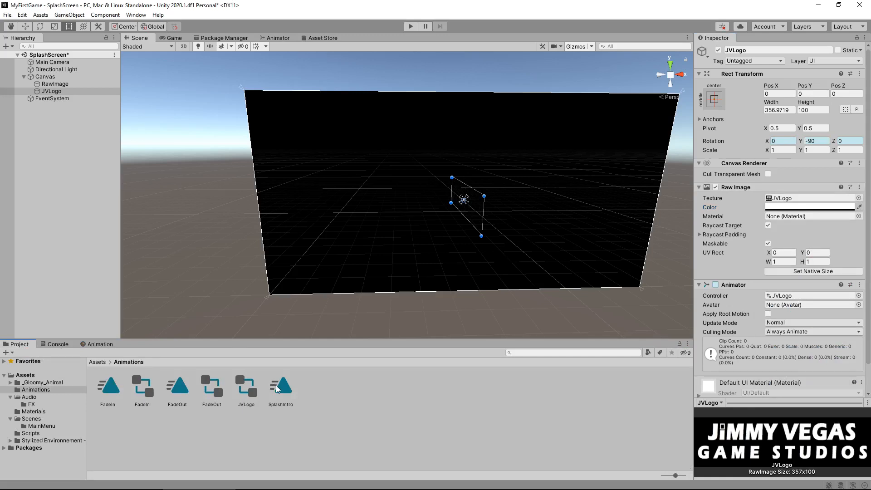
click(280, 387)
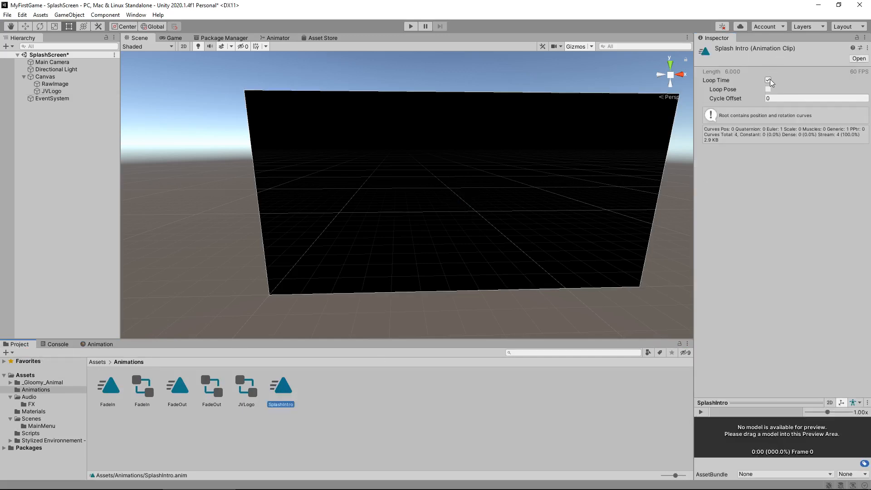
click(767, 81)
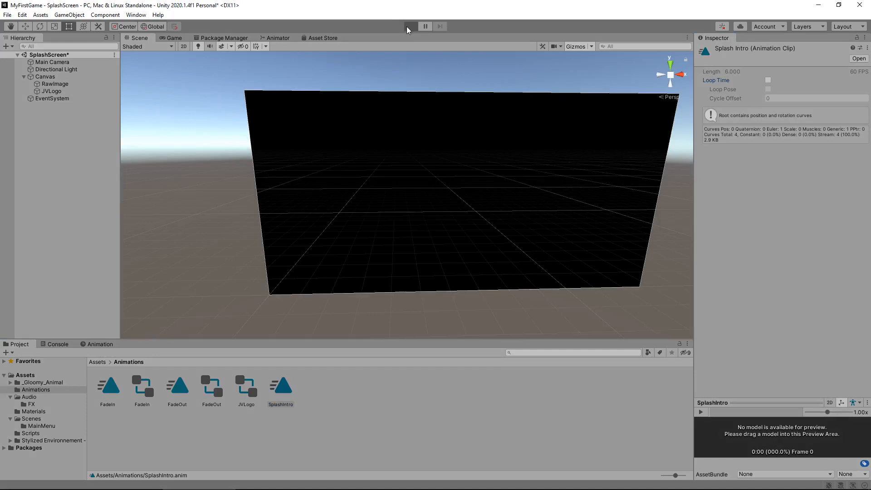
click(410, 26)
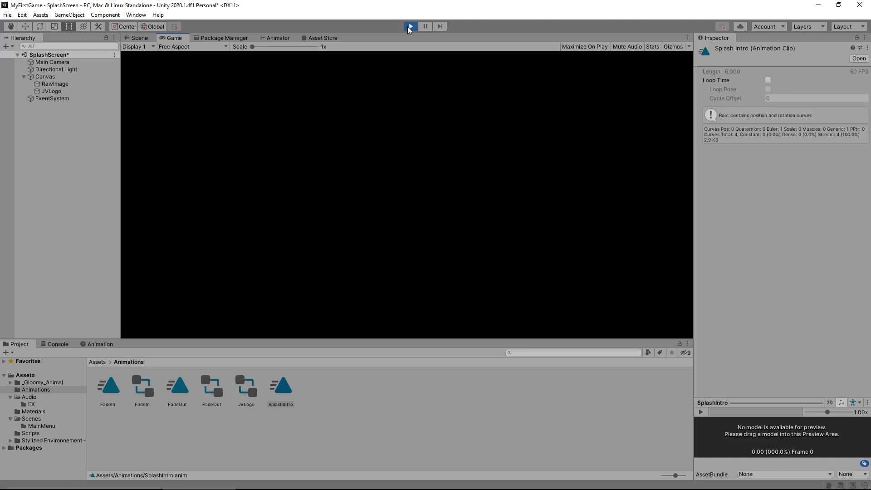
Step: Exit Play mode and return to editing the SplashScreen scene
click(138, 37)
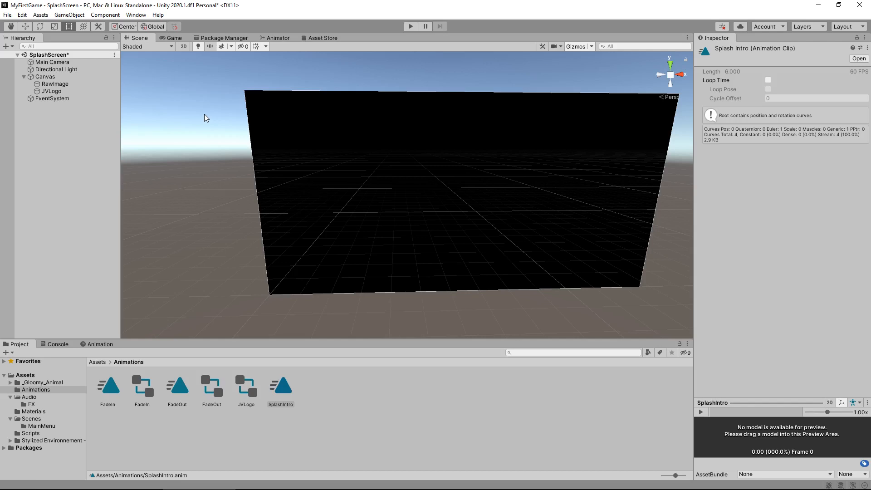
mouse_move(202, 114)
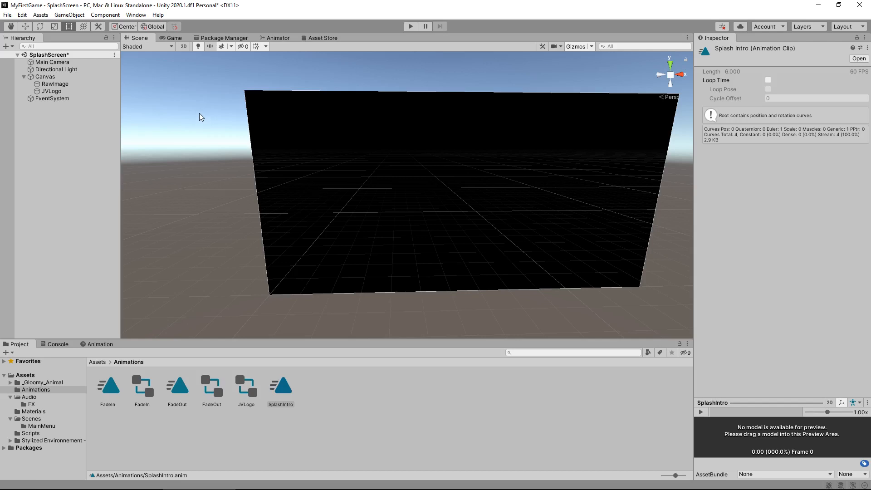
mouse_move(199, 114)
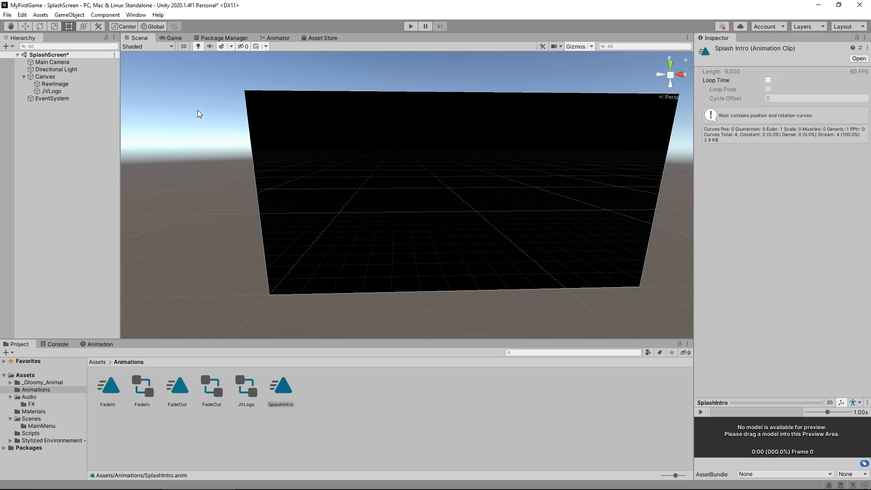
mouse_move(205, 105)
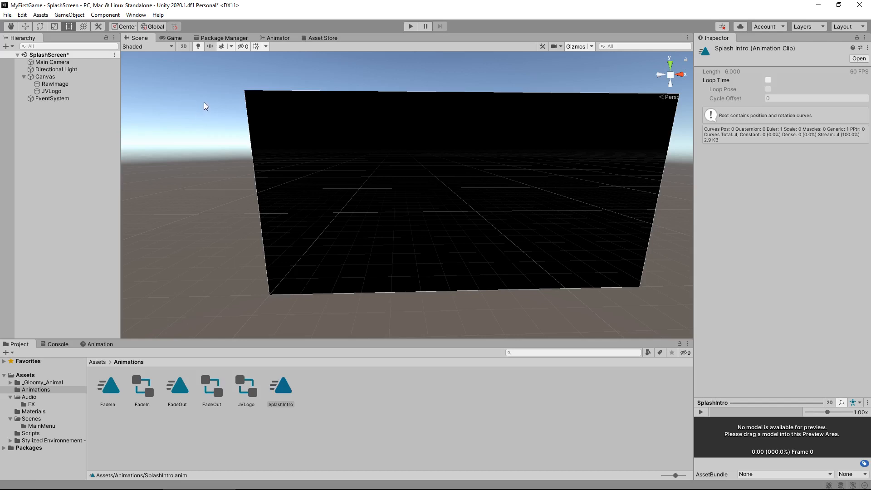
mouse_move(208, 111)
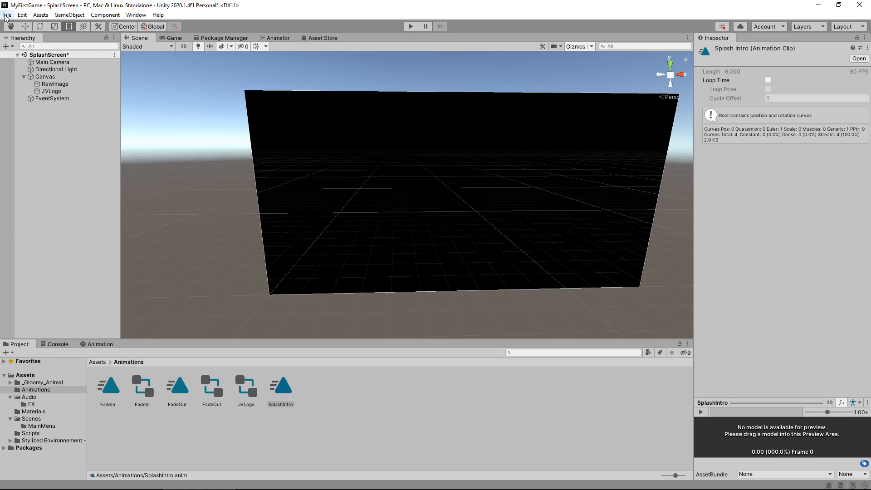
Step: Add SplashScreen to Build Settings and order scenes SplashScreen, MainMenu, Respawn, SampleScene
click(6, 15)
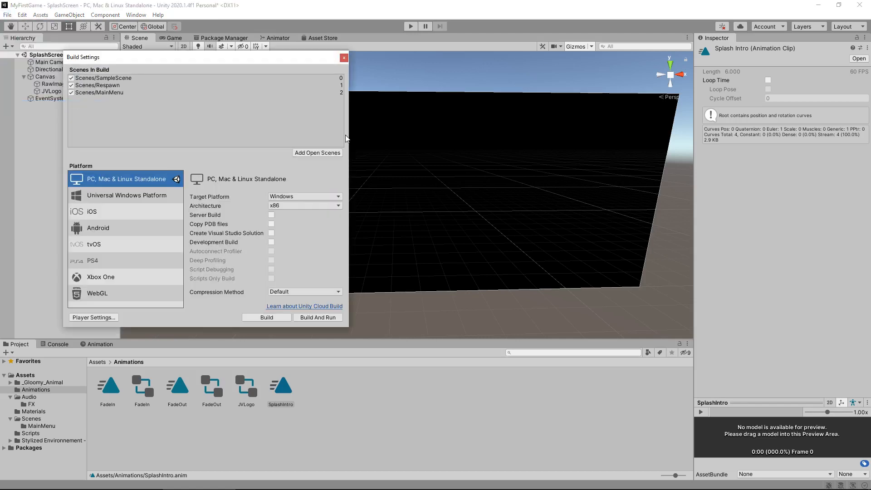
click(317, 152)
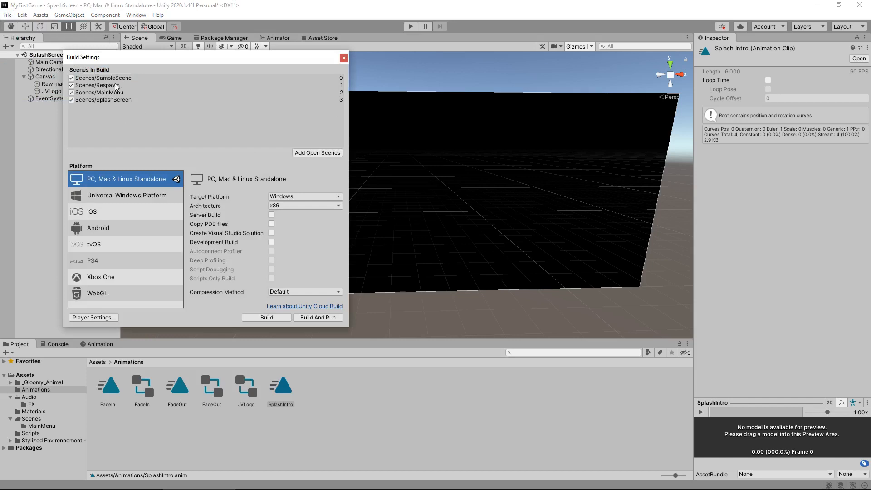
mouse_move(154, 119)
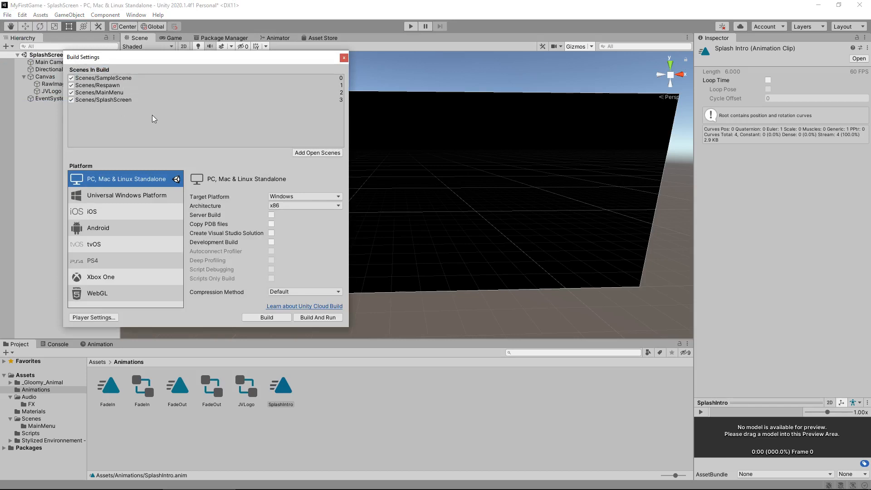
mouse_move(130, 102)
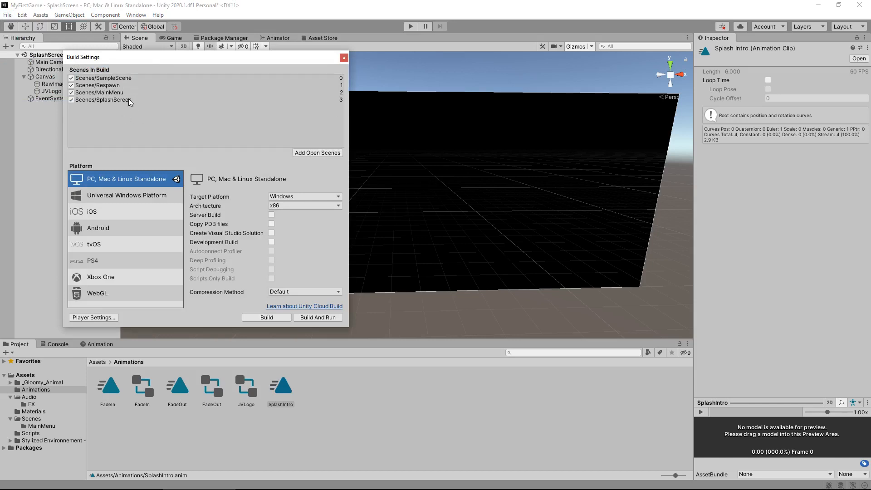
click(104, 99)
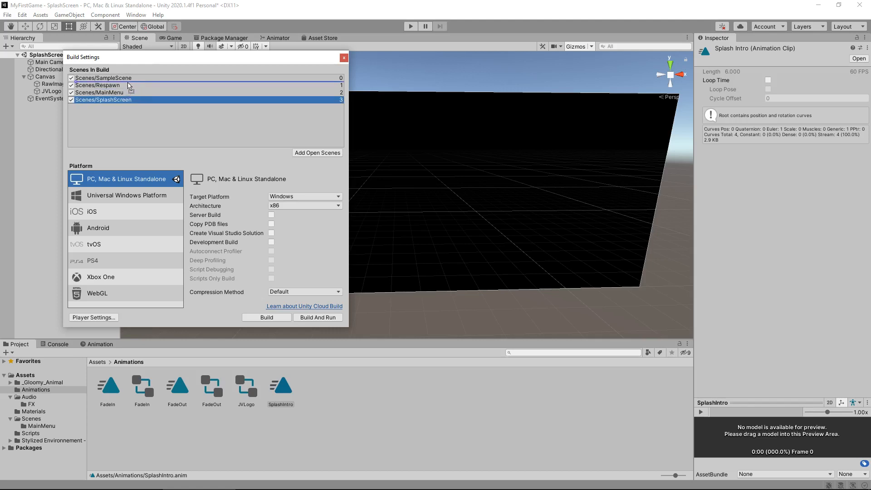
drag(104, 99, 103, 77)
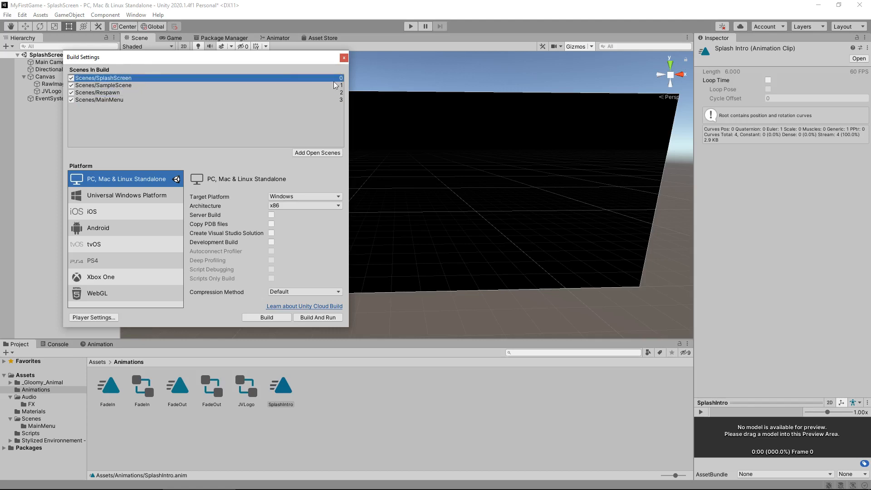
mouse_move(114, 103)
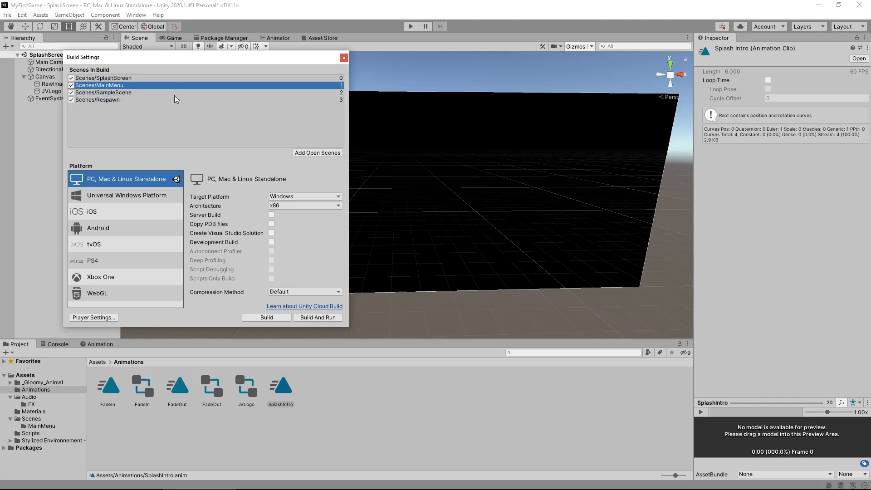
mouse_move(138, 105)
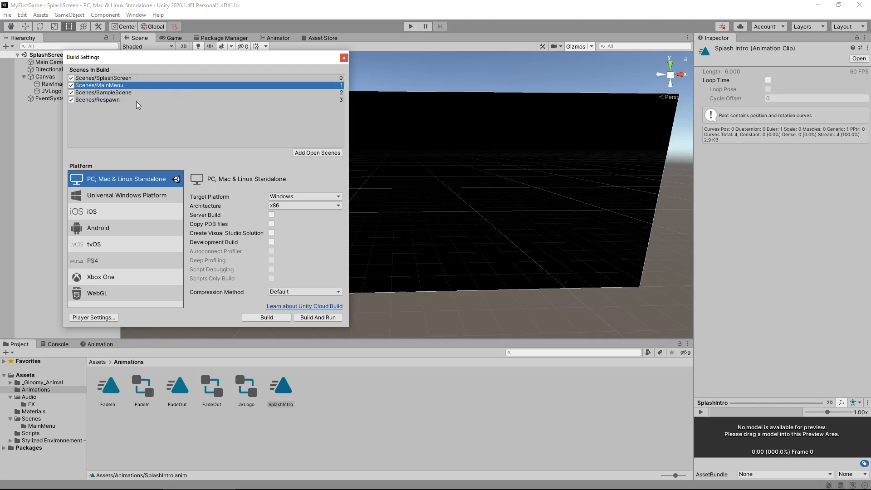
click(103, 93)
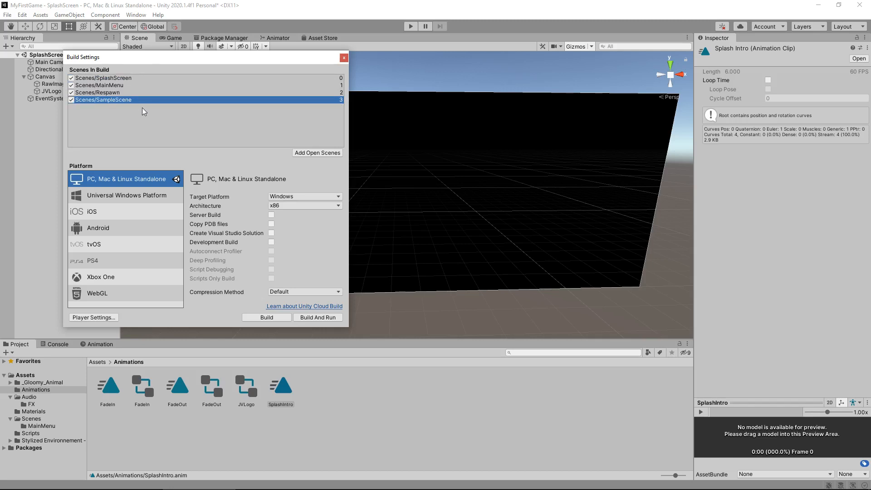
mouse_move(160, 117)
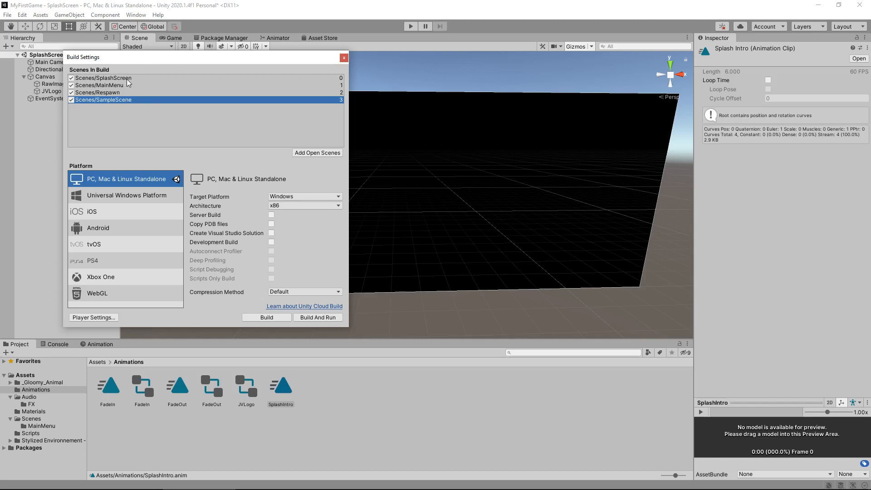
mouse_move(120, 91)
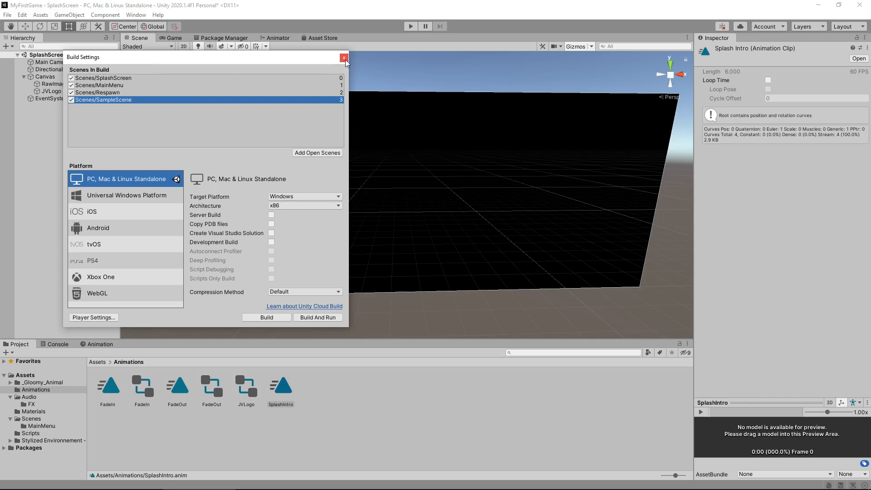
mouse_move(344, 58)
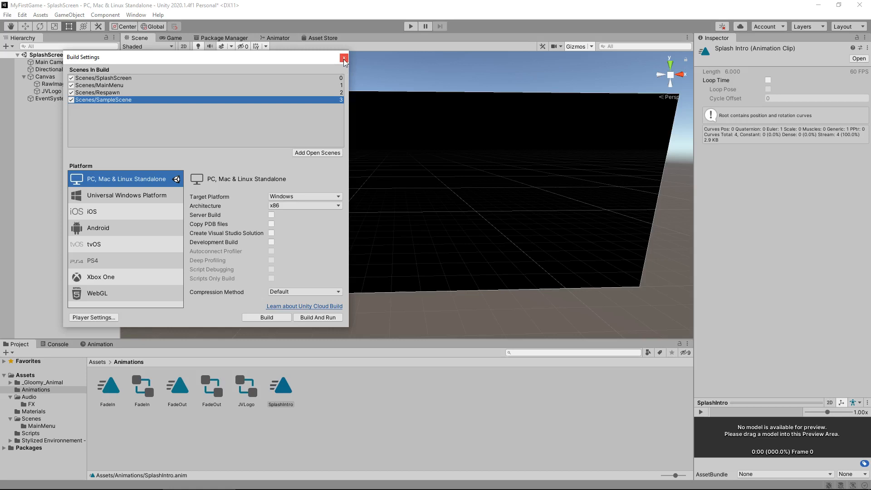
click(344, 58)
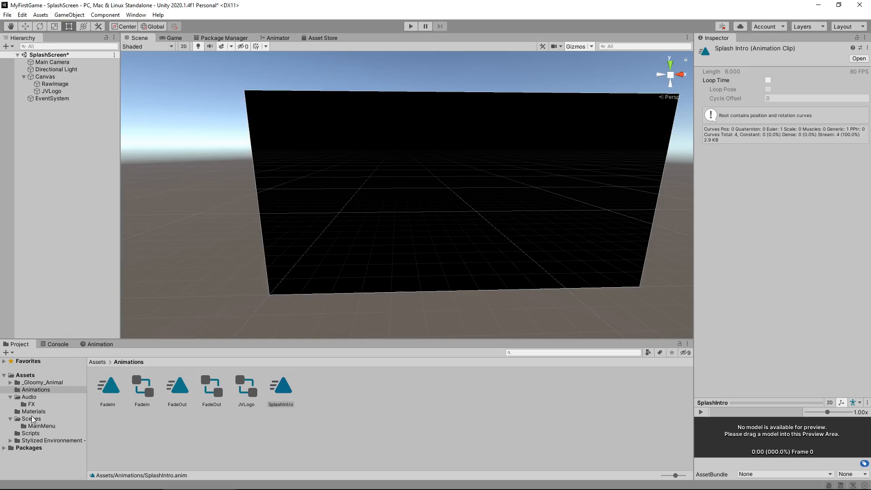
Step: Open SplashToMenu.cs from the Assets > Scripts folder in Visual Studio
click(25, 433)
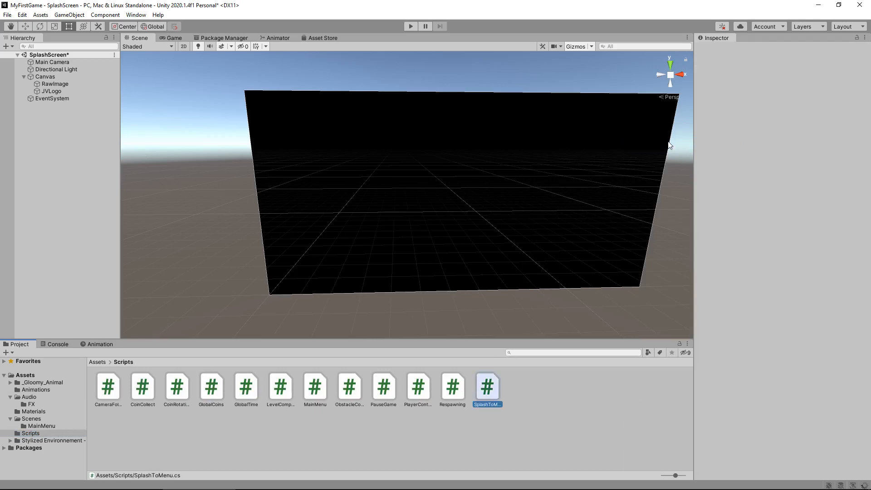
mouse_move(488, 202)
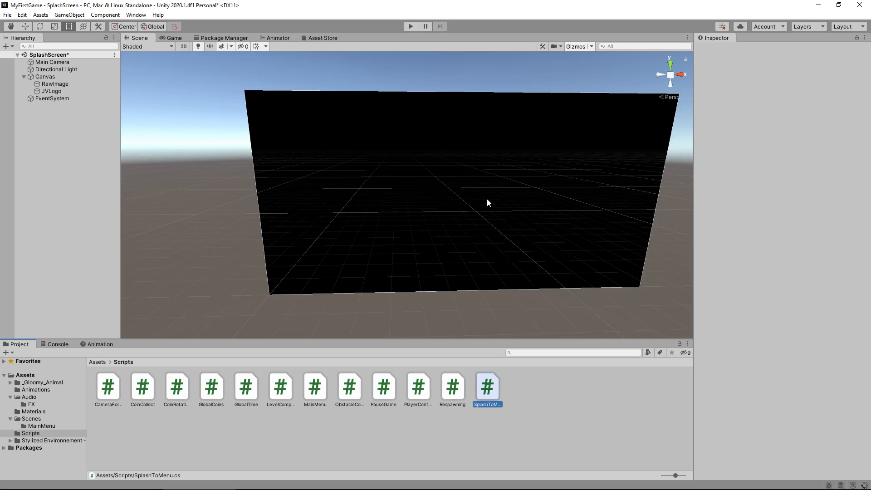
mouse_move(486, 208)
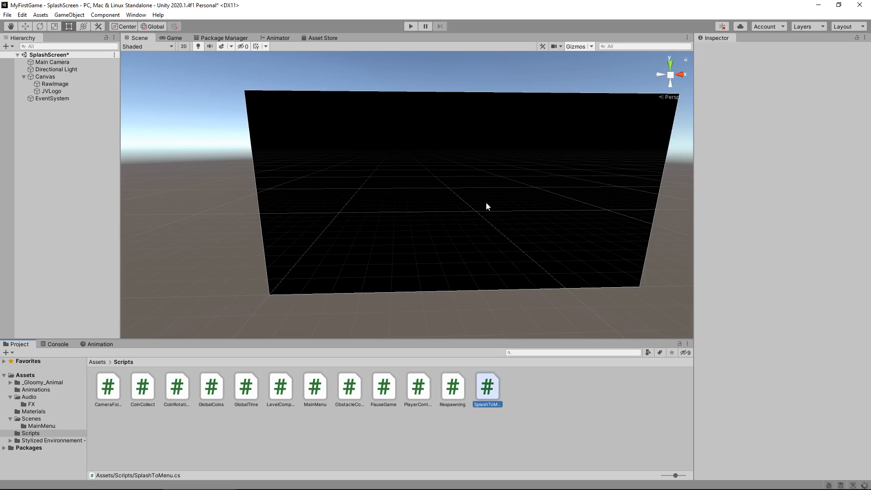
double_click(488, 385)
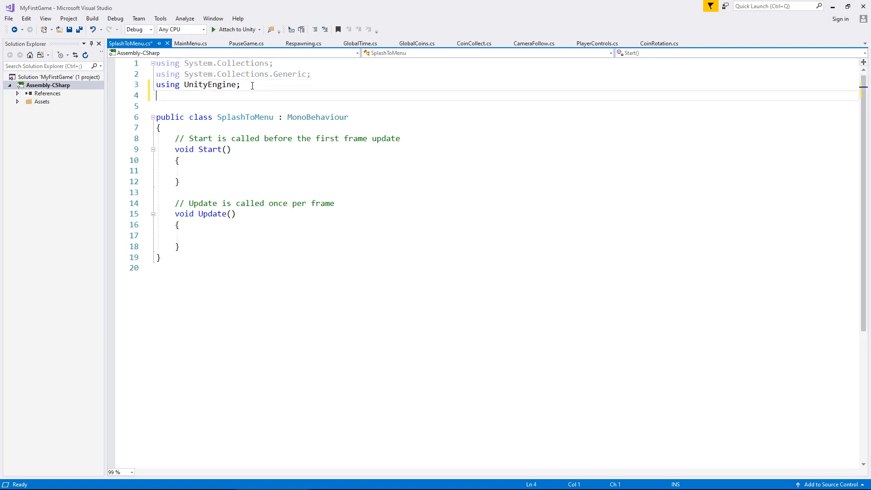
Step: Add 'using UnityEngine.SceneManagement;' to the top of SplashToMenu
text(using UnityEngine)
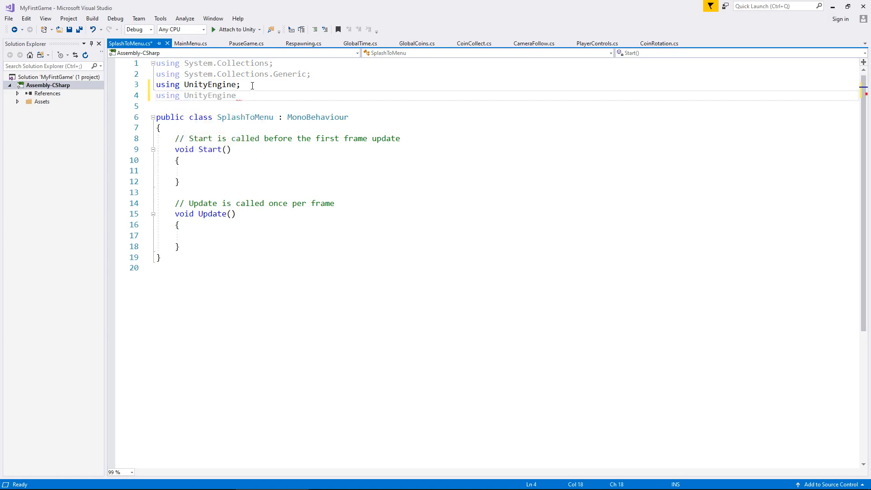
text(.SceneManagement)
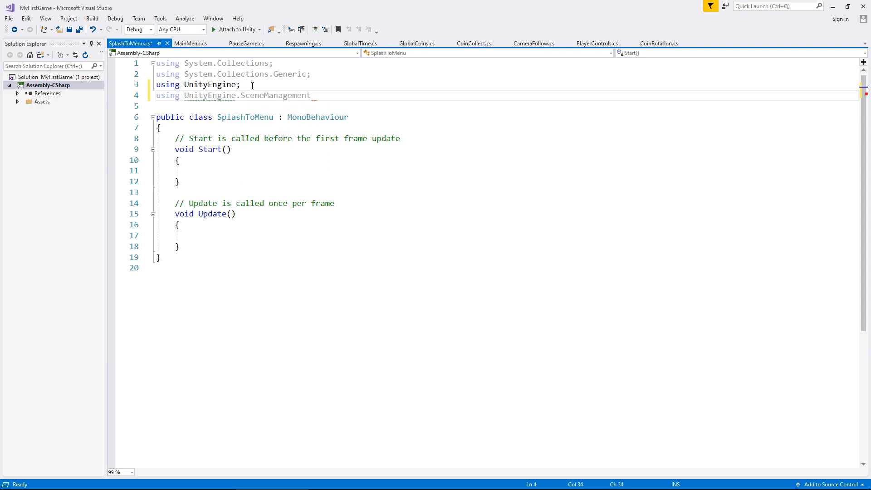
text(;)
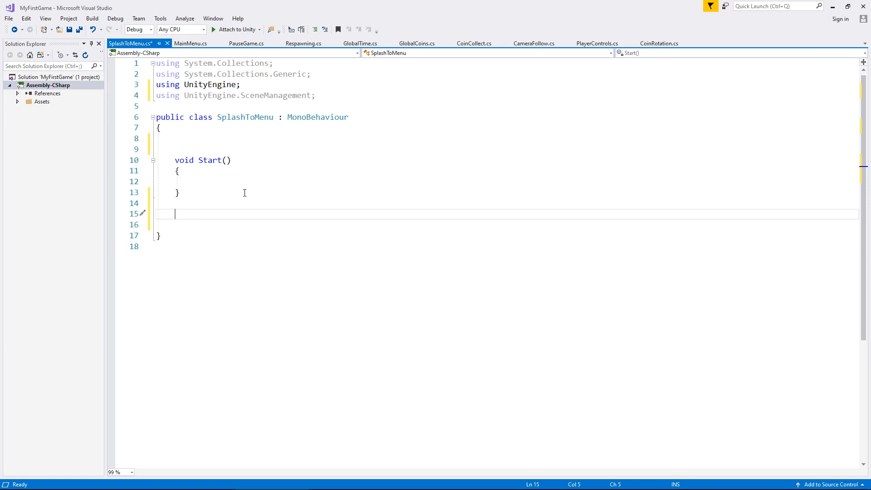
Step: Declare an empty IEnumerator ProceedToMenu() method in SplashToMenu
text(IEn)
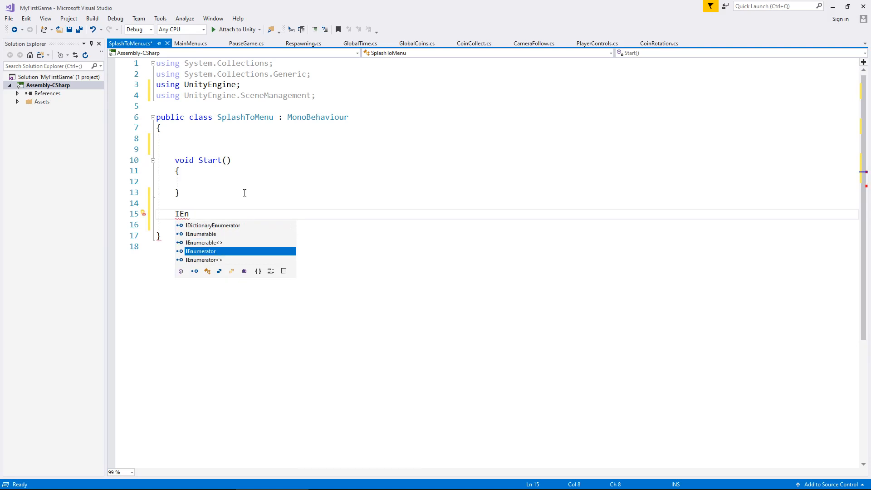
key(Tab)
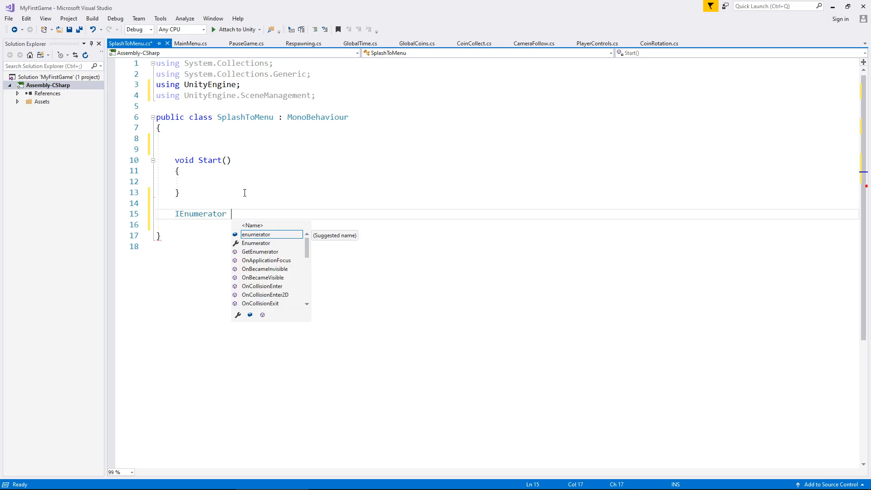
text(Proceed)
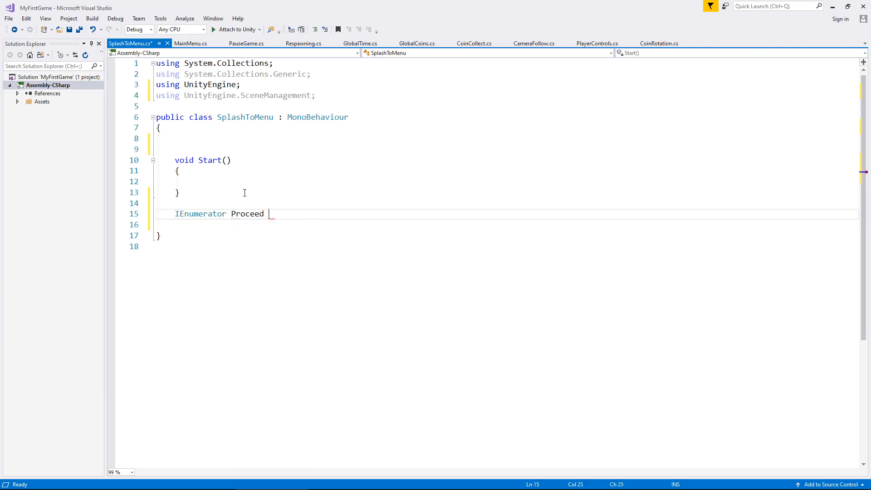
text(To Me)
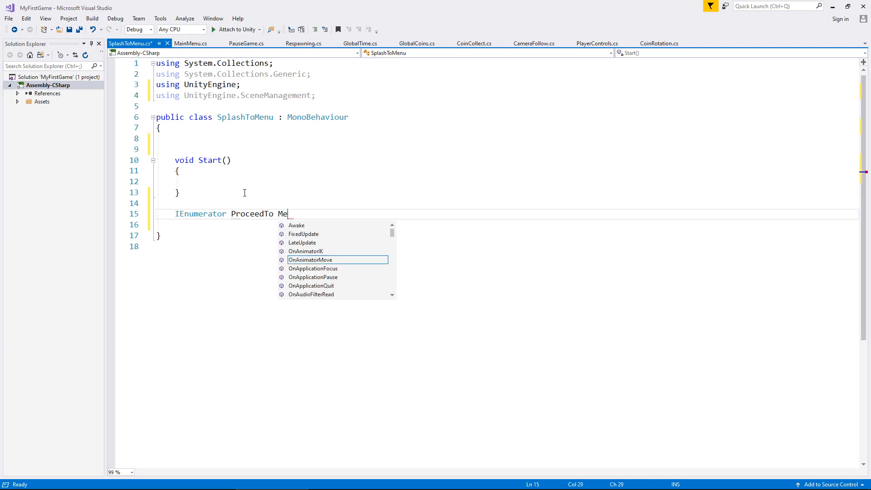
text(nu() { })
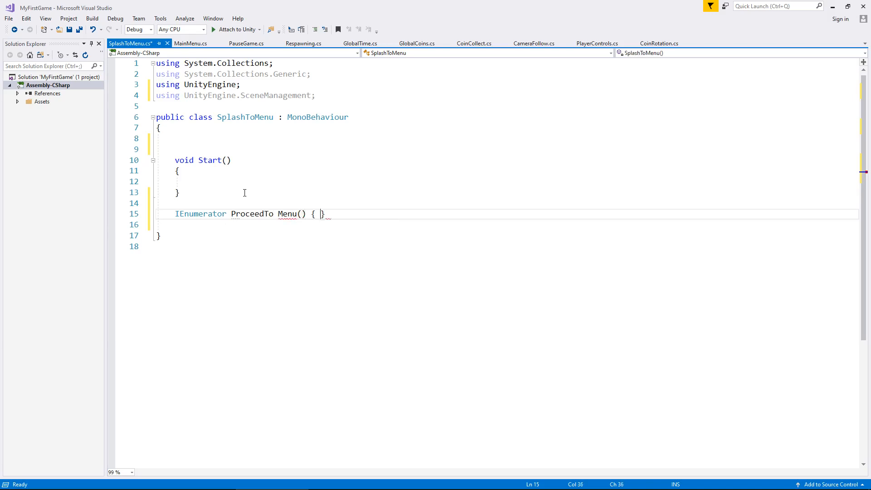
key(Enter)
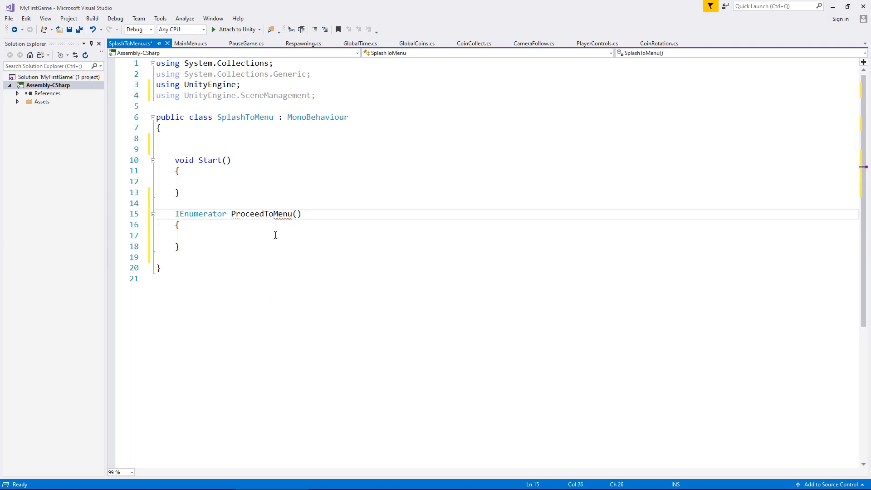
Step: Make ProceedToMenu yield WaitForSeconds(6), then call SceneManager.LoadScene(1)
text(yield r)
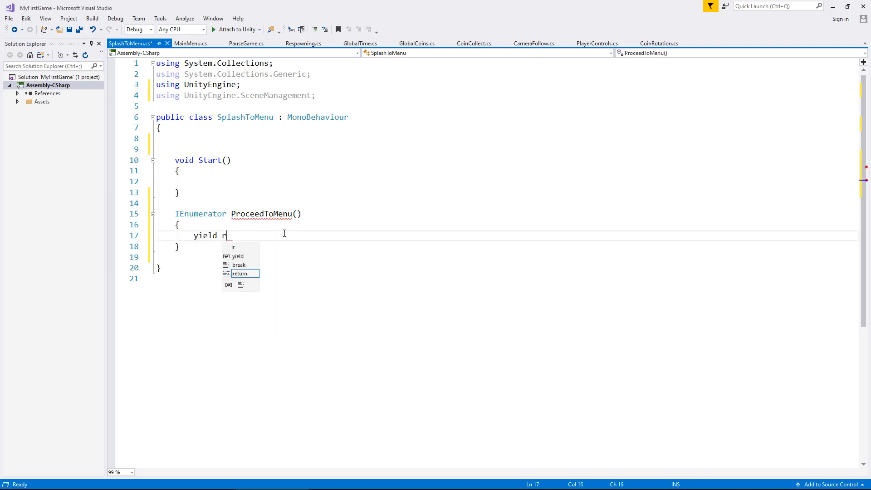
text(eturn new Wai)
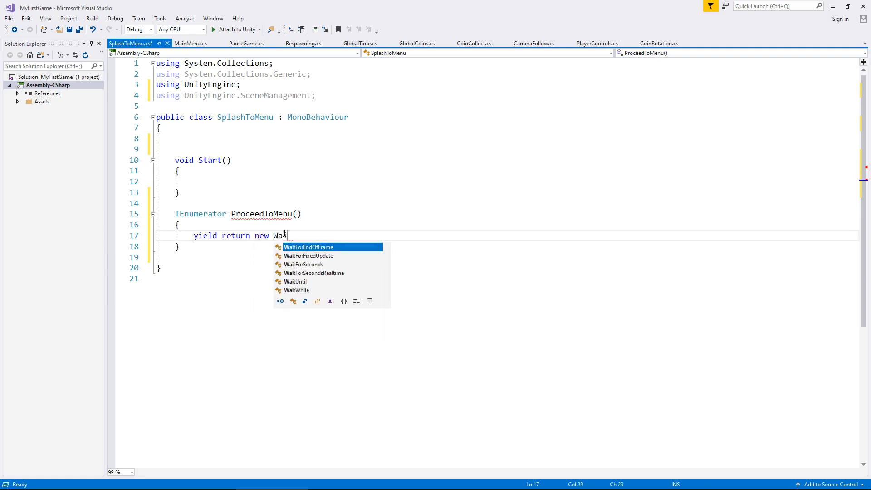
text(tForSeconds()
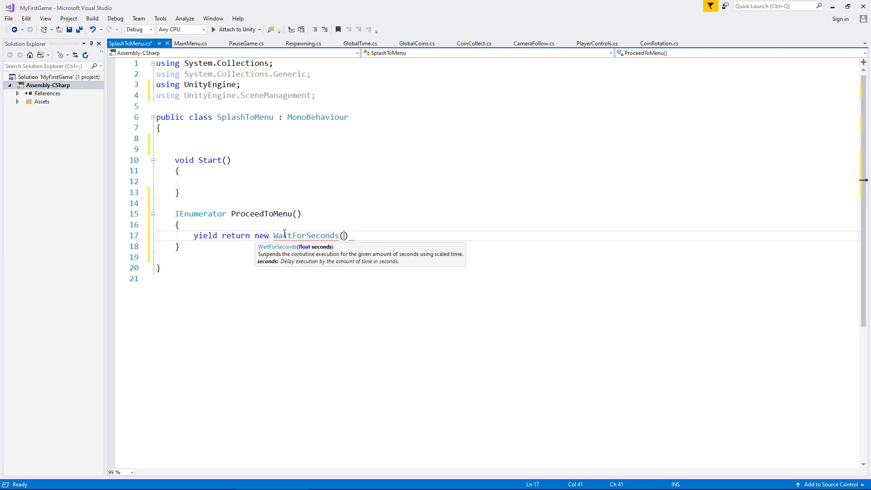
text(6);)
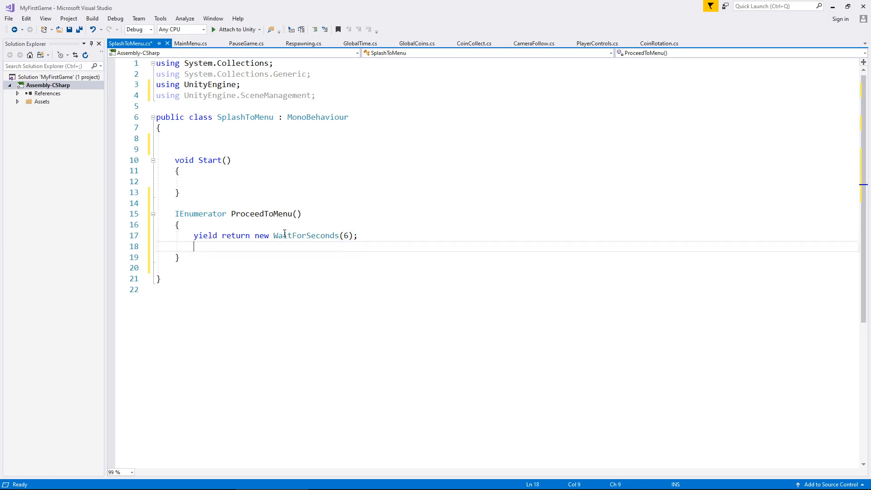
text(SceneManager)
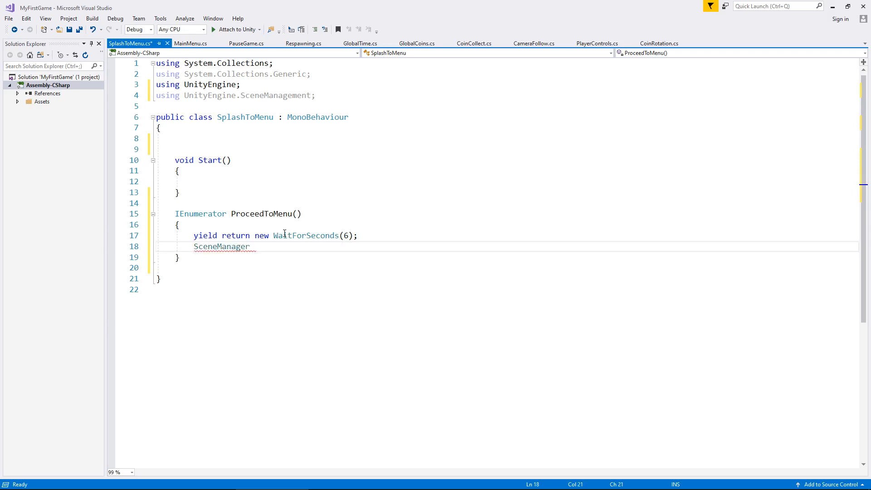
text(.LoadScene)
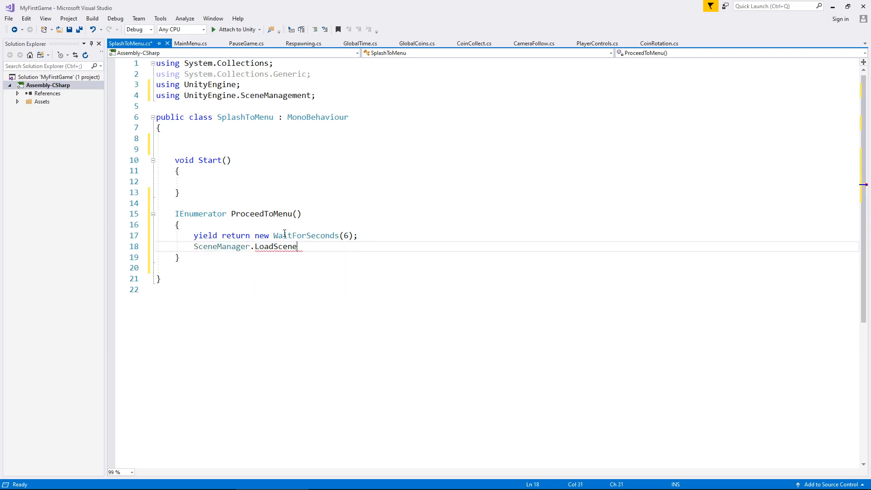
text((1))
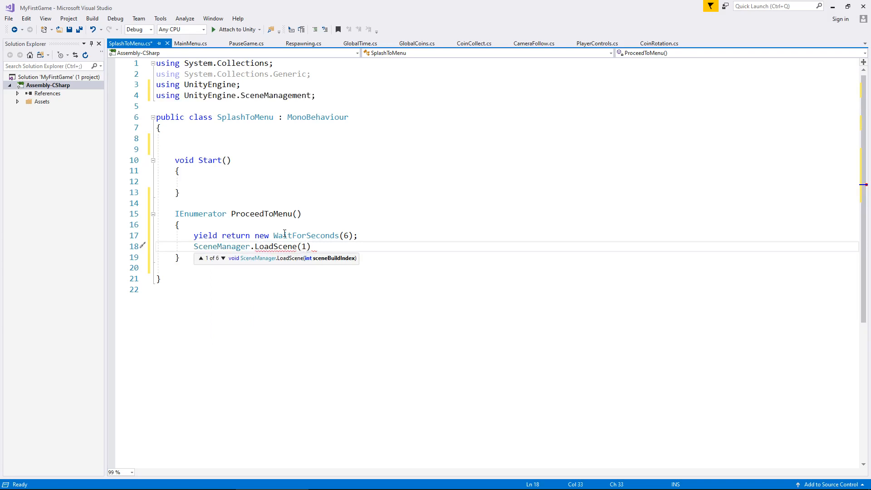
text(;)
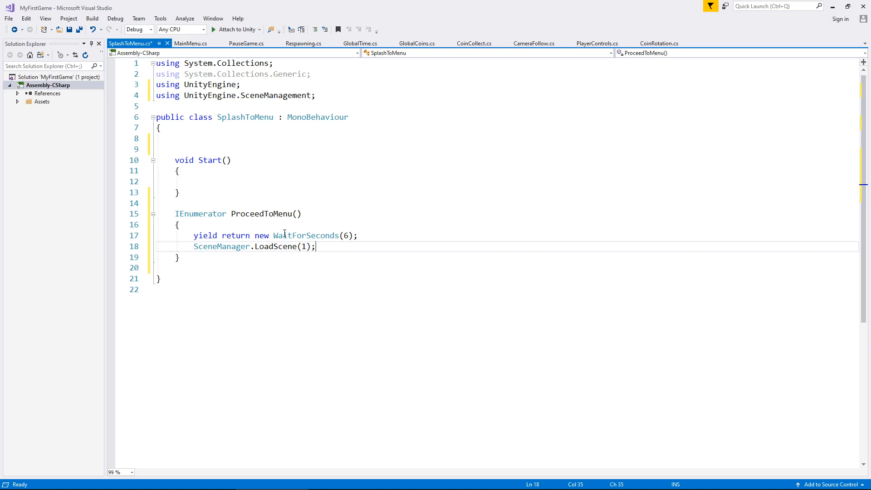
Step: Add StartCoroutine(ProceedToMenu()); inside the Start method
click(284, 181)
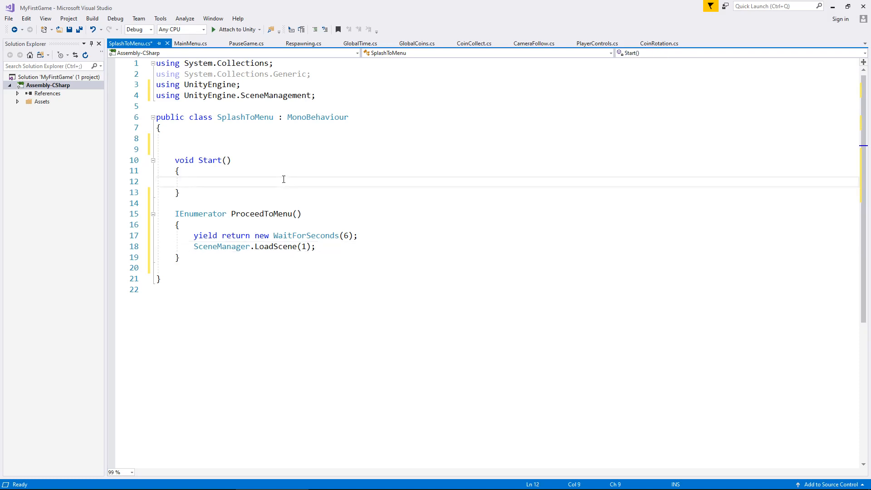
text(StartCoroutine)
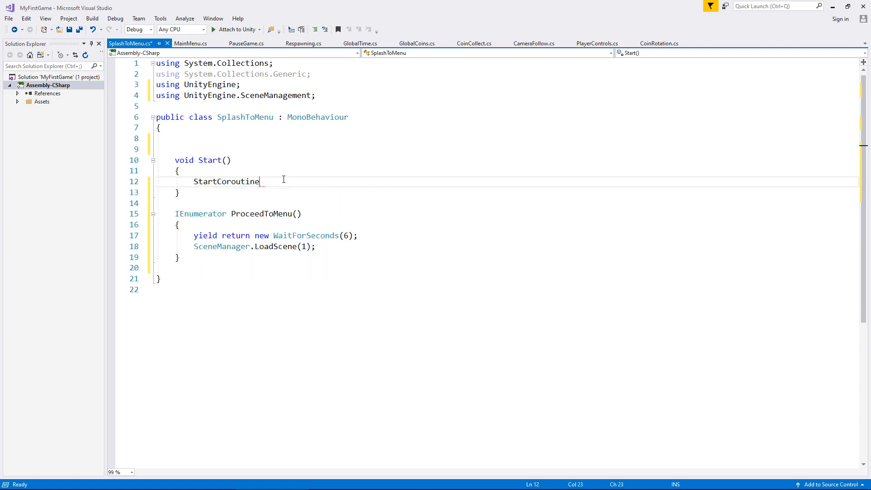
text((P)
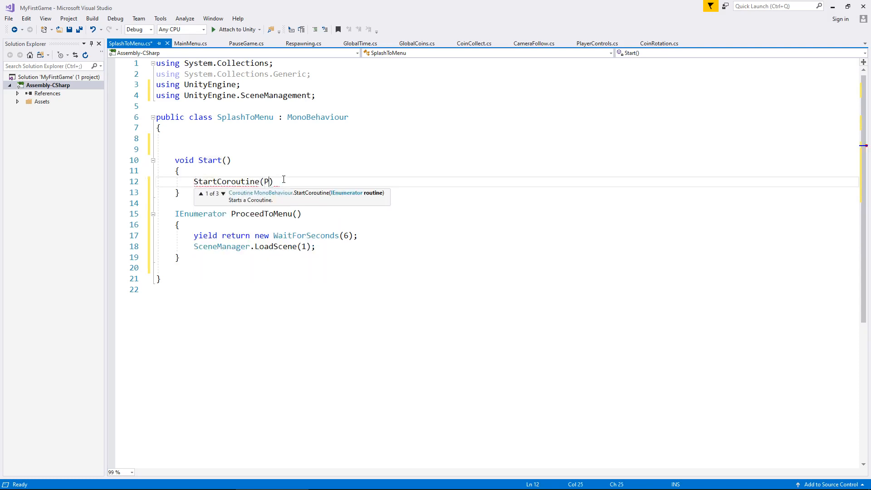
text(roceedToMenu)
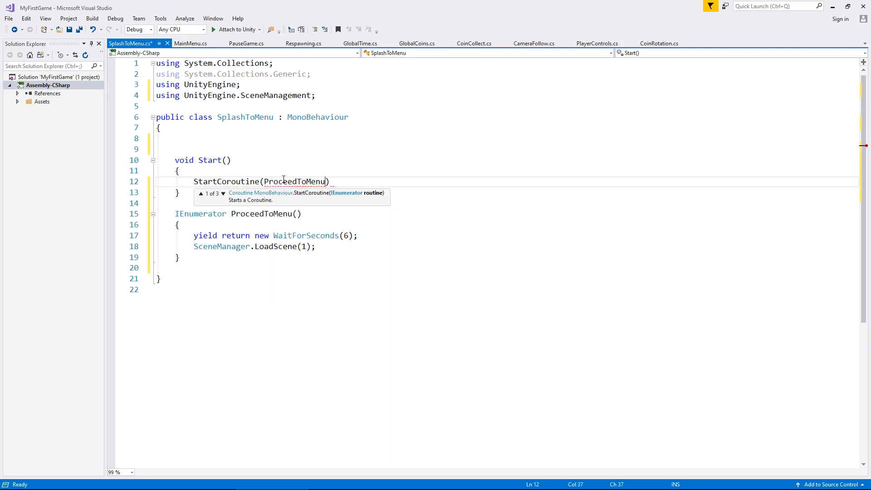
text(())
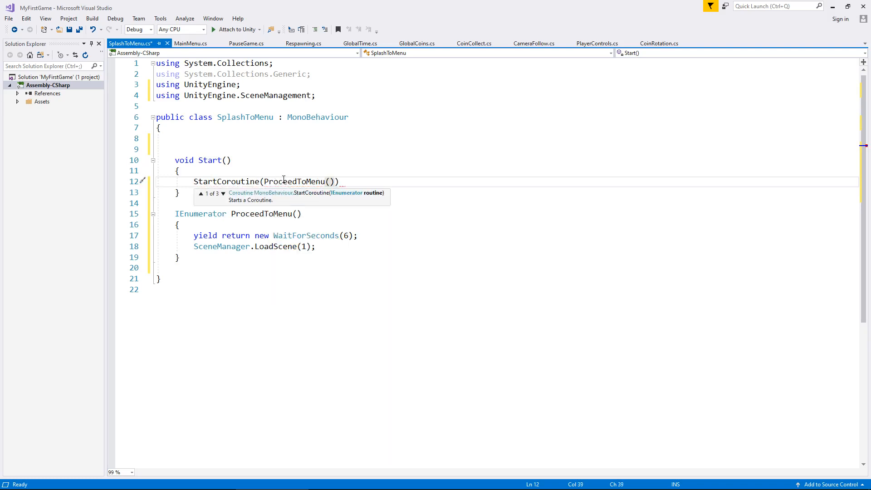
text(;)
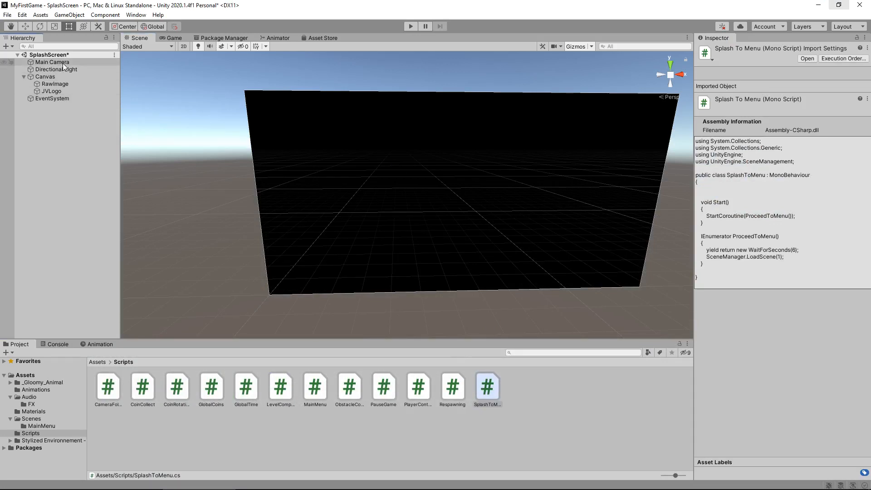
Step: Select the Main Camera that carries the SplashToMenu script
click(52, 62)
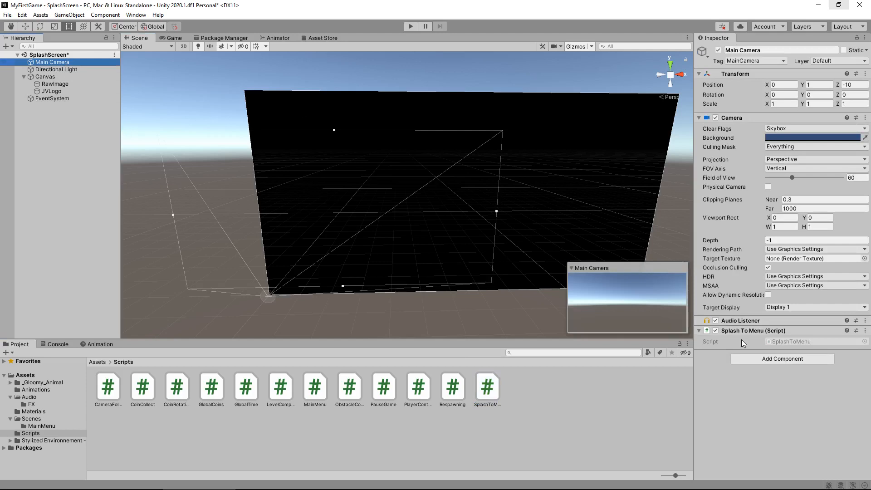
mouse_move(135, 140)
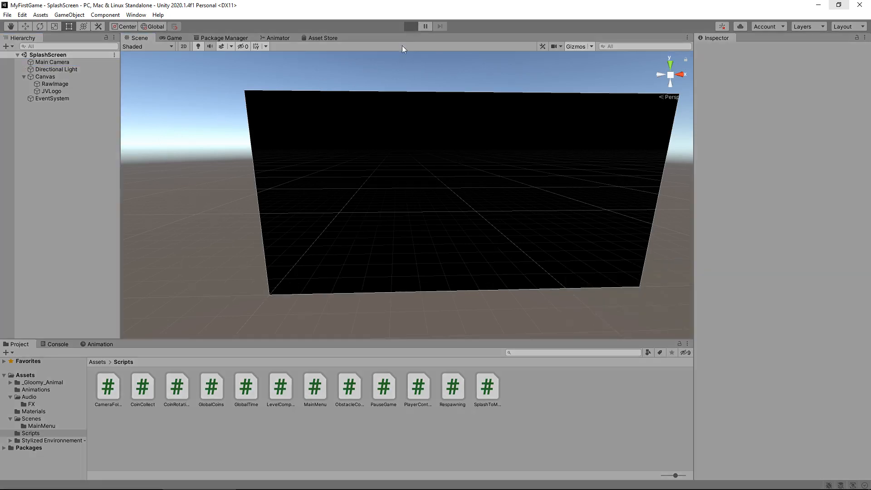
mouse_move(399, 60)
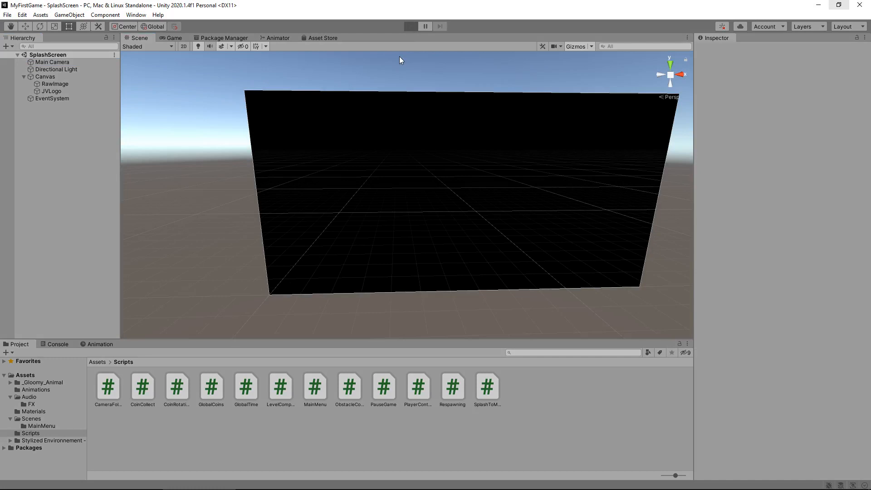
click(411, 26)
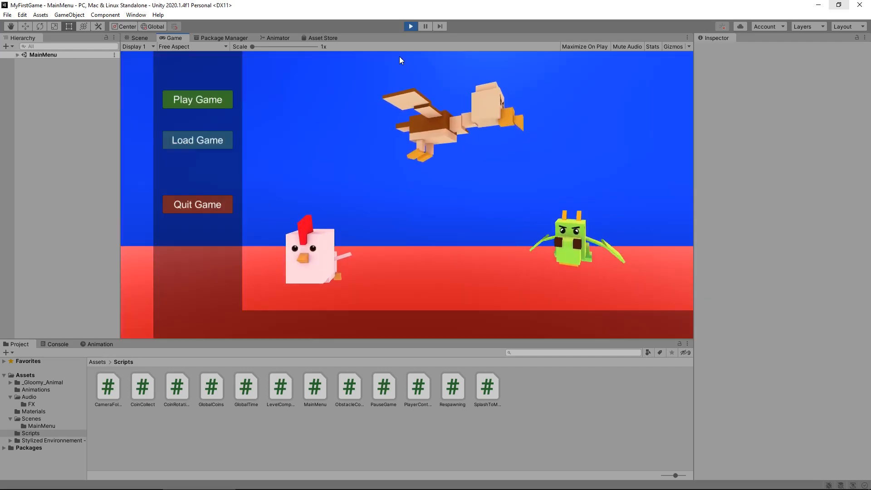
mouse_move(399, 108)
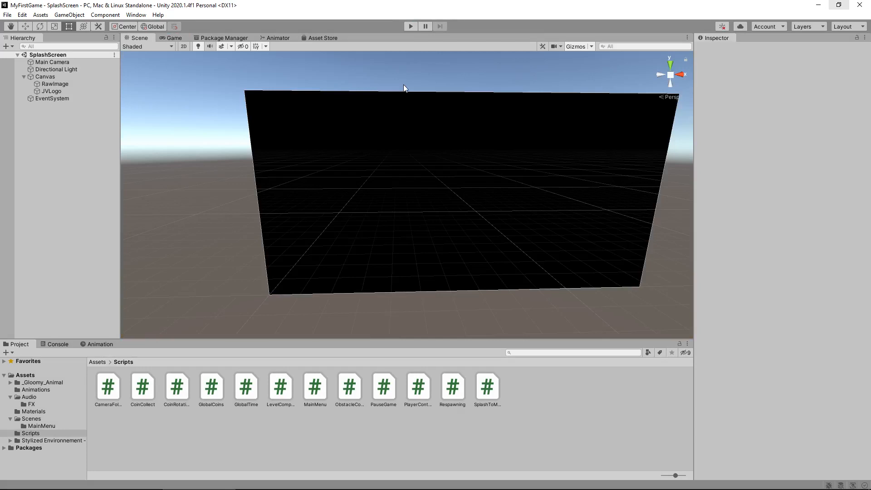
mouse_move(394, 80)
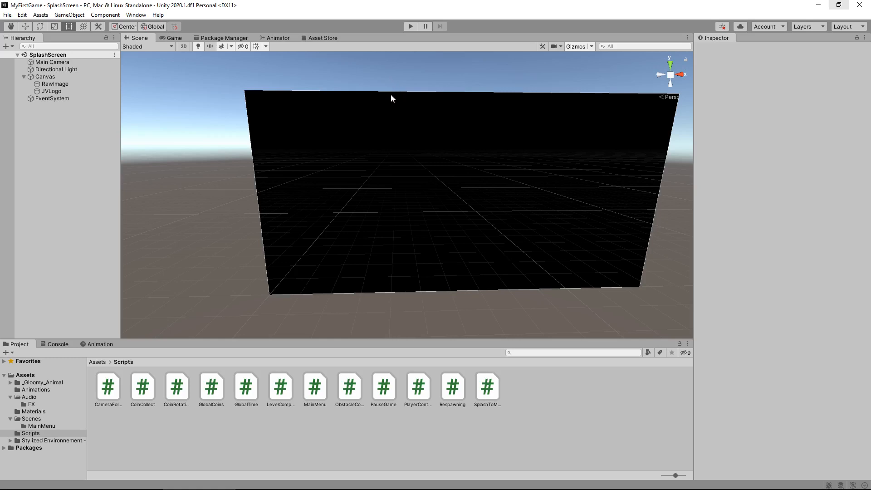
mouse_move(402, 110)
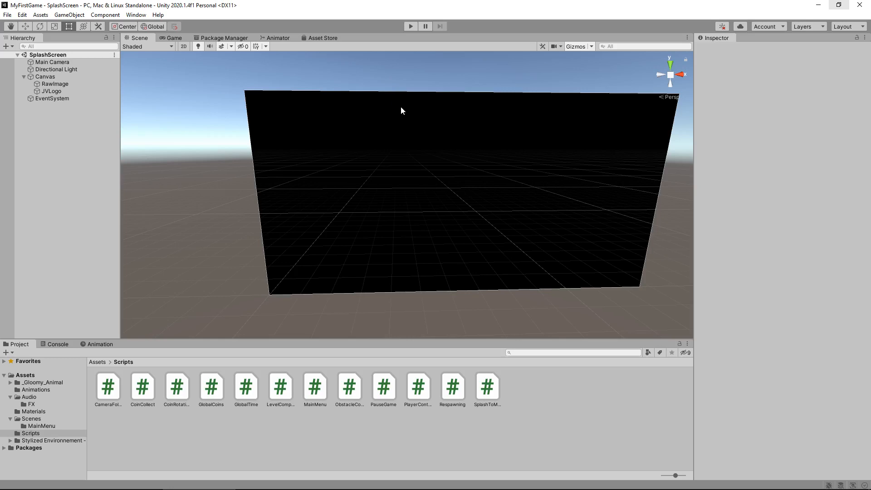
mouse_move(309, 155)
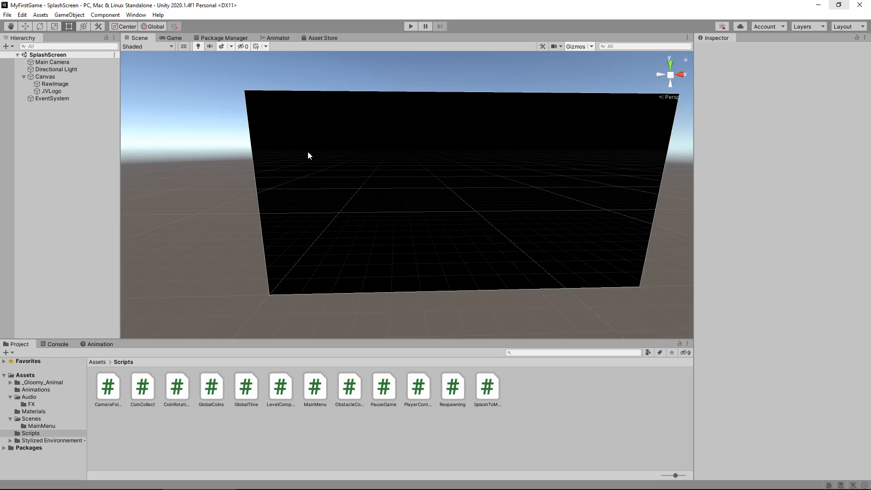
mouse_move(51, 427)
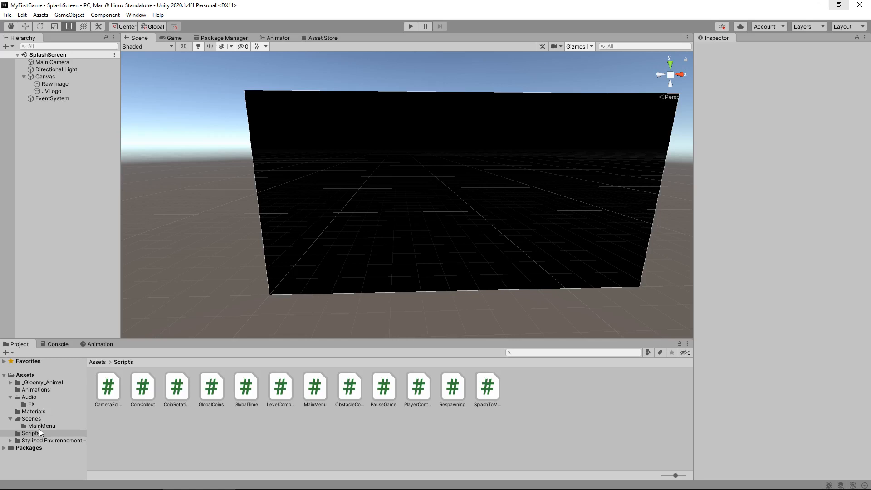
Step: Open the MainMenu scene from the Scenes folder and select MenuControl in the Hierarchy
click(30, 418)
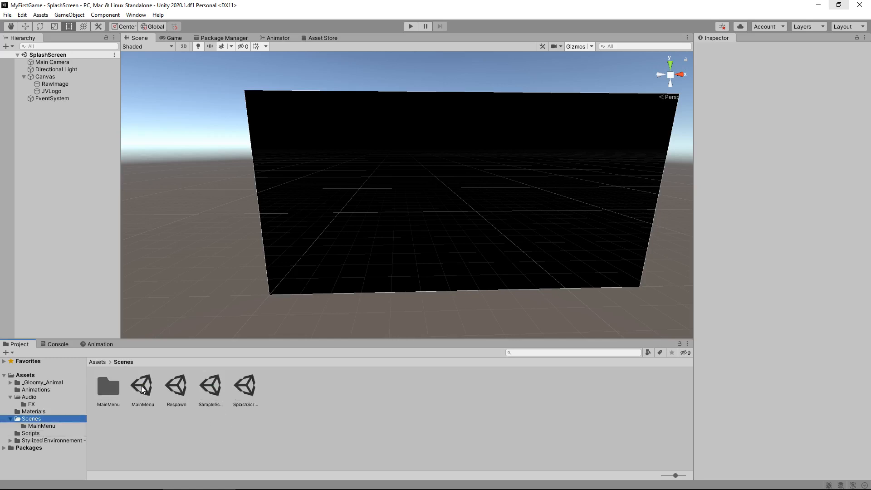
double_click(142, 386)
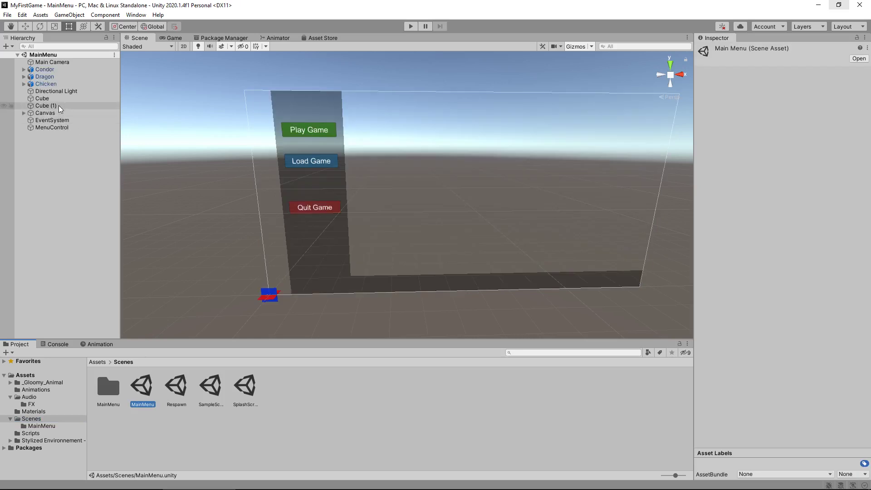
click(53, 128)
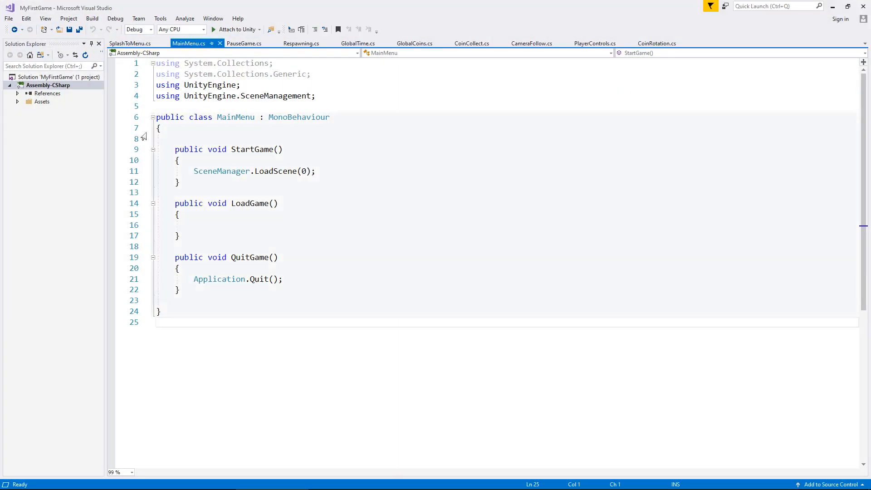
mouse_move(303, 171)
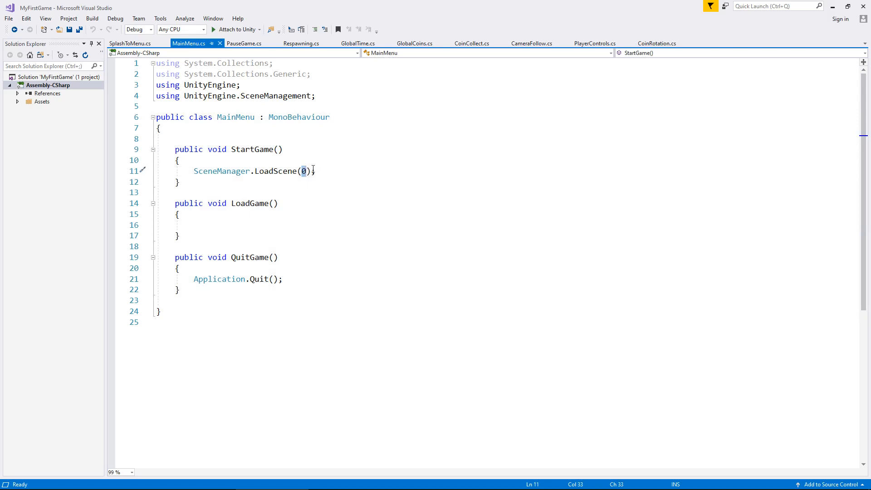
mouse_move(302, 170)
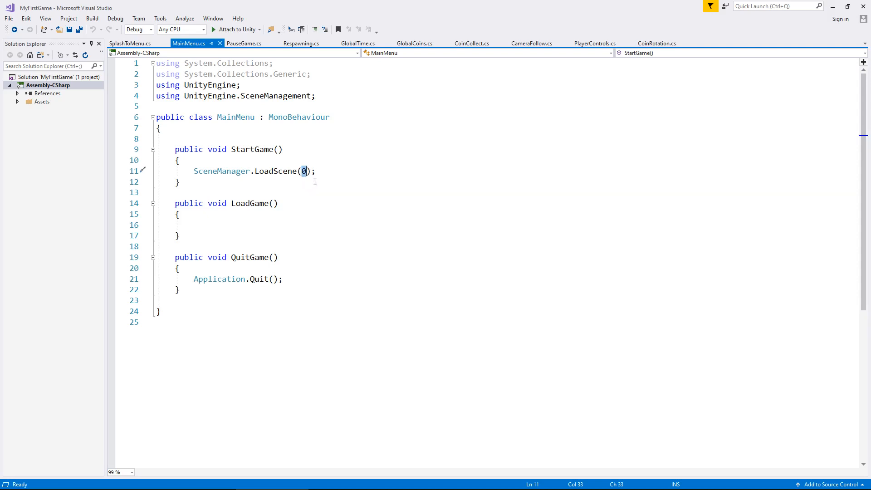
mouse_move(318, 163)
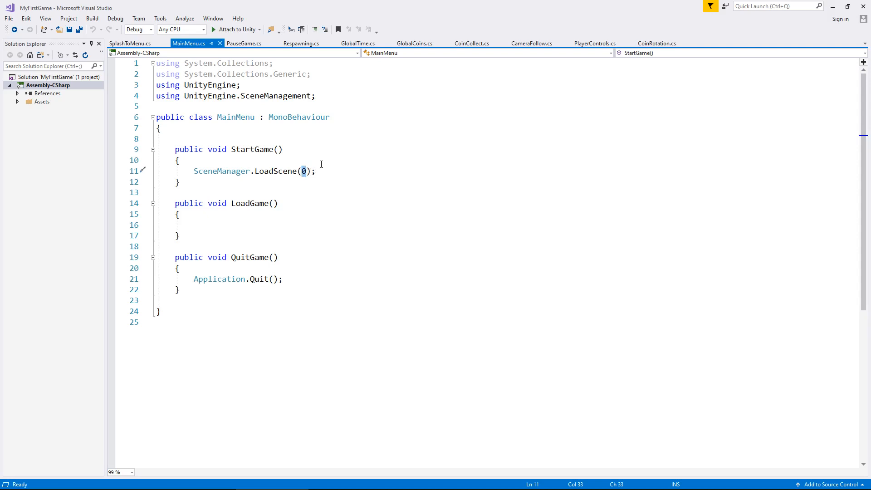
Step: Change StartGame's LoadScene(0) to LoadScene(2) and save MainMenu.cs
text(2)
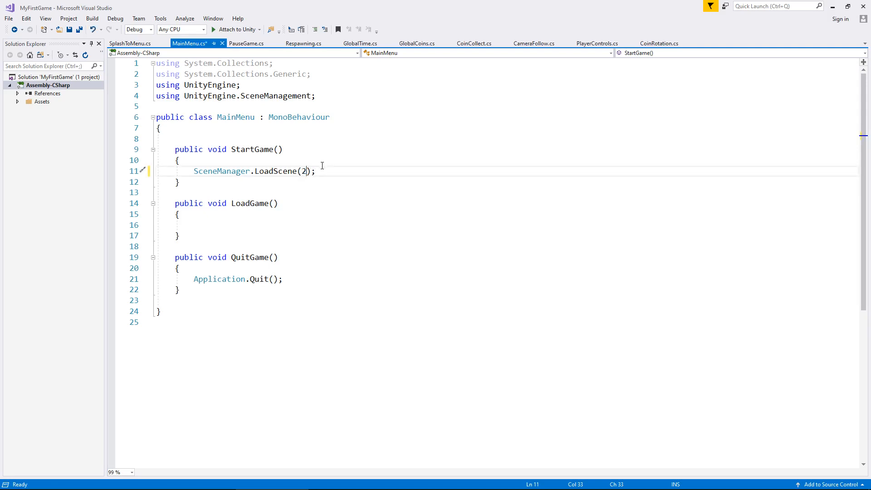
mouse_move(318, 141)
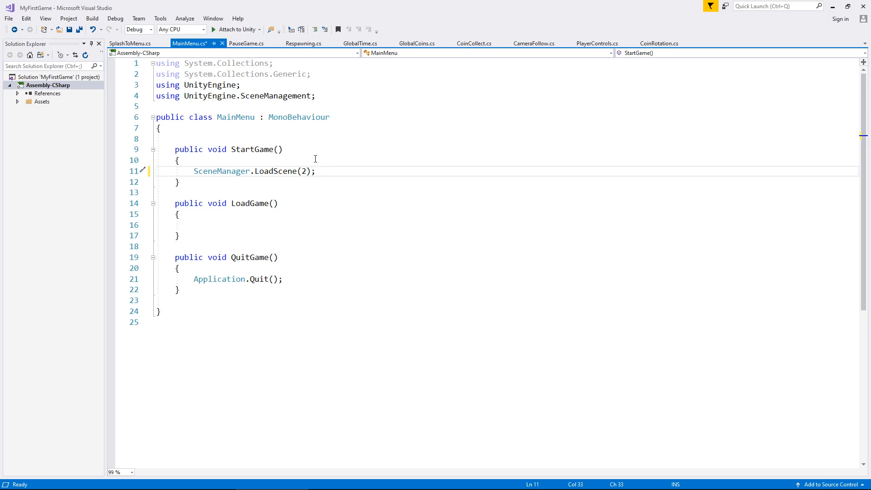
mouse_move(312, 156)
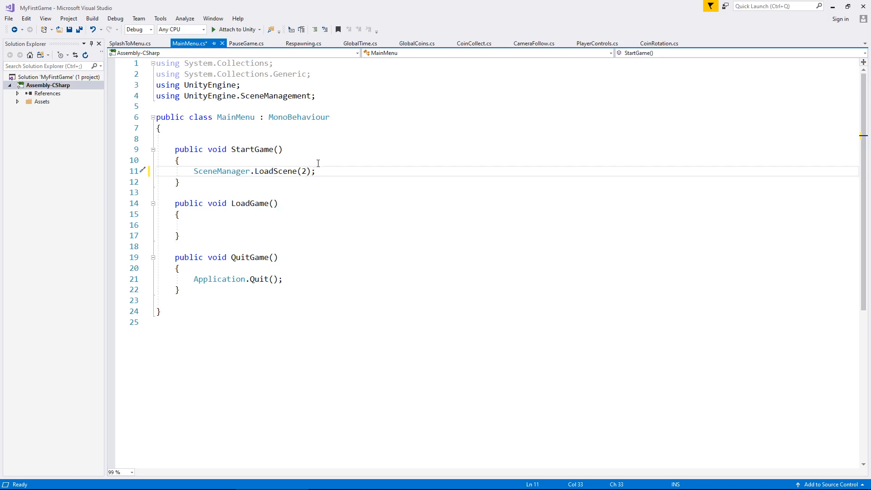
key(Ctrl+S)
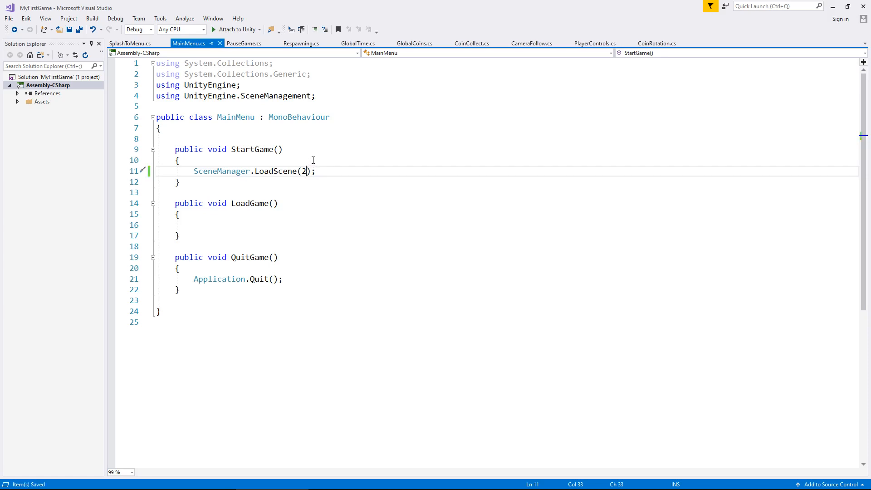
mouse_move(251, 149)
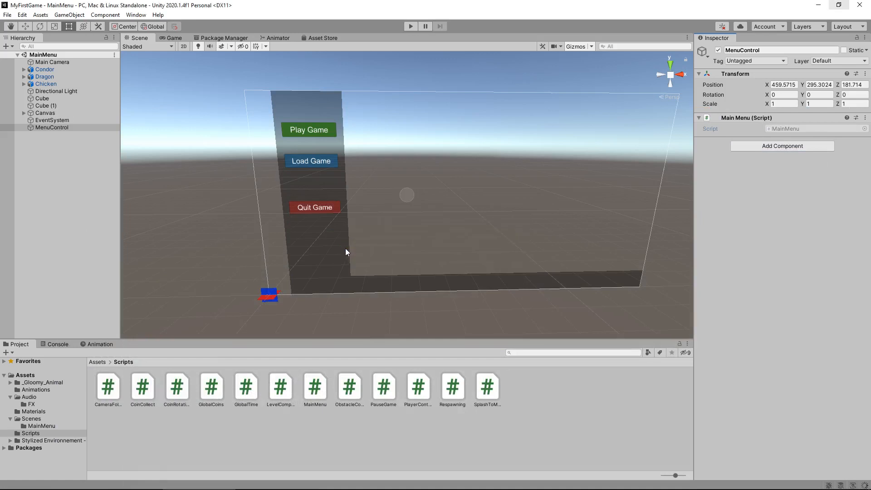
mouse_move(138, 300)
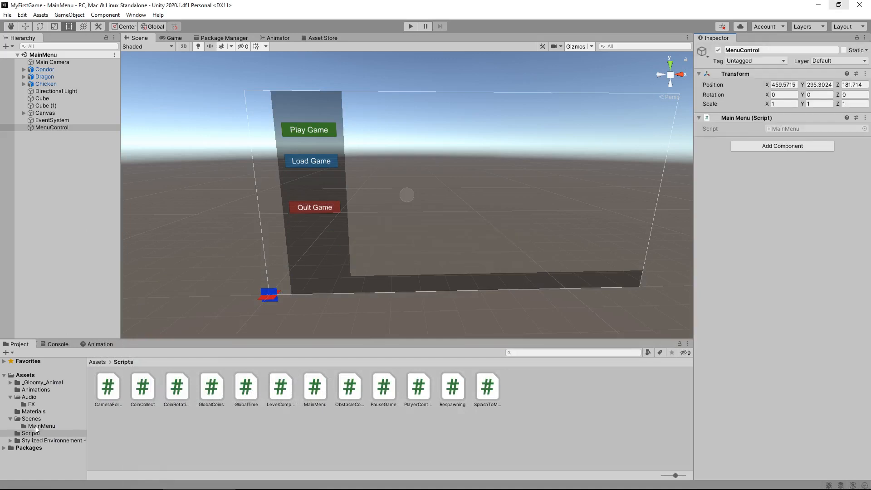
Step: Open SampleScene, preview CoinCollect, CoinRotation and GlobalCoins, then open GlobalTime
click(31, 418)
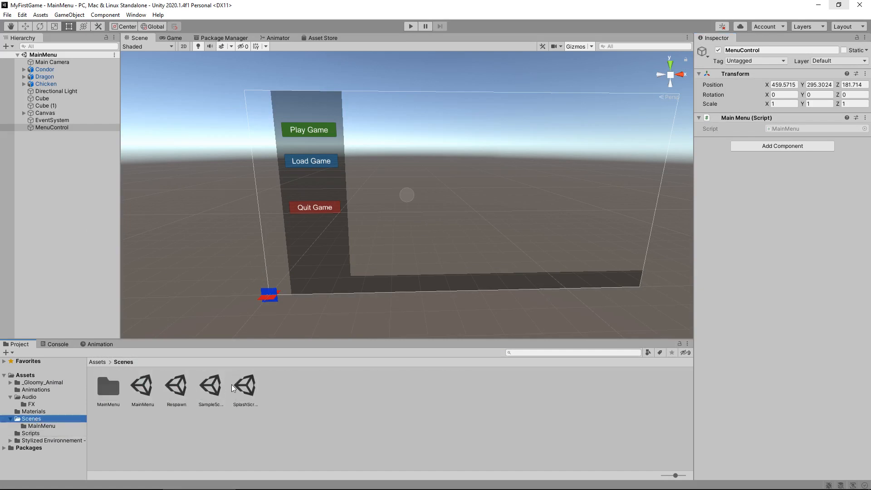
double_click(210, 387)
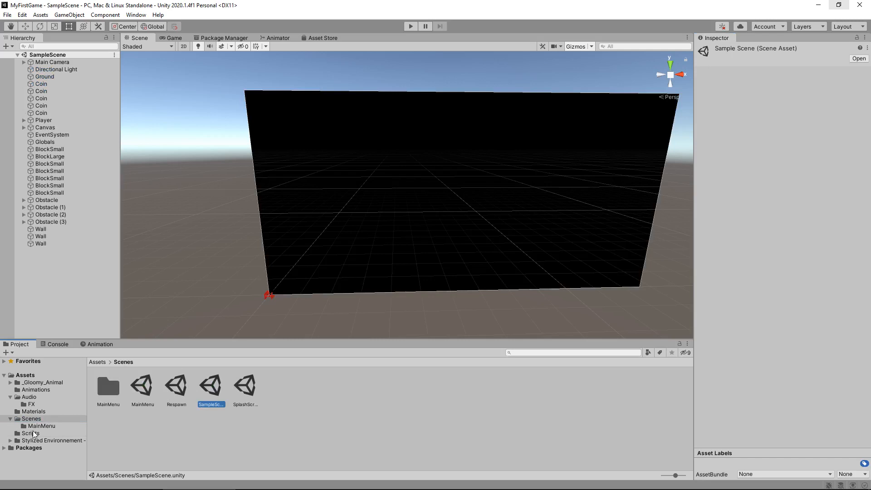
click(28, 433)
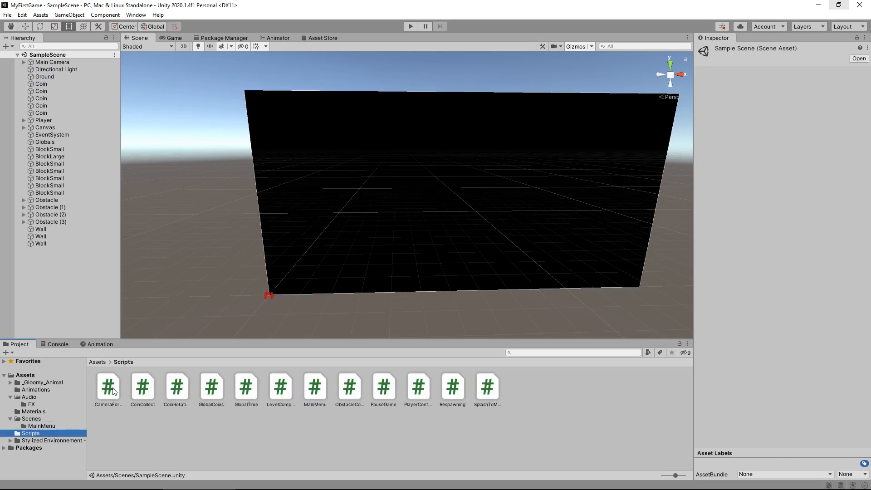
click(143, 386)
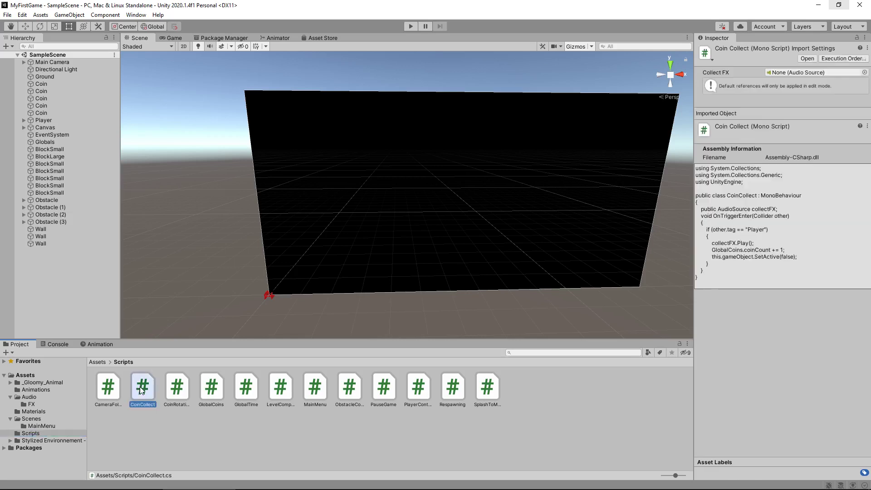
click(177, 385)
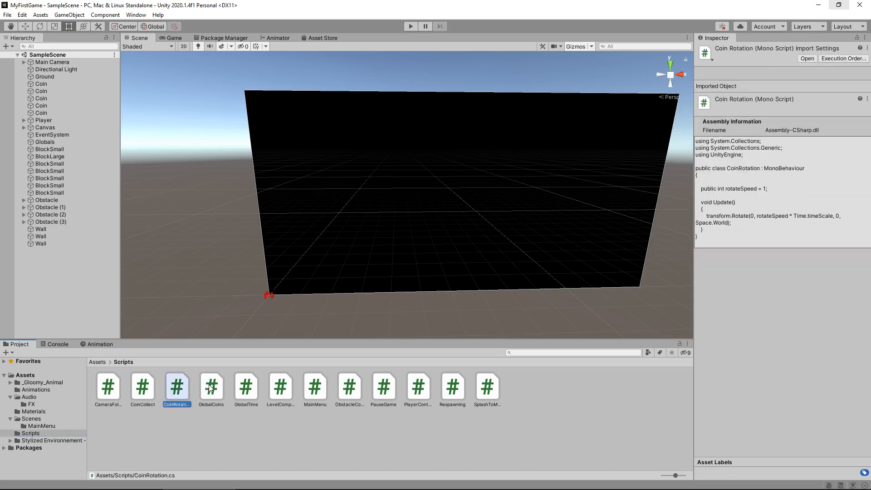
click(211, 387)
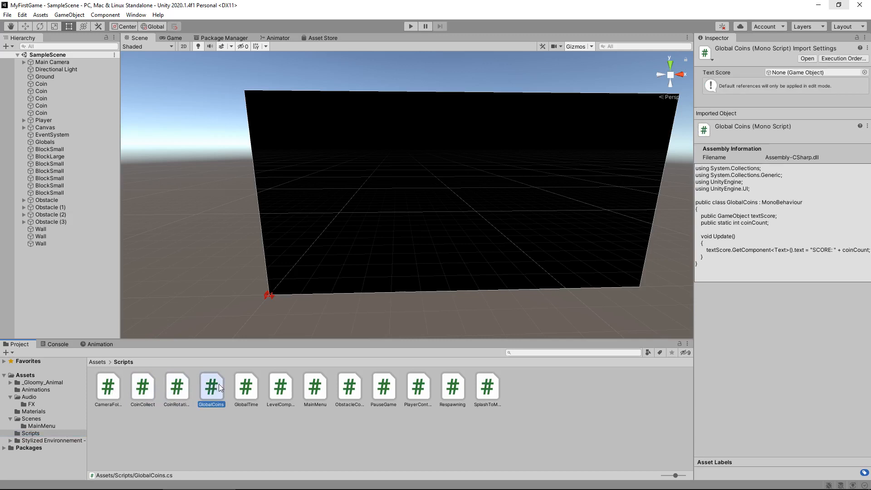
click(245, 387)
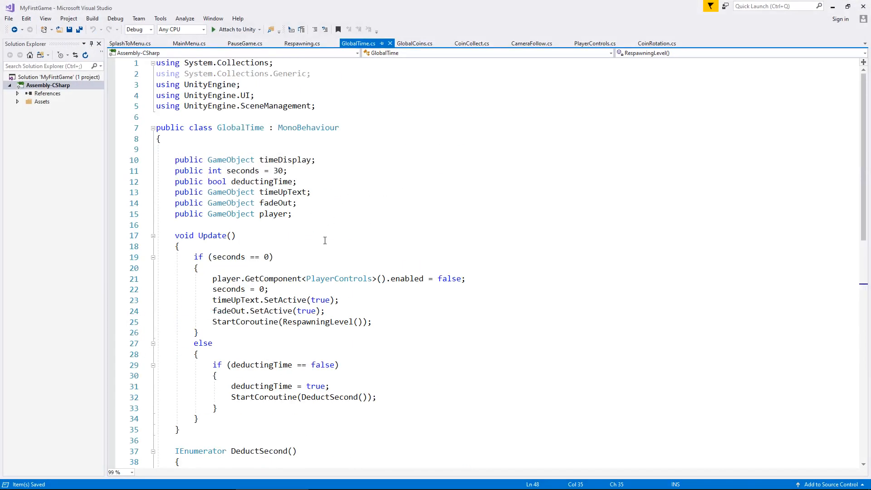
Step: Change RespawningLevel's LoadScene(1) to LoadScene(2) in GlobalTime.cs
scroll(down, 3)
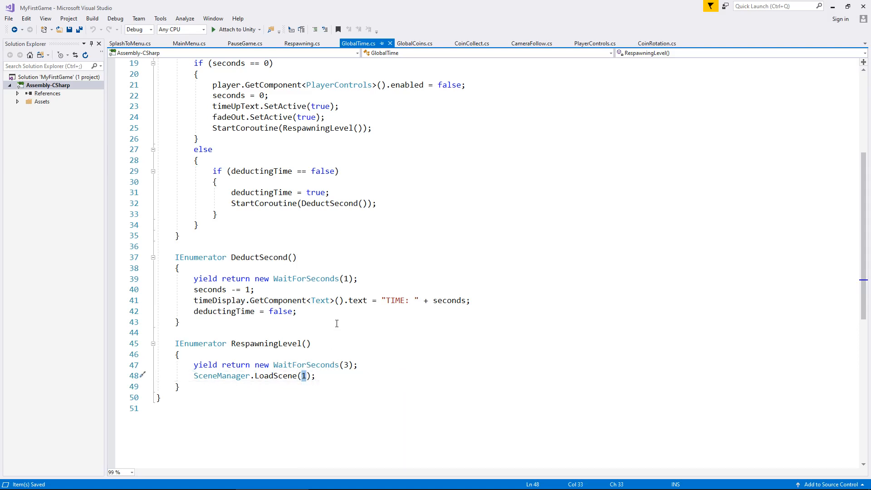
text(2)
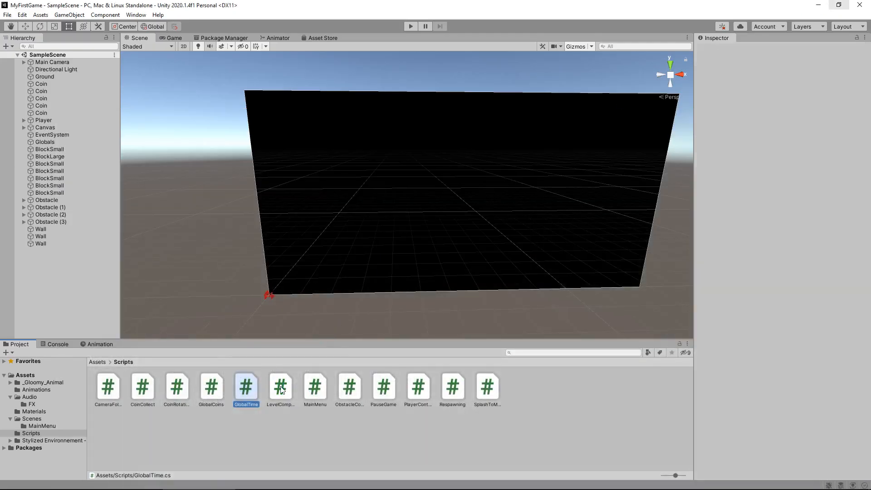
Step: Preview the LevelComplete, MainMenu and ObstacleCollide scripts, then open ObstacleCollide in Visual Studio
click(281, 388)
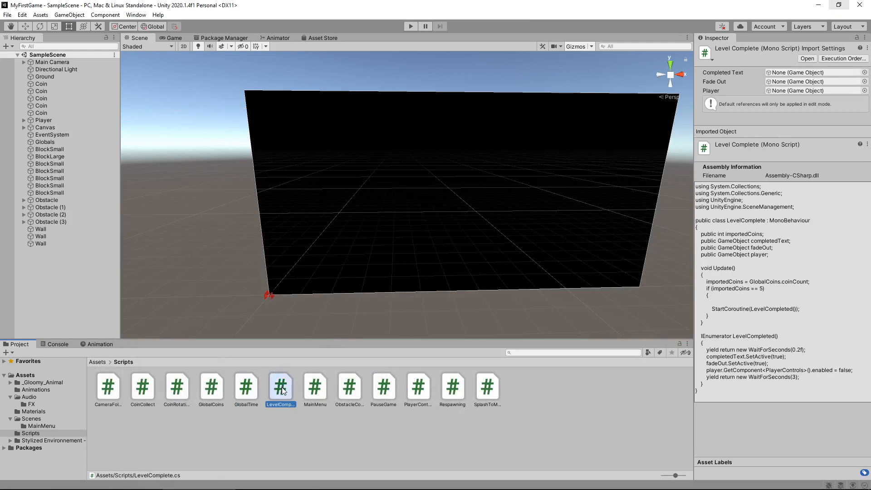
mouse_move(288, 387)
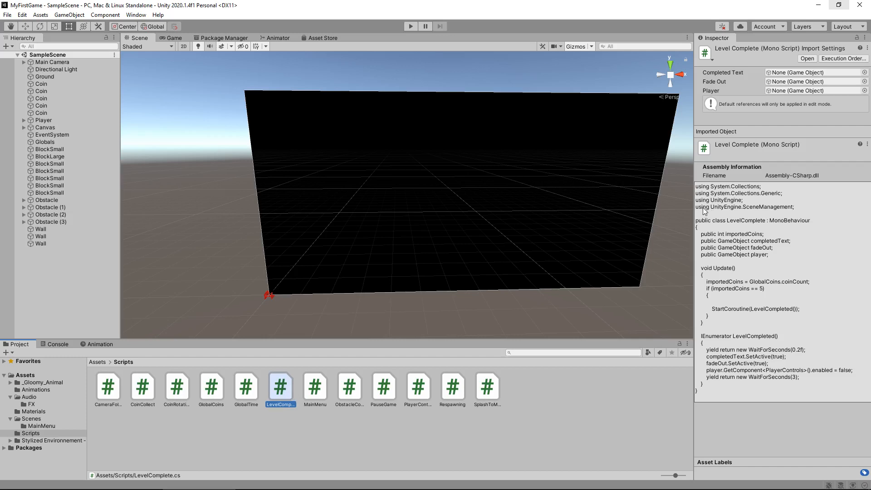
mouse_move(646, 221)
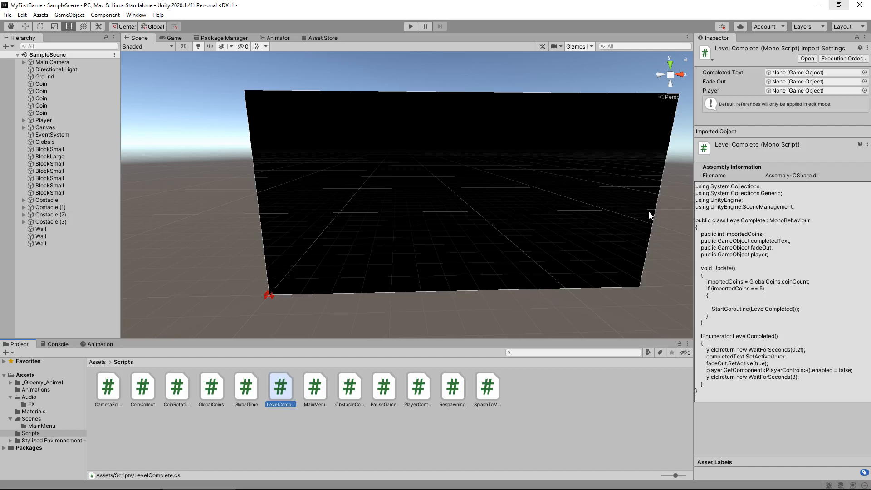
mouse_move(326, 269)
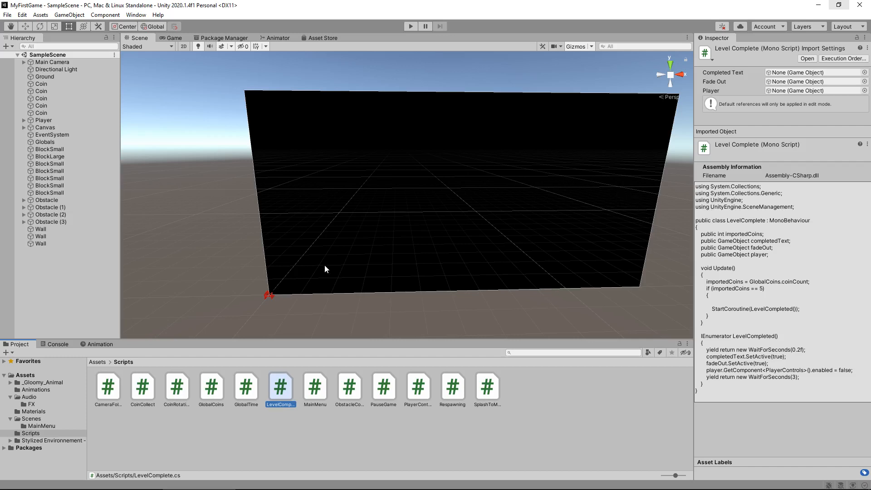
click(315, 388)
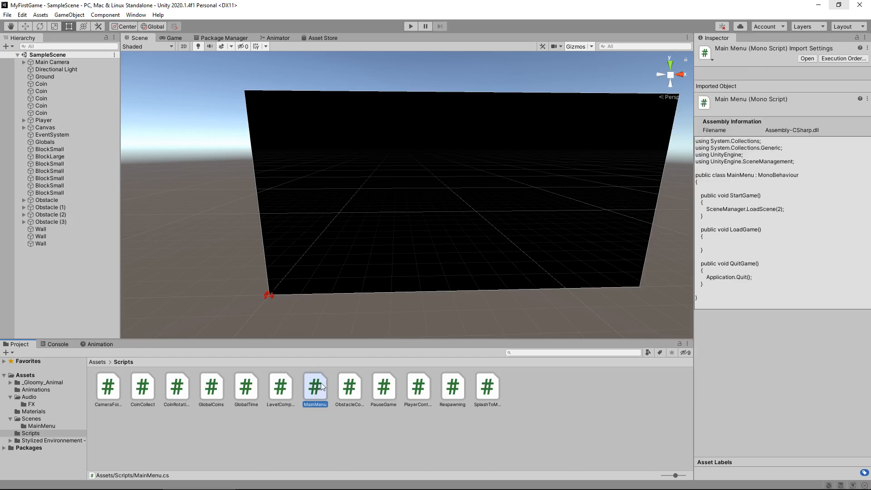
click(349, 387)
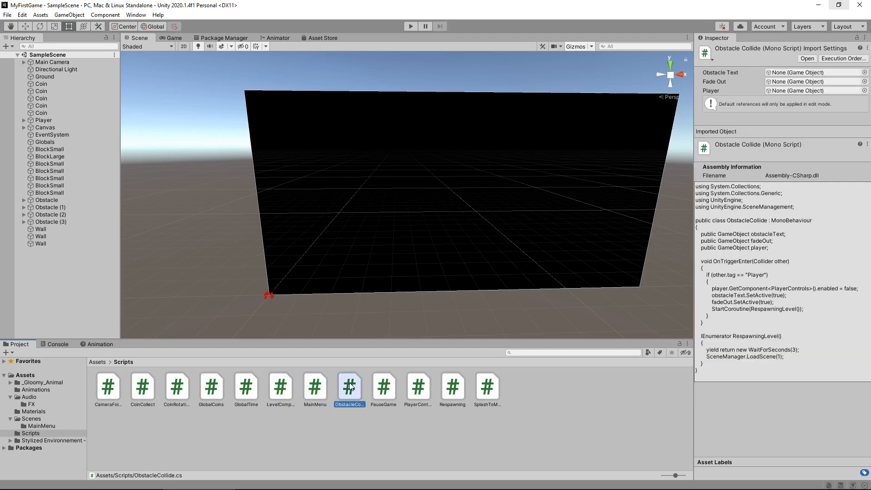
double_click(350, 387)
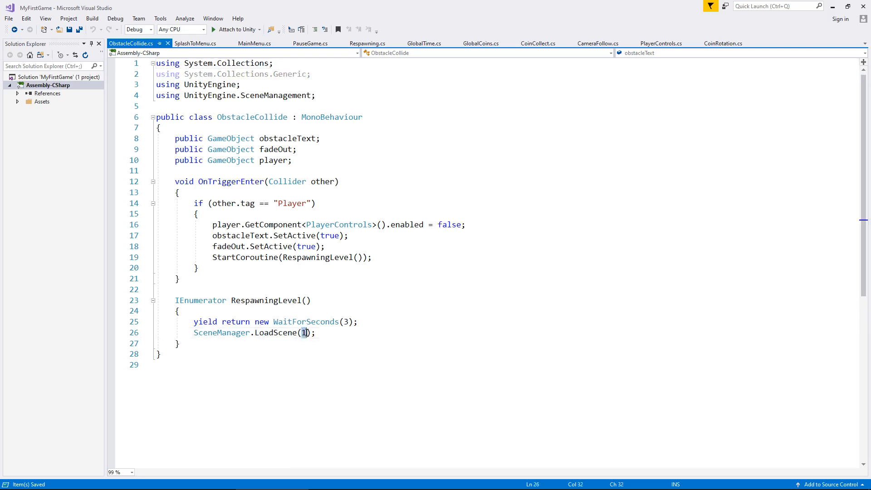
Step: Set ObstacleCollide's respawn and PauseGame's RestartLevel to load scene 2, and QuitLevel scene 1
text(2);)
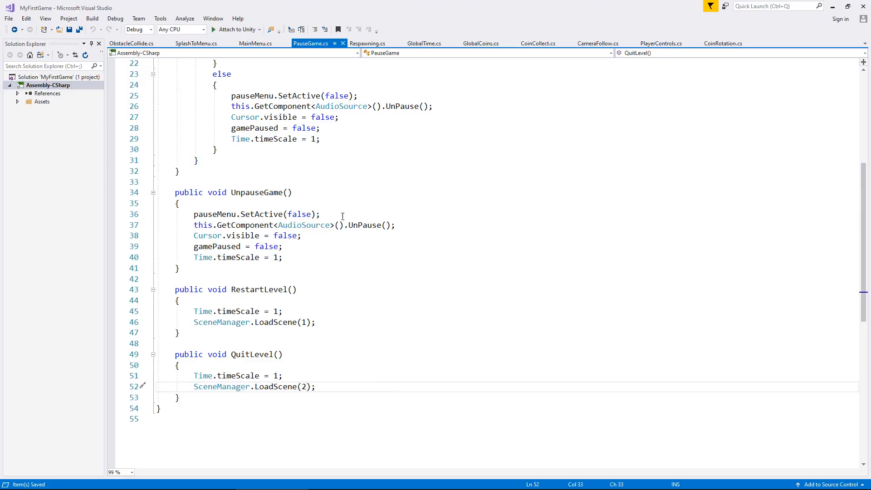
scroll(up, 3)
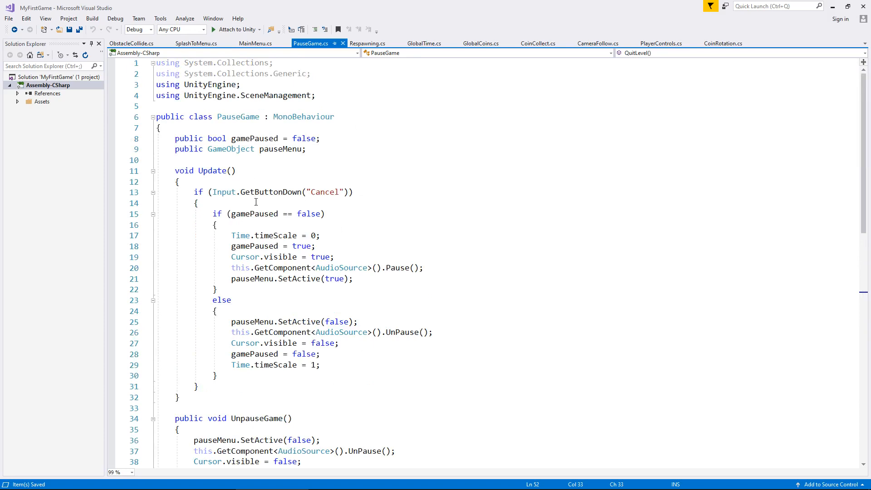
scroll(down, 3)
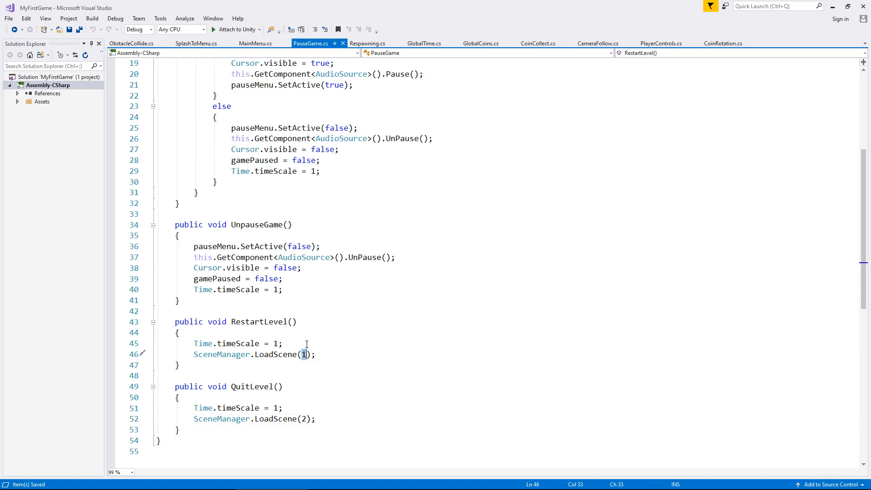
text(2)
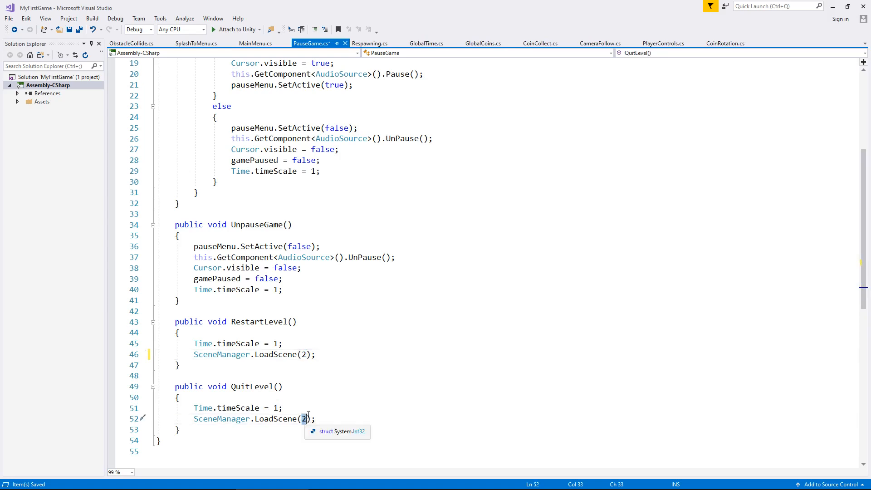
text(1)
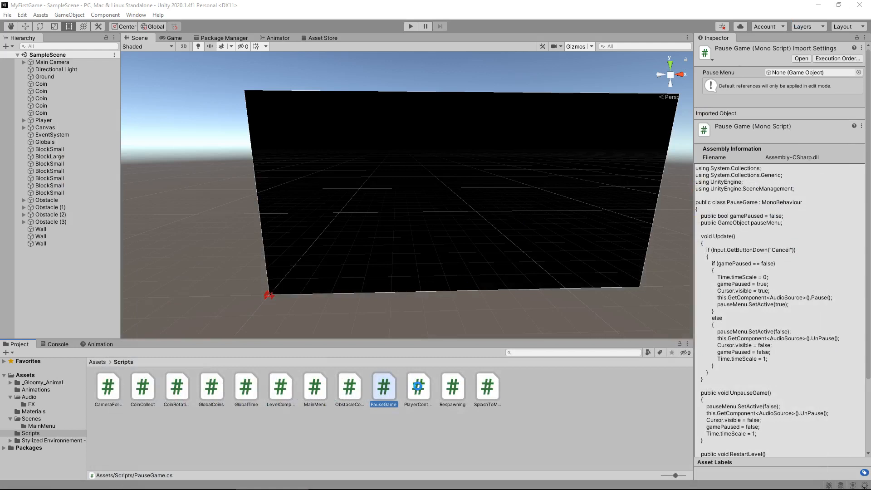
Step: Preview the PlayerControls and Respawning scripts, then open Respawning in Visual Studio
click(418, 386)
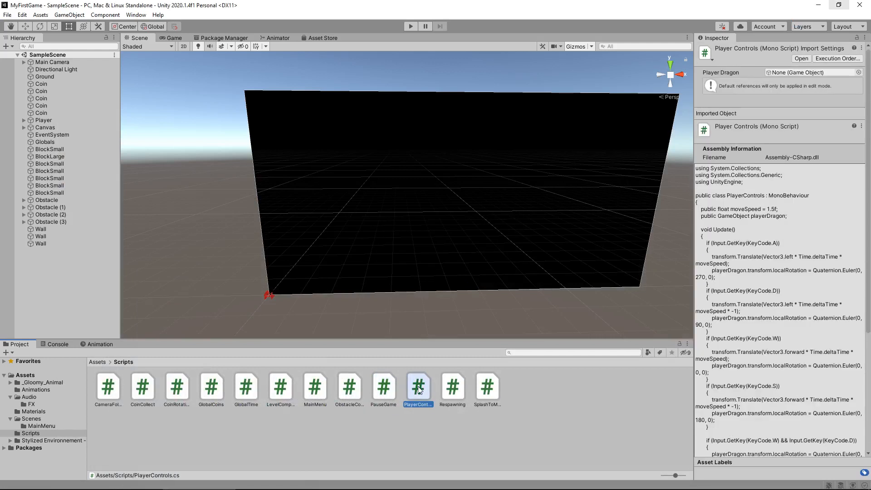
mouse_move(455, 386)
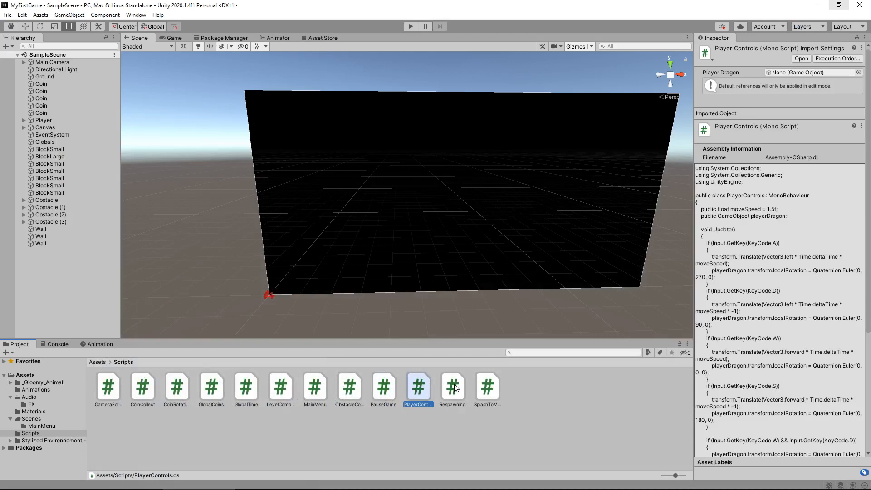
click(453, 386)
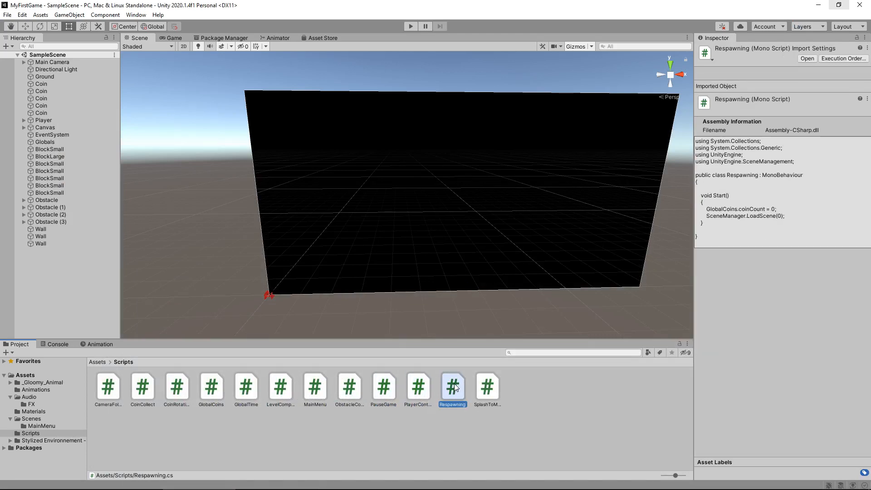
double_click(452, 386)
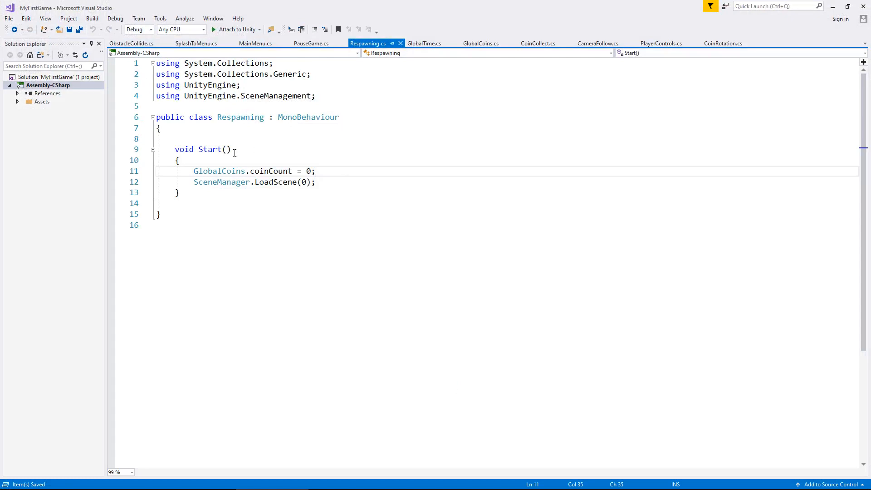
mouse_move(300, 182)
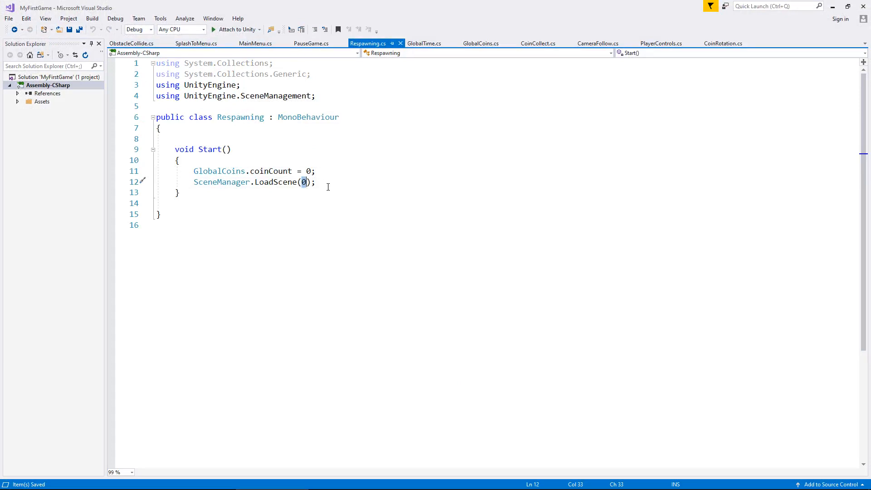
Step: Change SceneManager.LoadScene(0) to LoadScene(3) in Respawning's Start method
text(3)
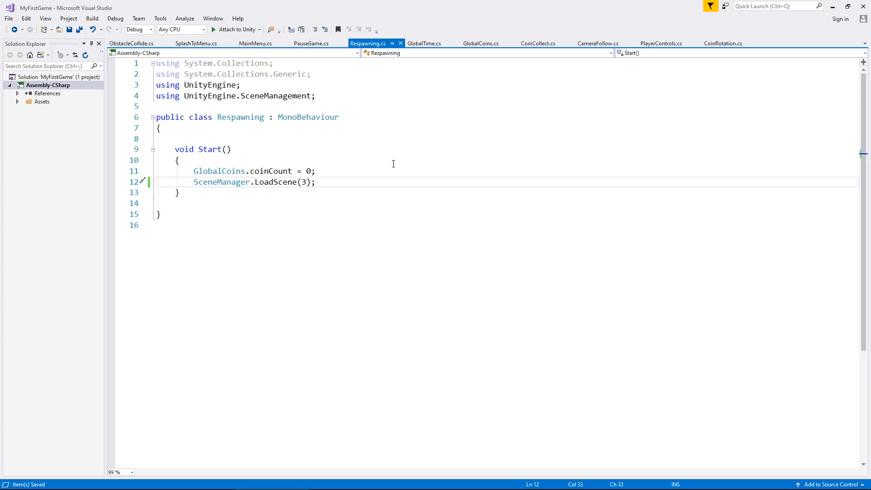
mouse_move(540, 150)
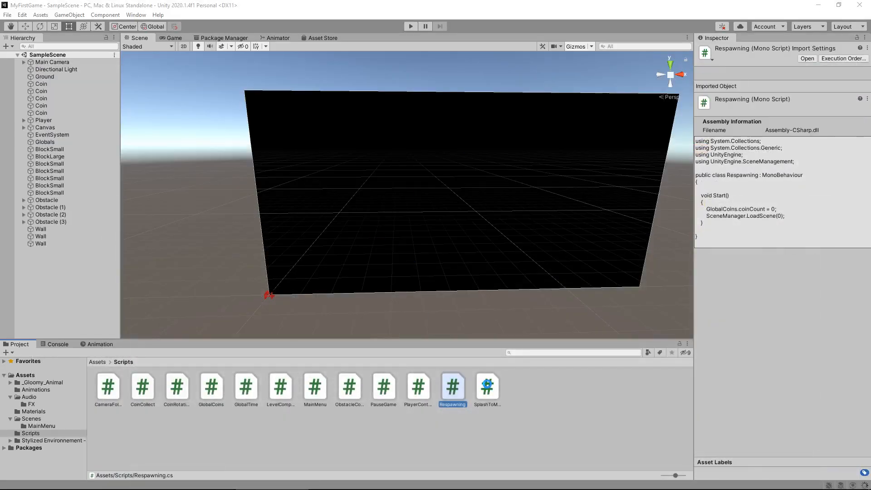
Step: Confirm SplashToMenu loads scene 1, then open the SplashScreen scene from the Scenes folder
click(487, 386)
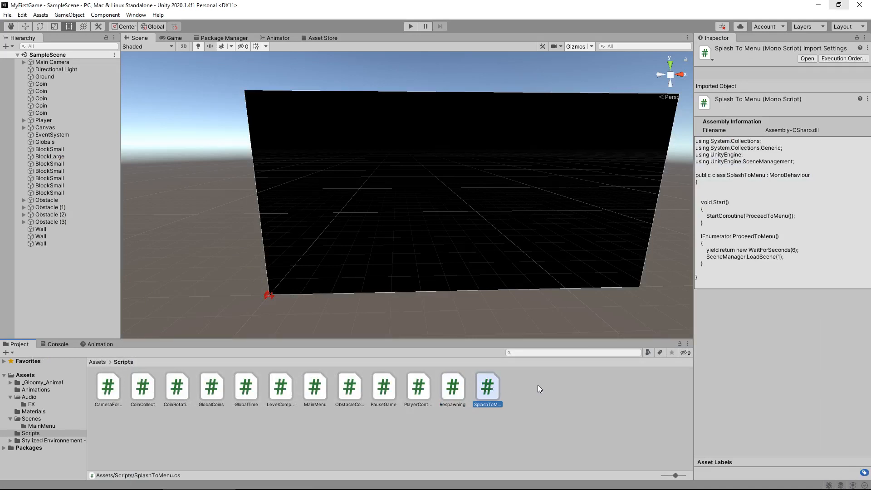
mouse_move(227, 309)
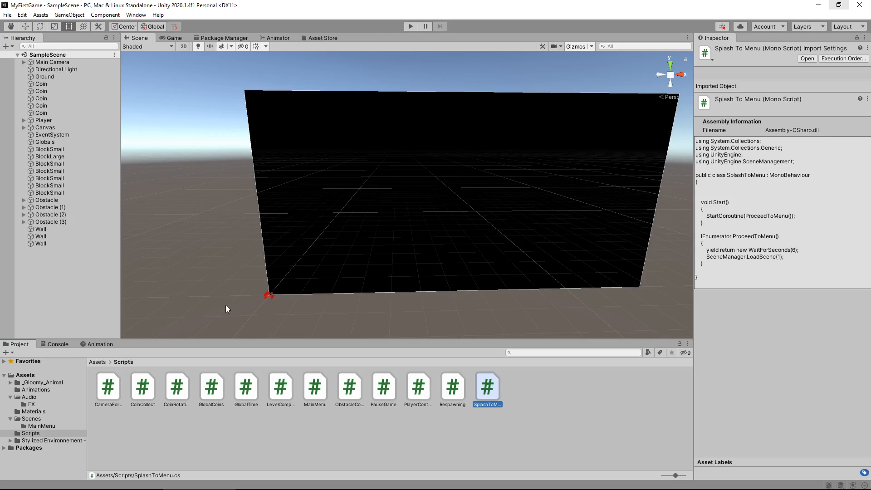
mouse_move(114, 423)
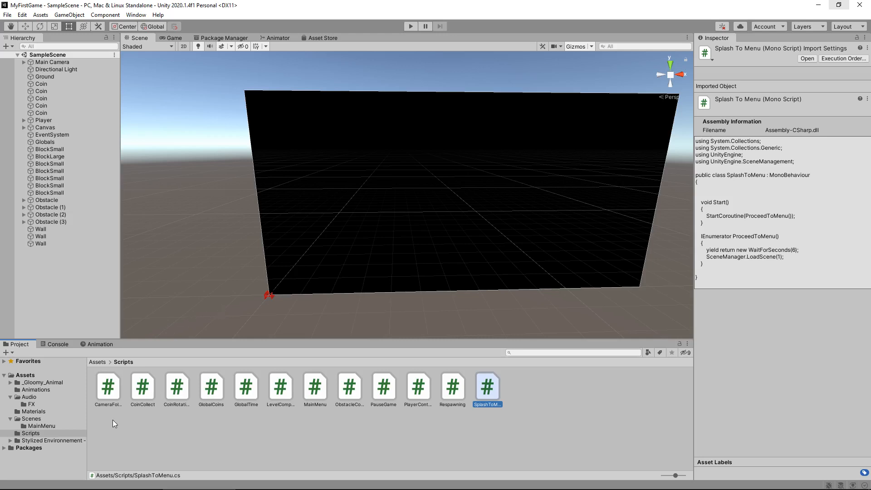
mouse_move(116, 421)
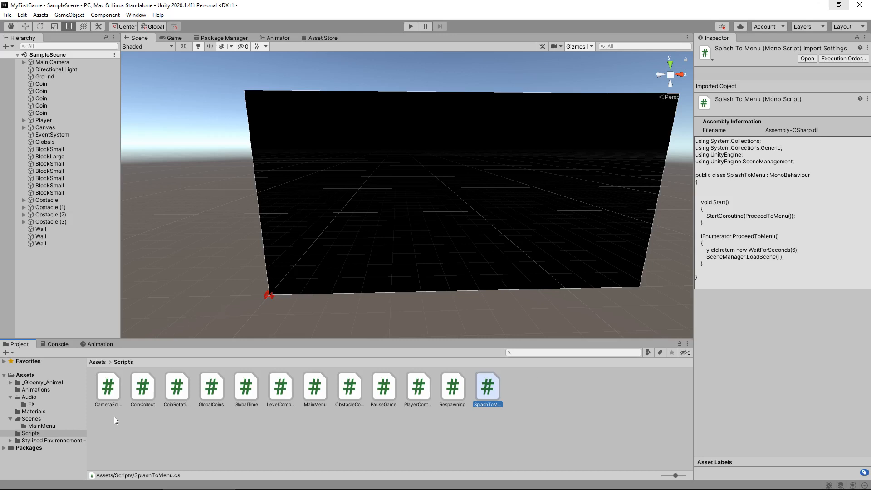
click(31, 419)
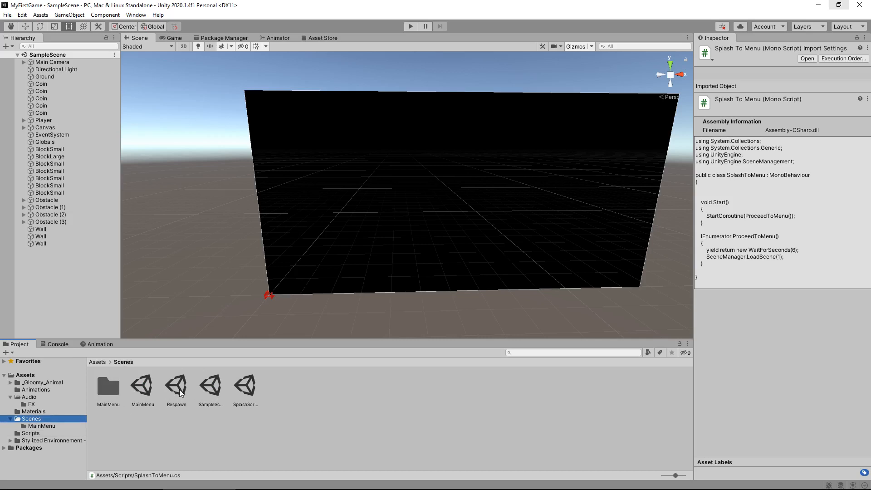
double_click(246, 385)
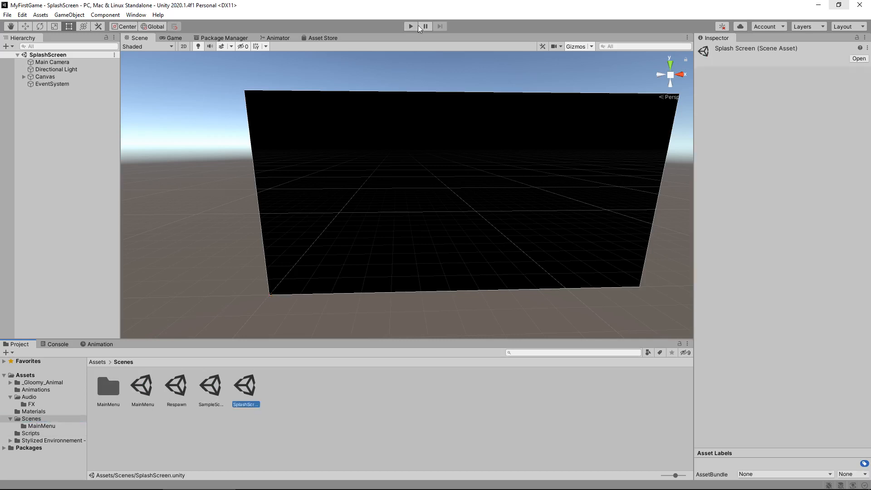
Step: Play from the splash screen, start the level, then test Restart Level and Quit To Menu
click(410, 26)
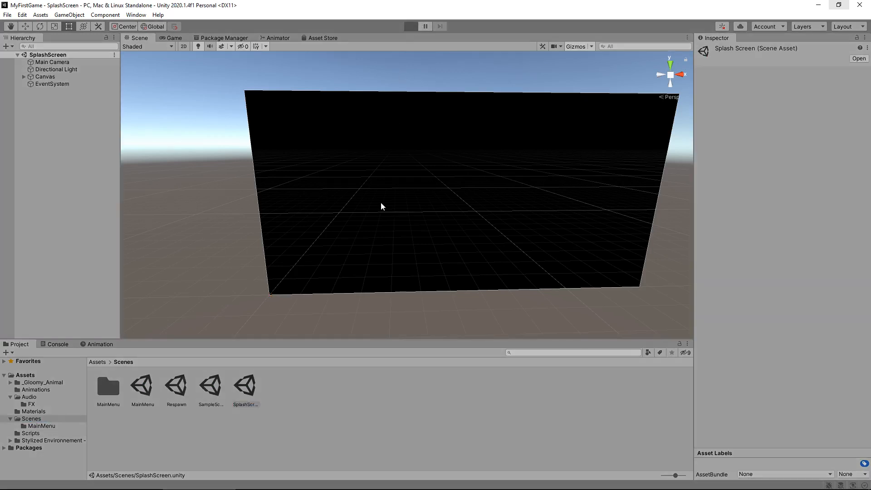
click(410, 26)
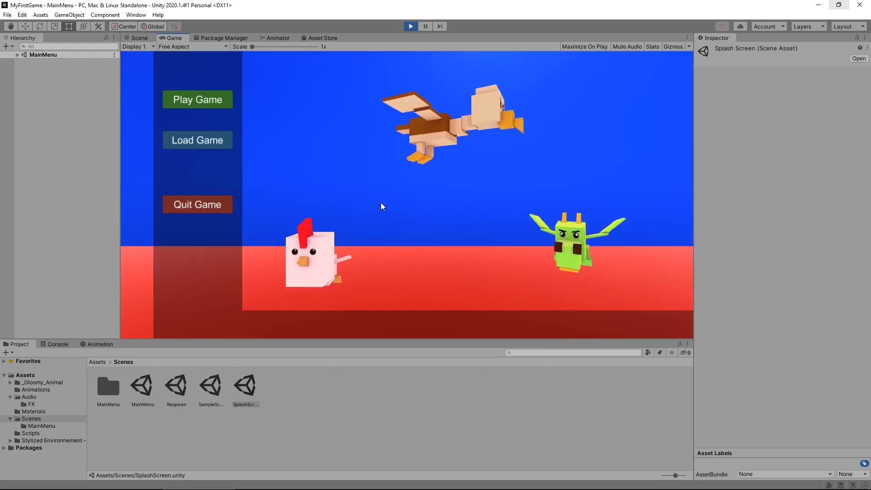
mouse_move(238, 126)
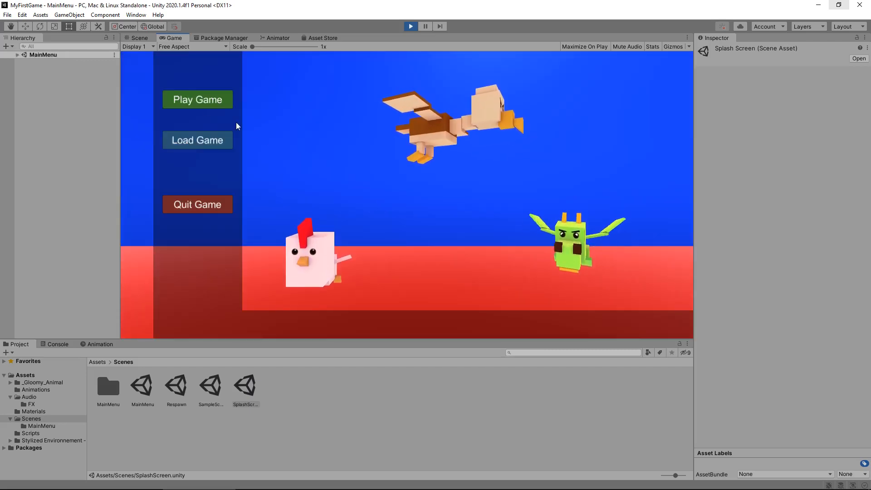
click(197, 99)
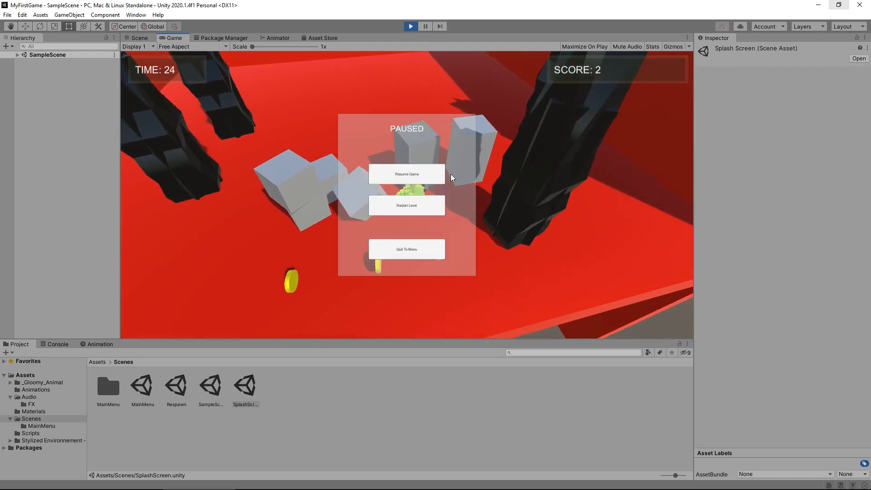
click(406, 206)
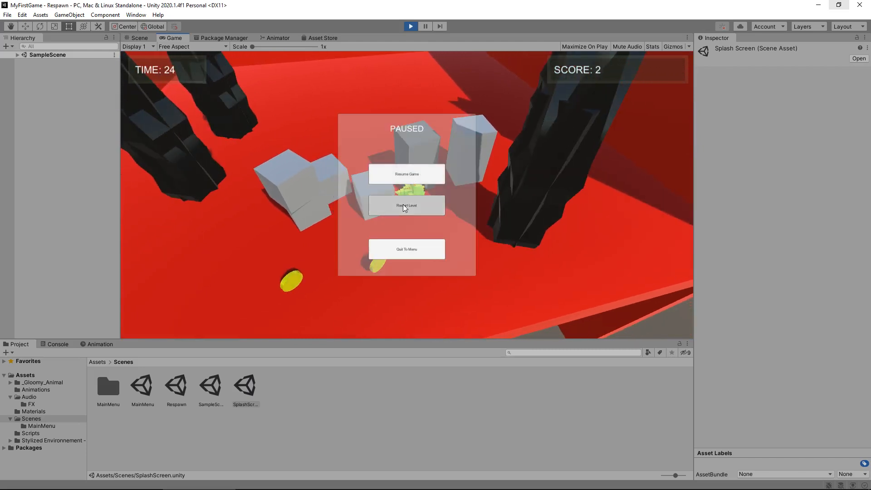
click(407, 206)
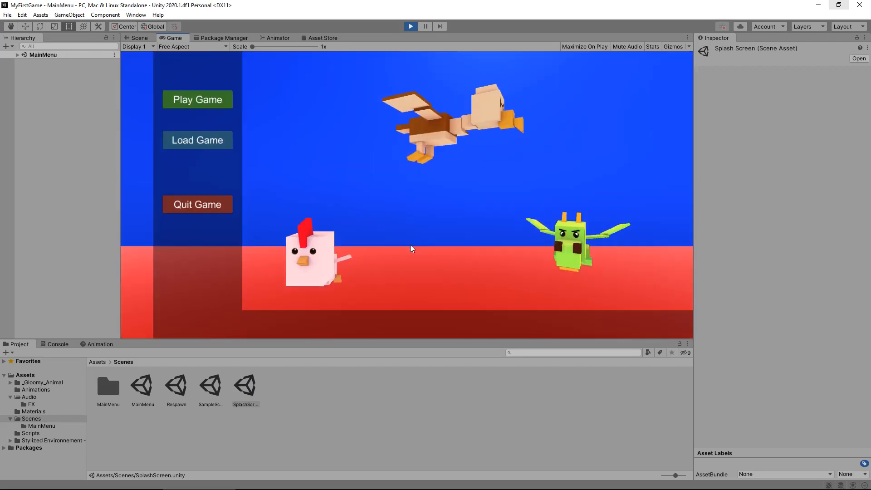
mouse_move(330, 153)
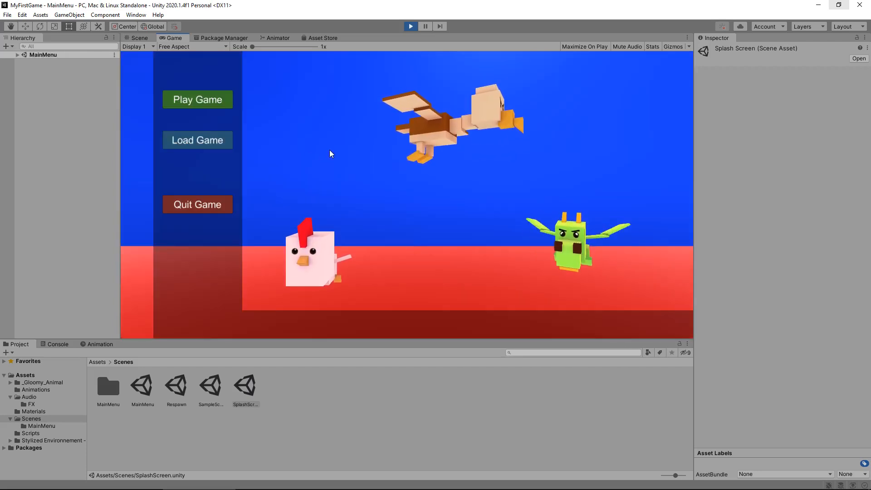